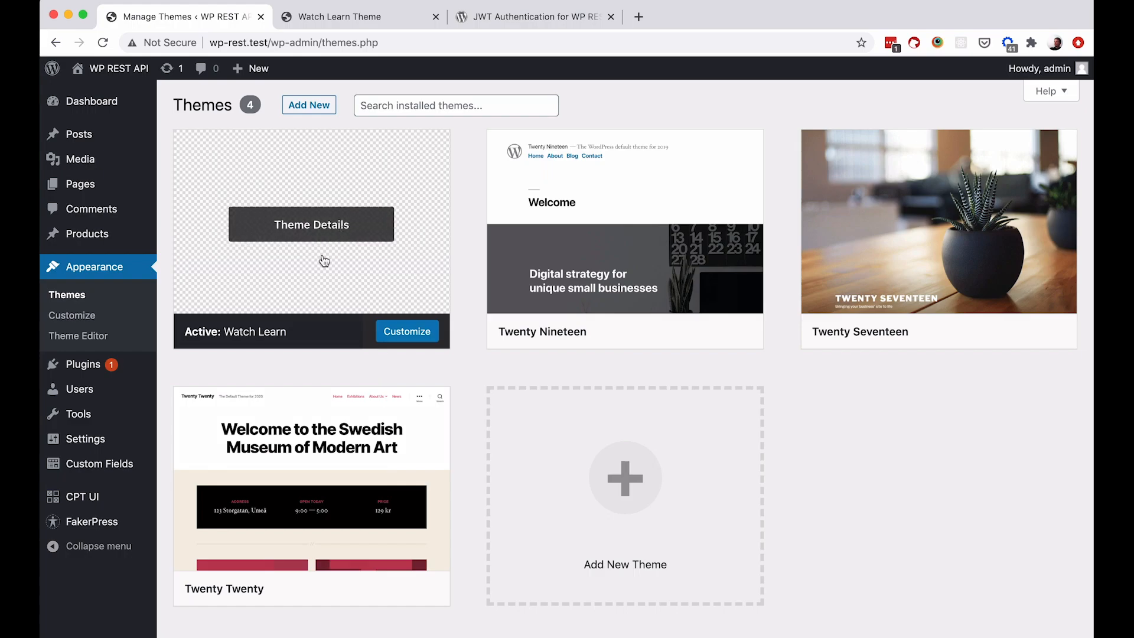
mouse_move(394, 390)
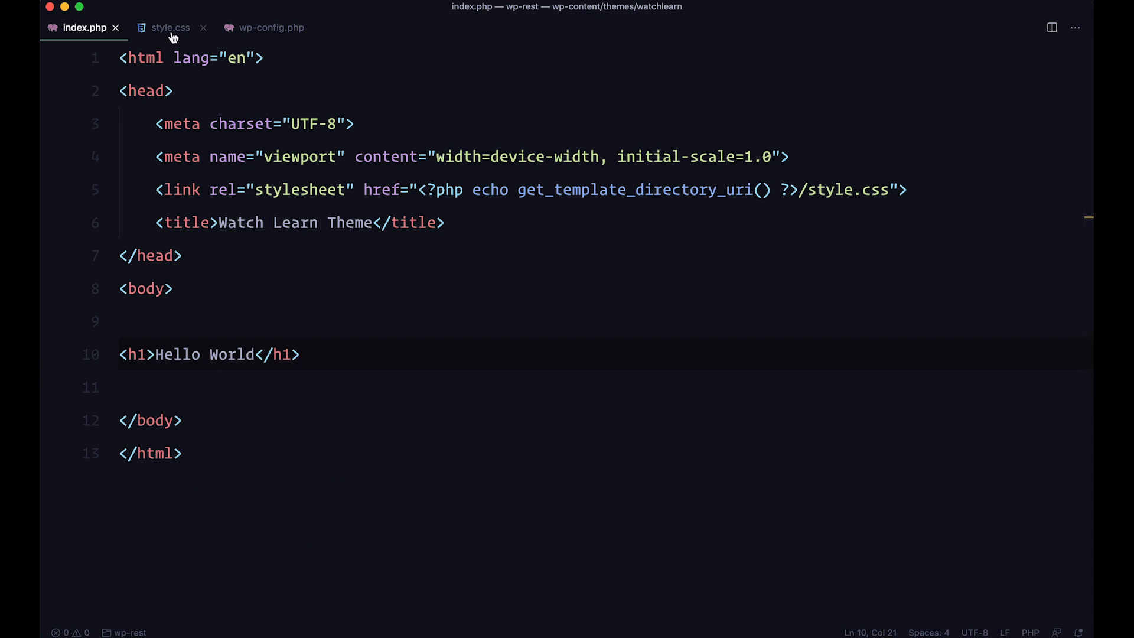
Check style.css and the Themes page, then show index.php with its Hello World h1.
click(169, 28)
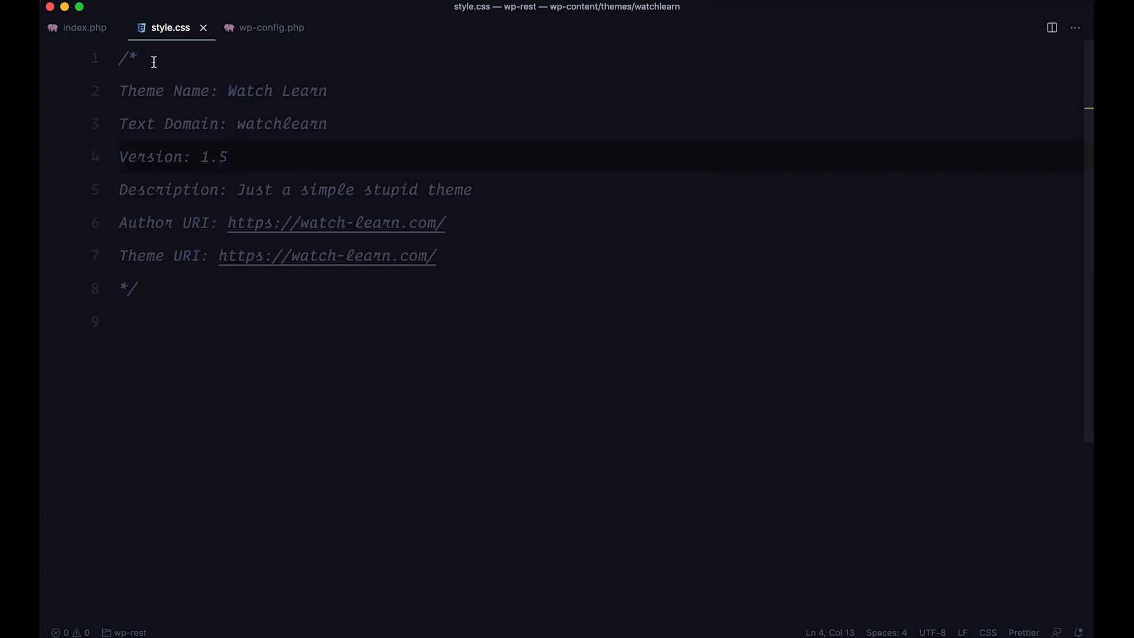
click(85, 28)
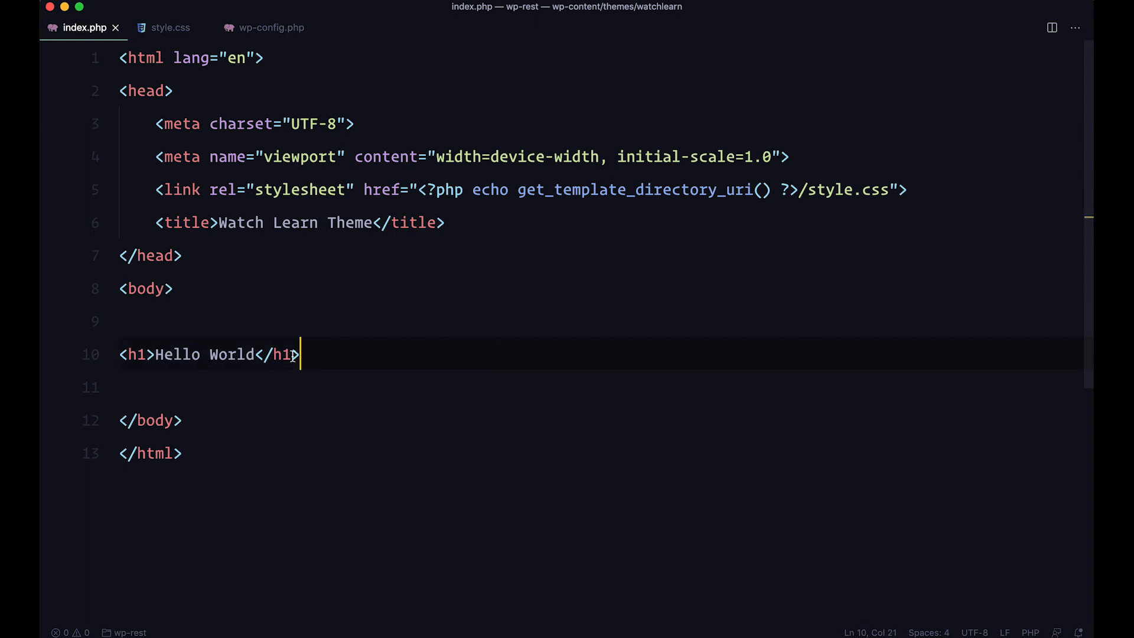
click(229, 289)
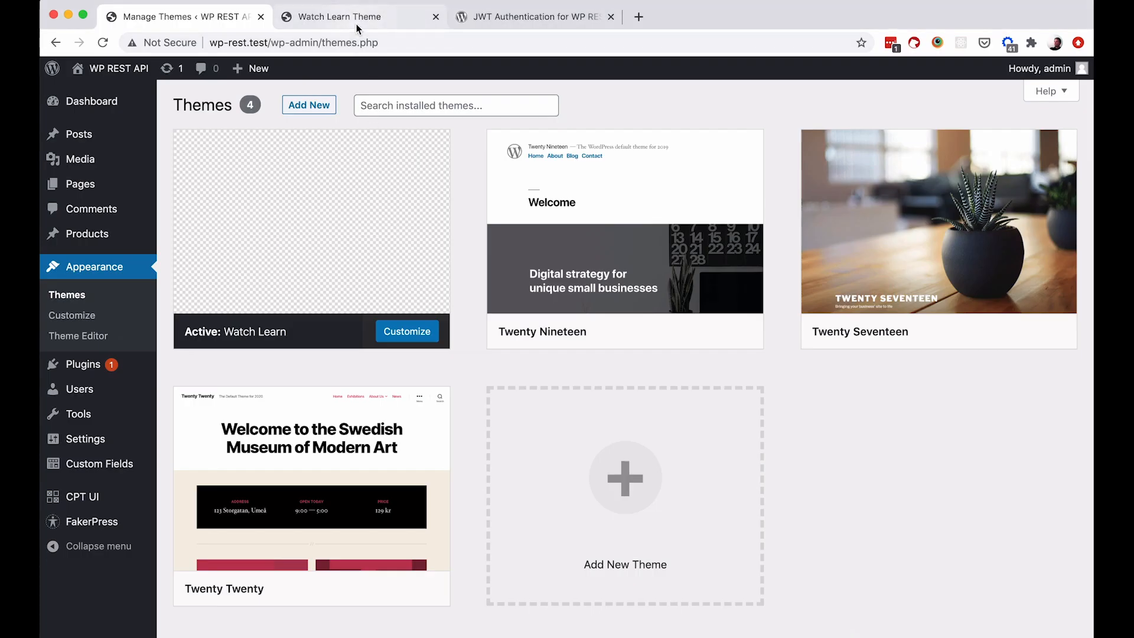
click(340, 17)
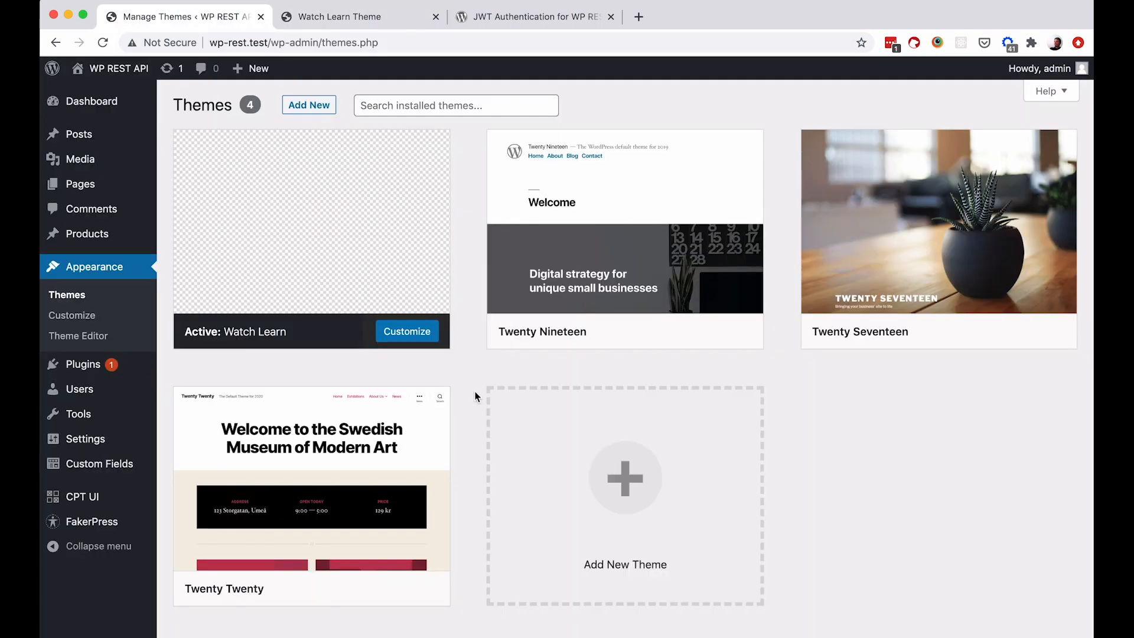
mouse_move(471, 391)
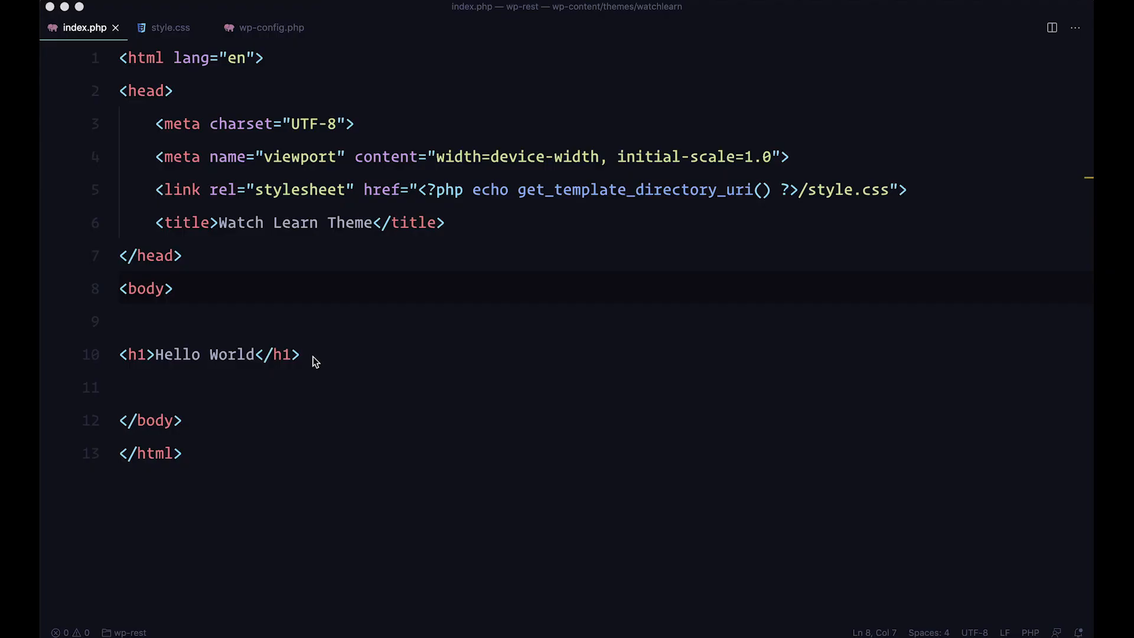
Add a <script> fetching wp-rest.test/wp-json/wp/v2/posts and logging posts, then save.
key(enter)
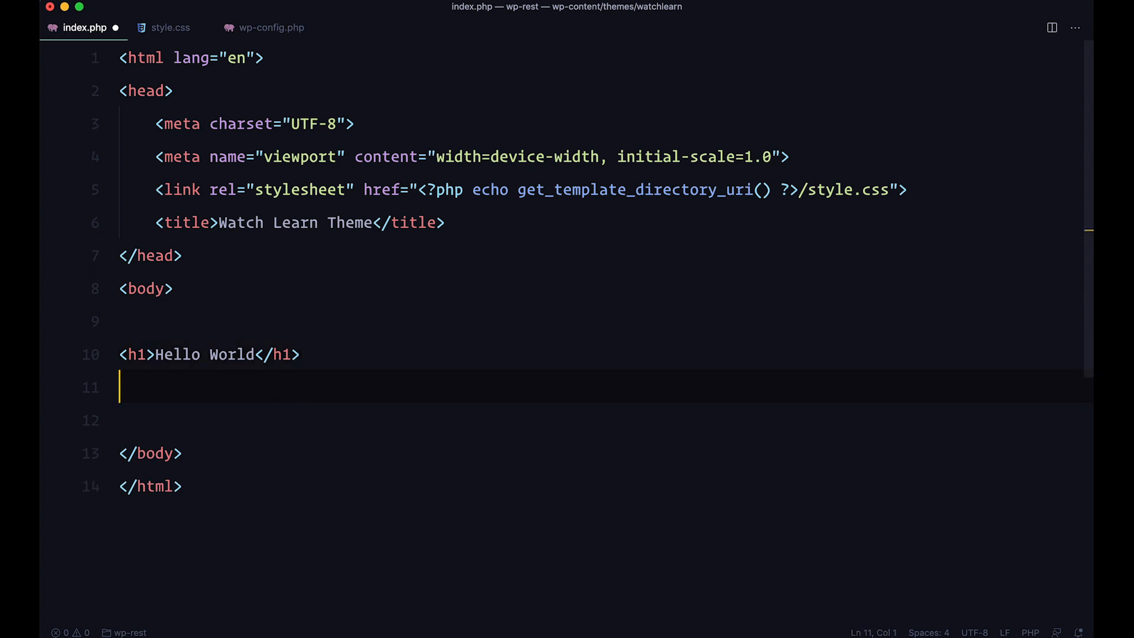
text(<script>)
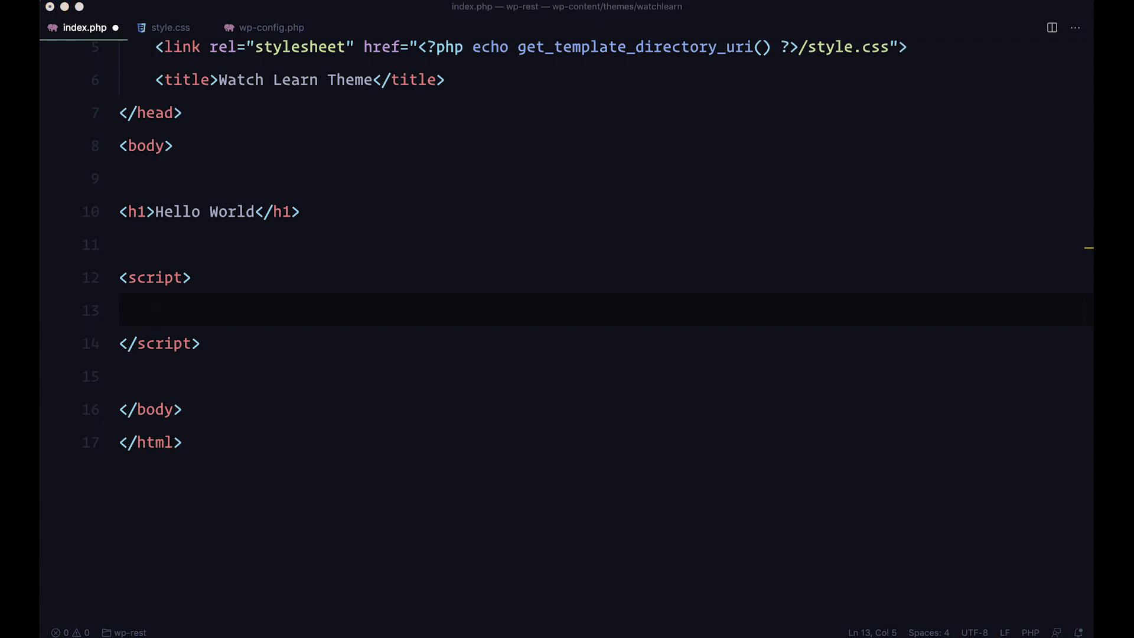
mouse_move(212, 281)
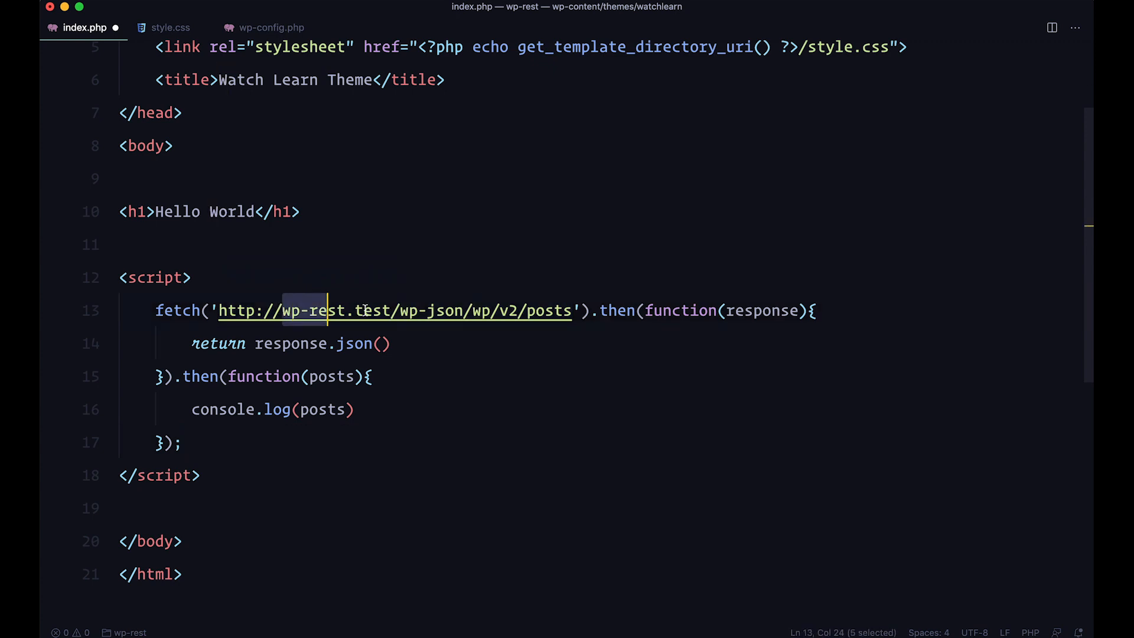
drag(327, 310, 381, 311)
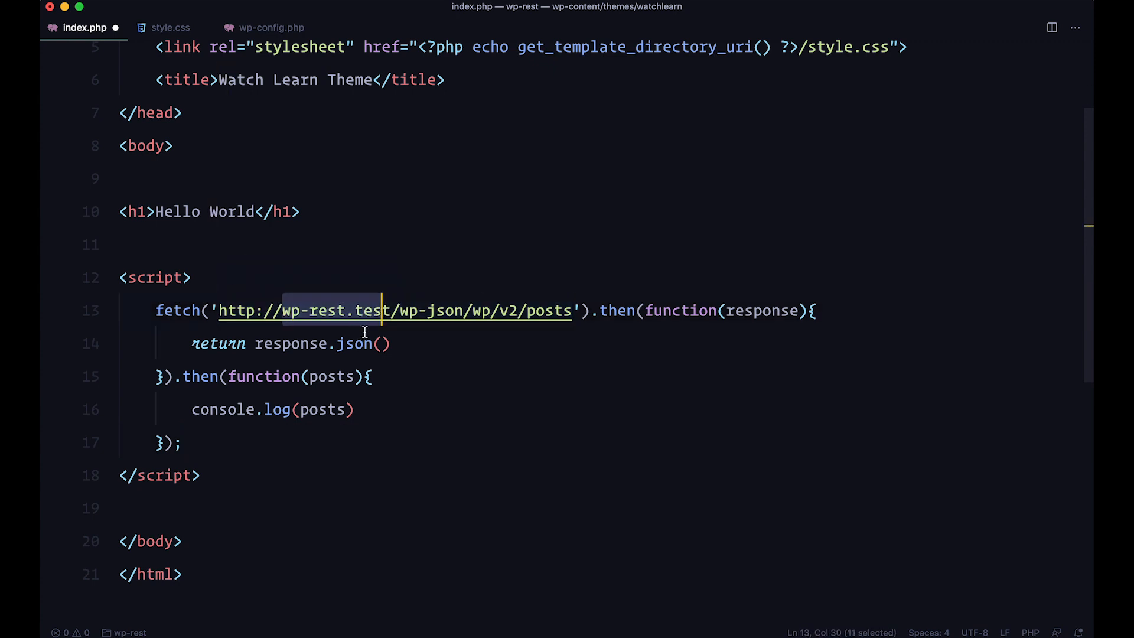
click(392, 342)
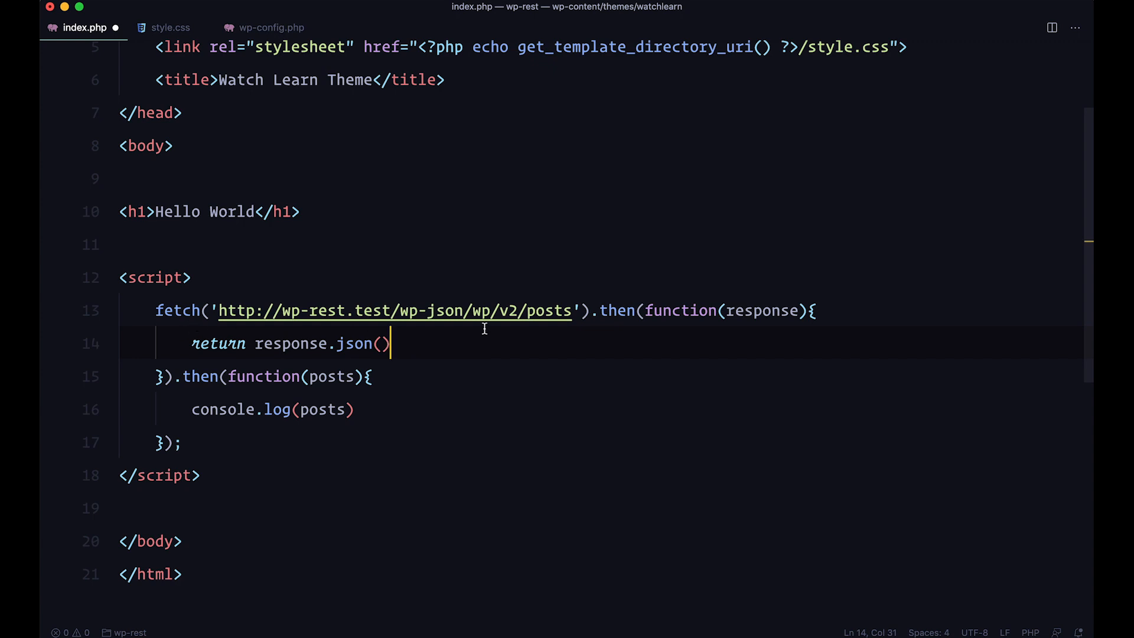
mouse_move(217, 360)
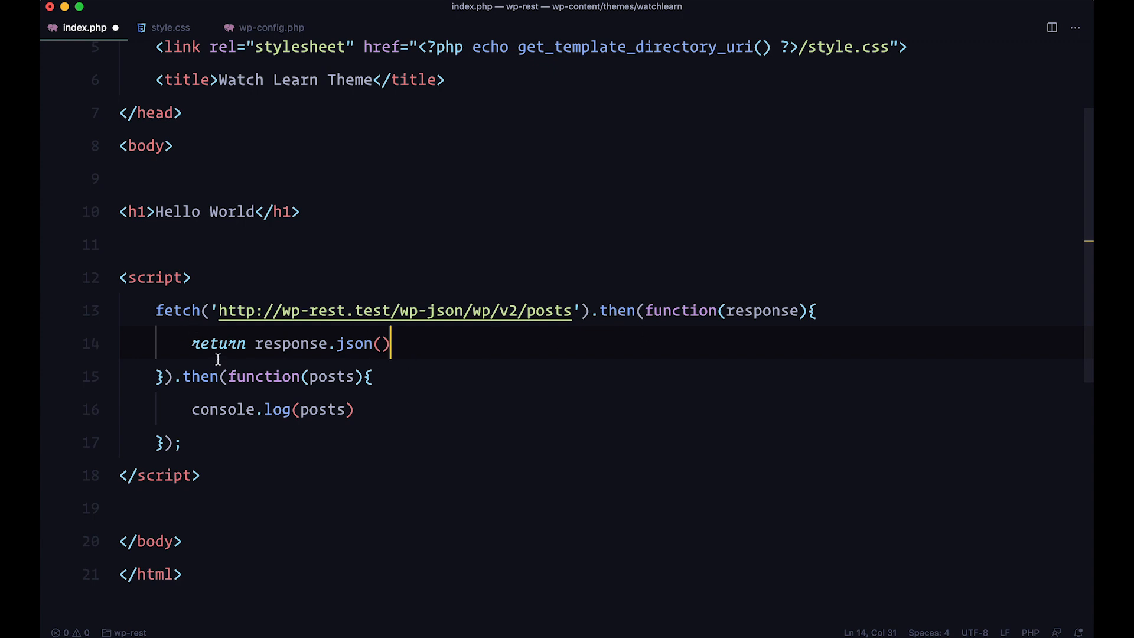
mouse_move(299, 403)
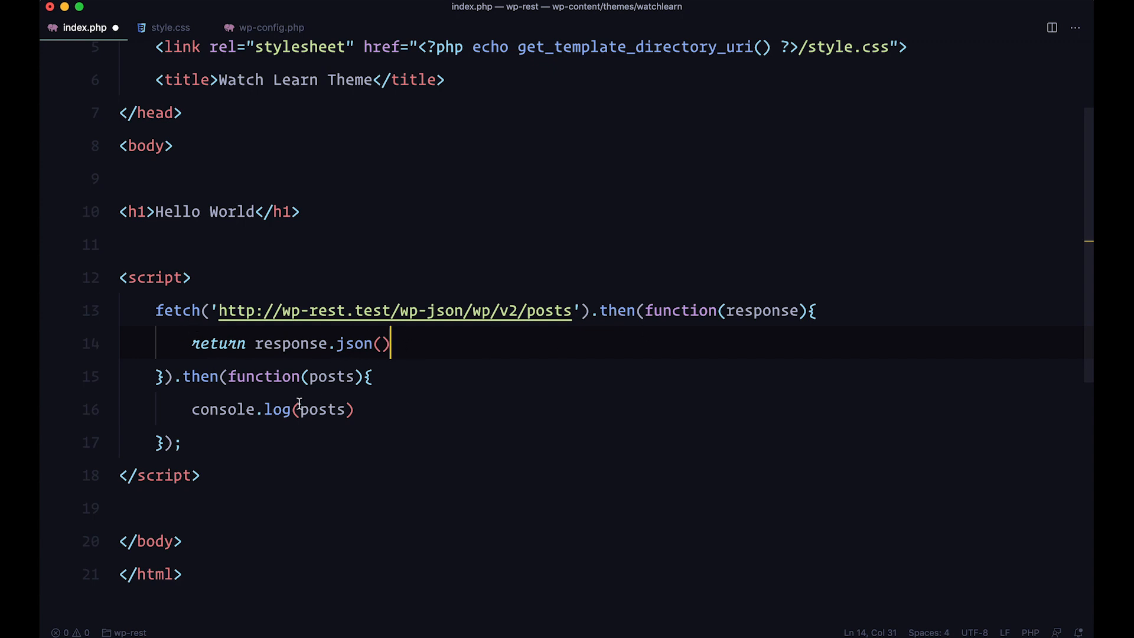
double_click(324, 409)
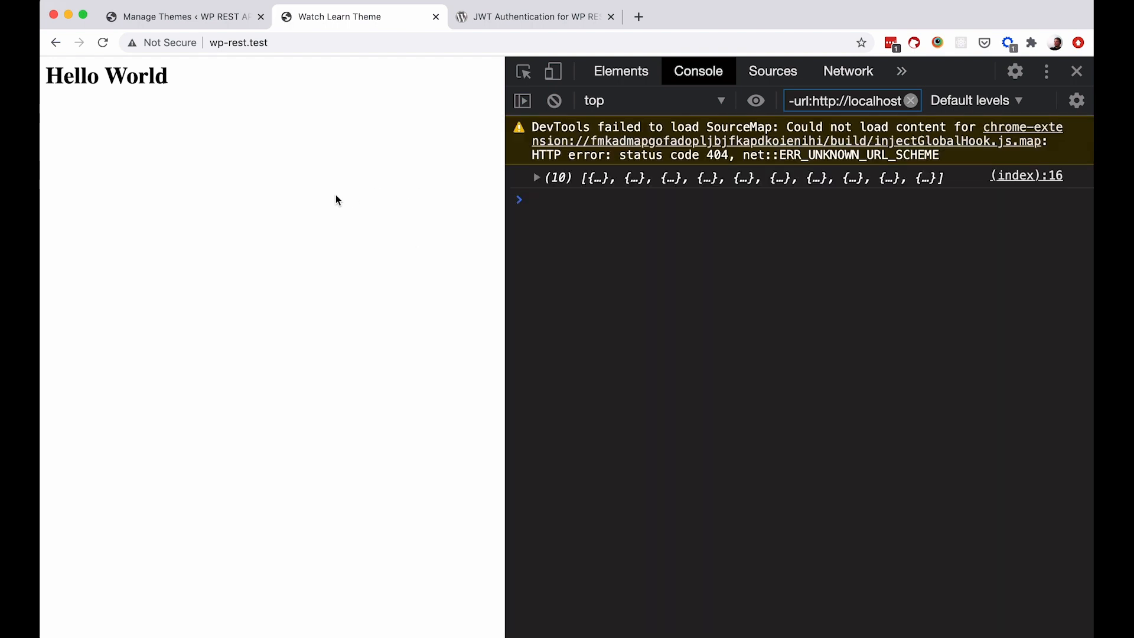
Expand the logged array of 10 posts, open item 0's fields, then collapse them.
click(537, 178)
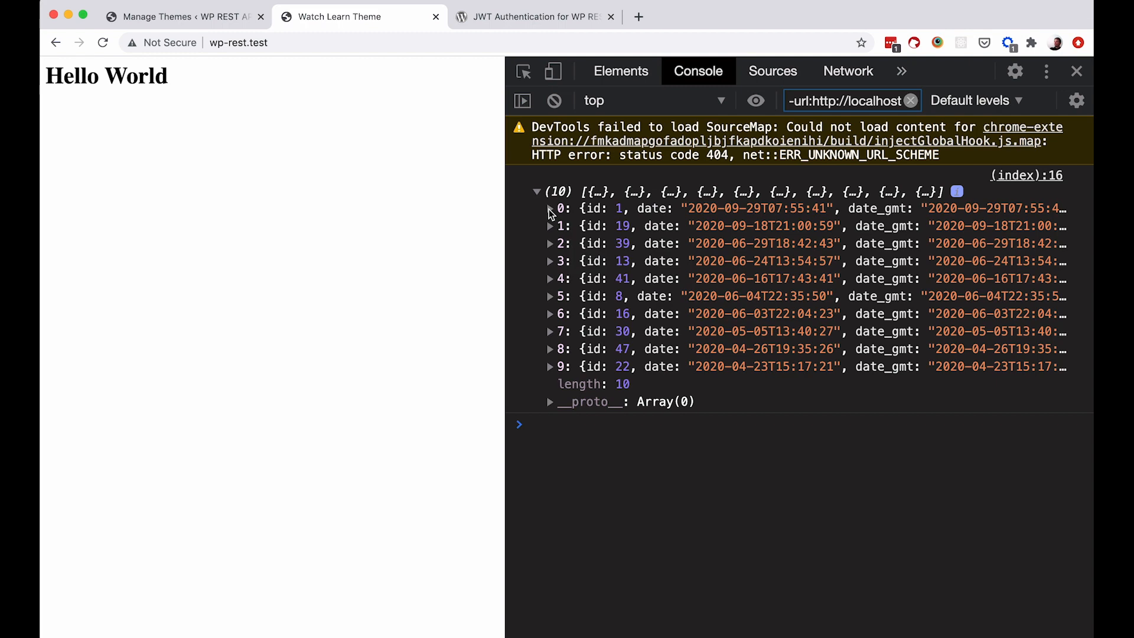
click(550, 208)
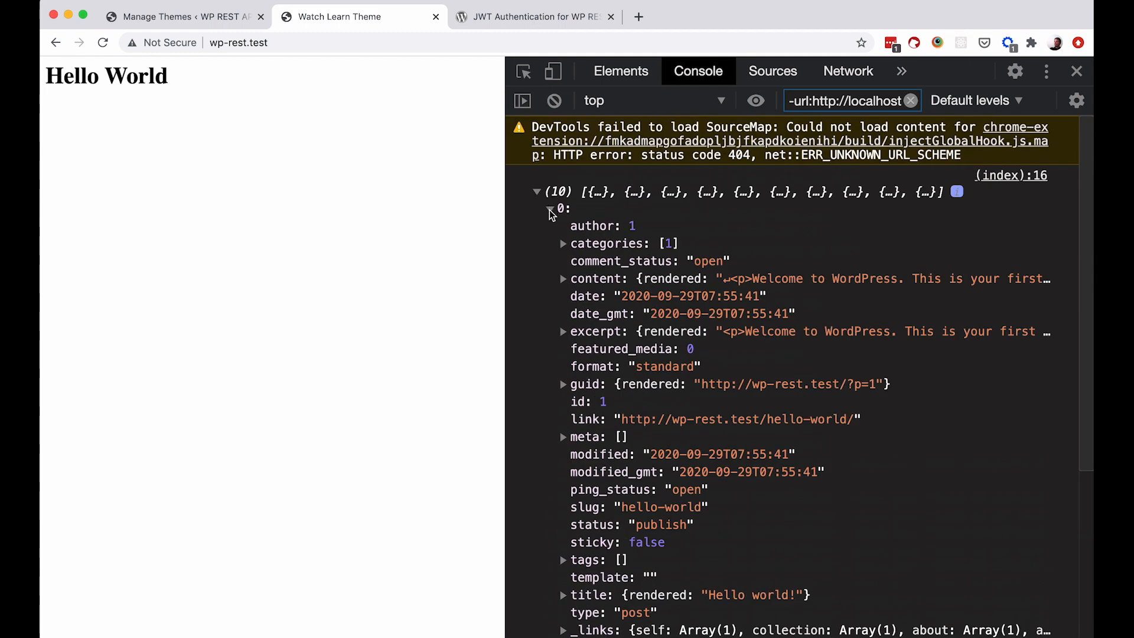
click(550, 209)
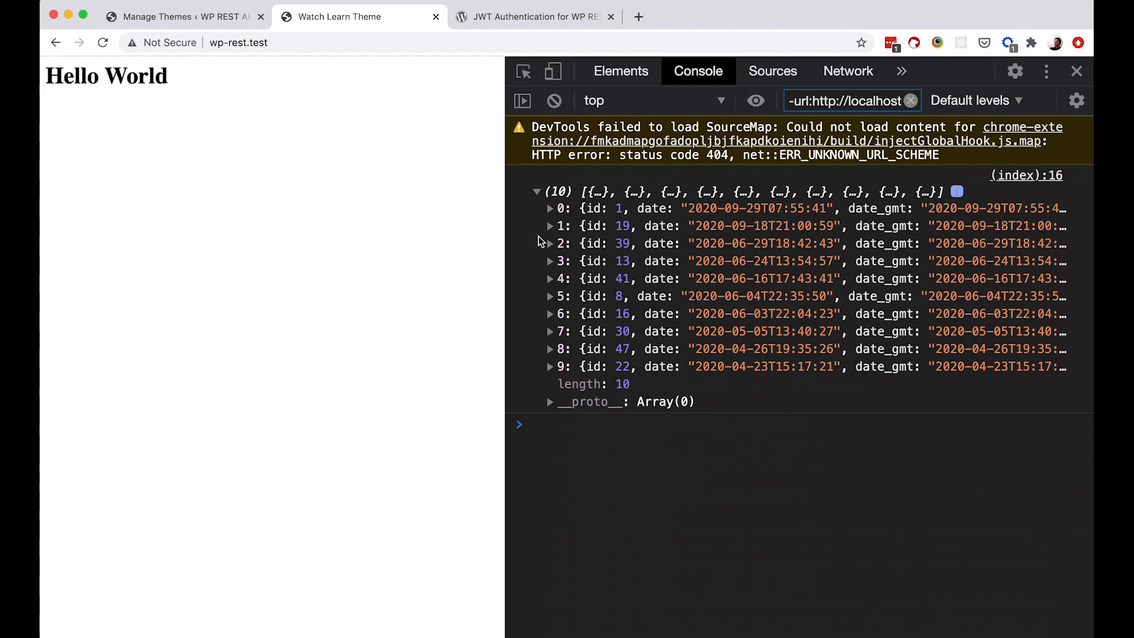
mouse_move(686, 289)
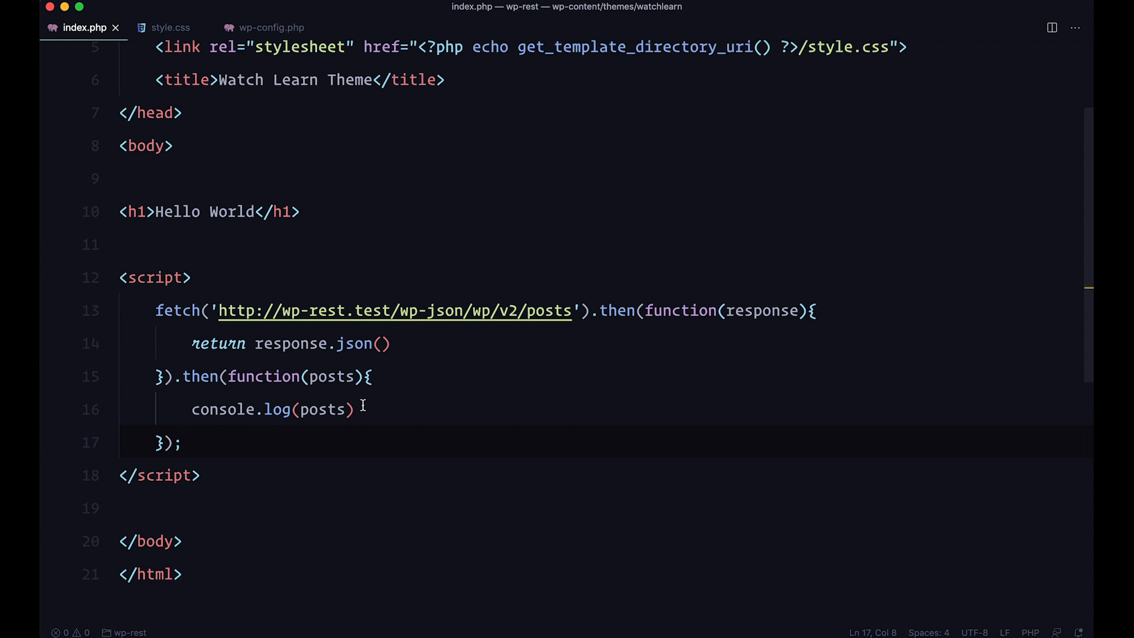
mouse_move(418, 330)
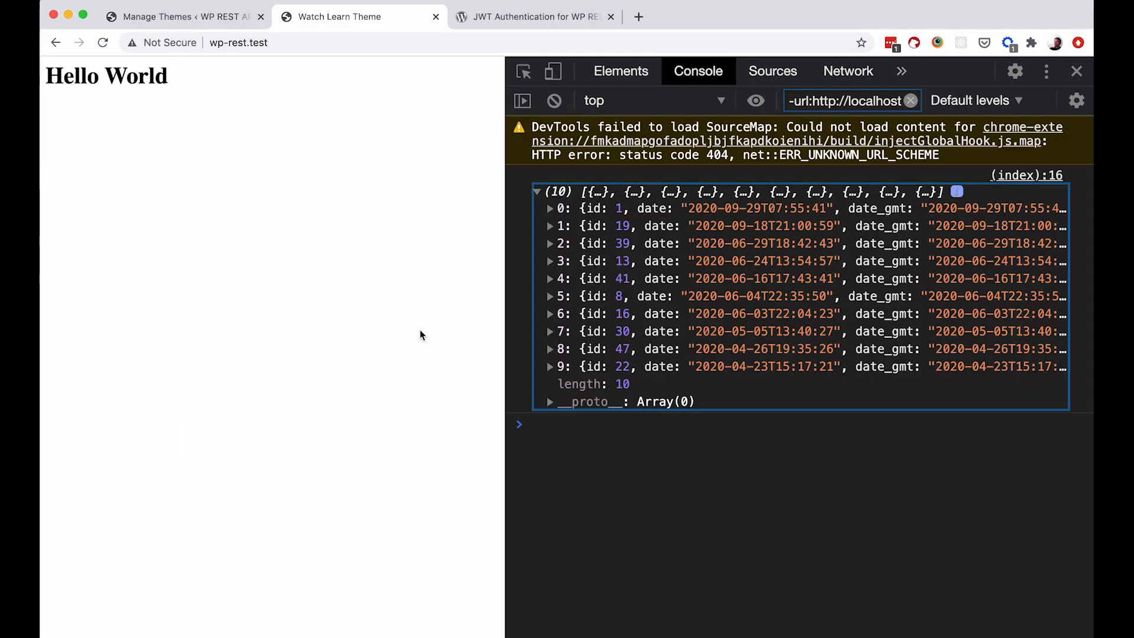
Go to Plugins > Installed Plugins and select the JWT Authentication for WP-API name.
click(181, 16)
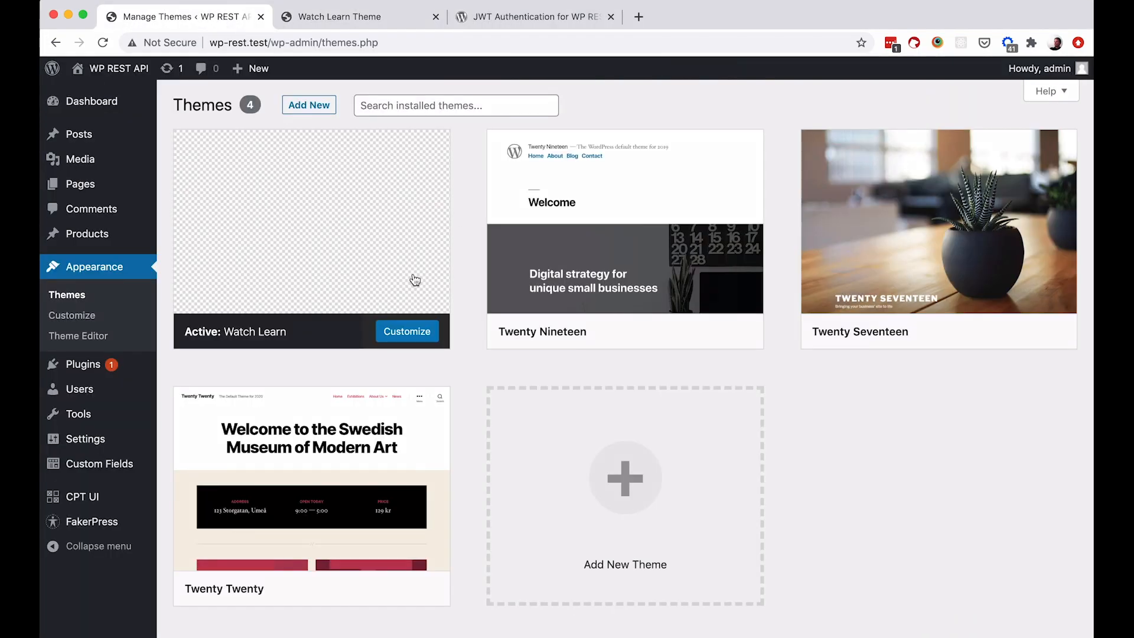
mouse_move(83, 364)
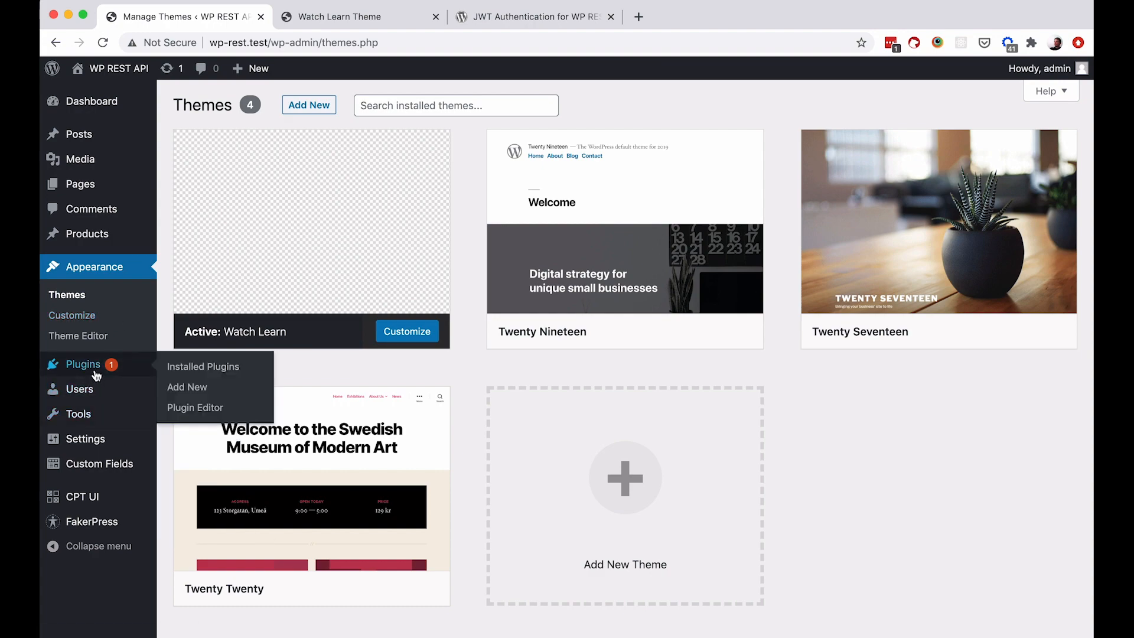
click(203, 366)
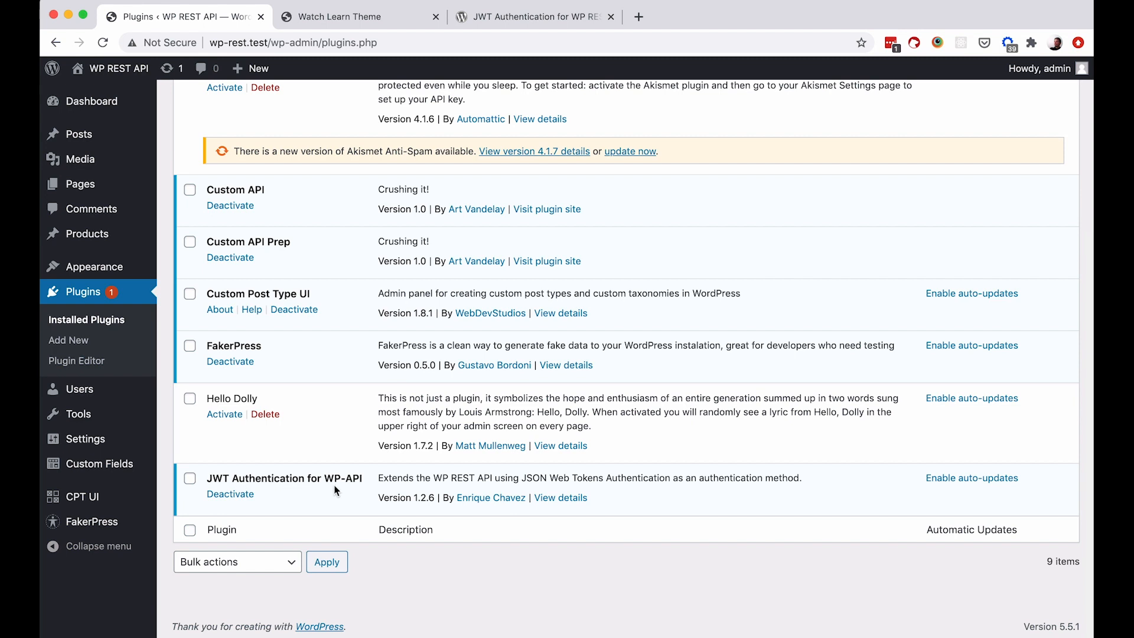
double_click(284, 478)
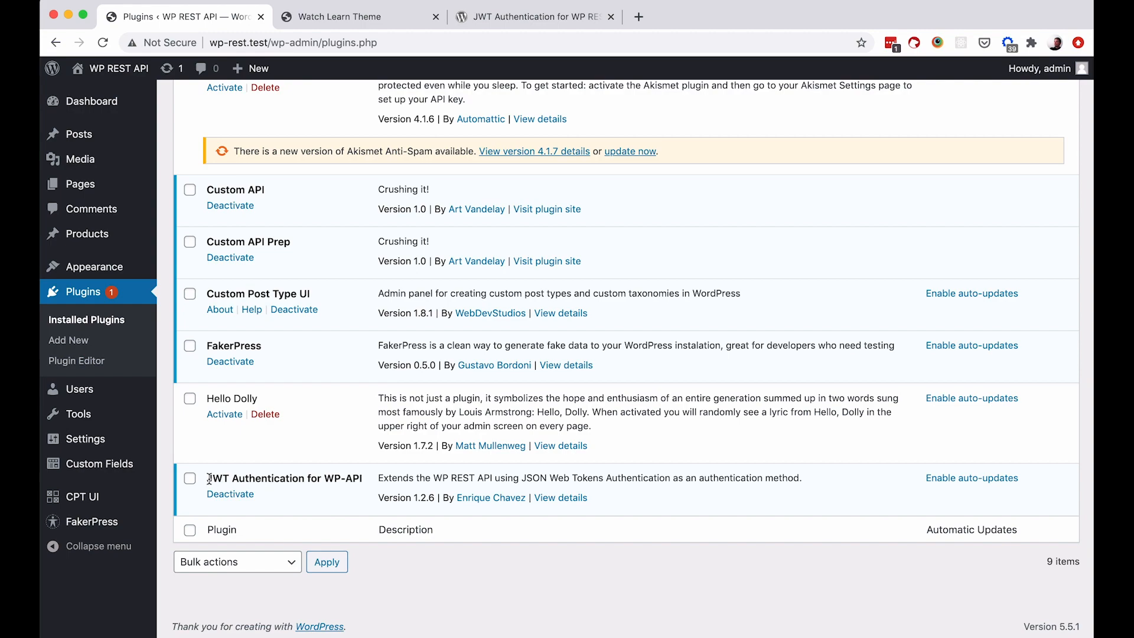
double_click(284, 478)
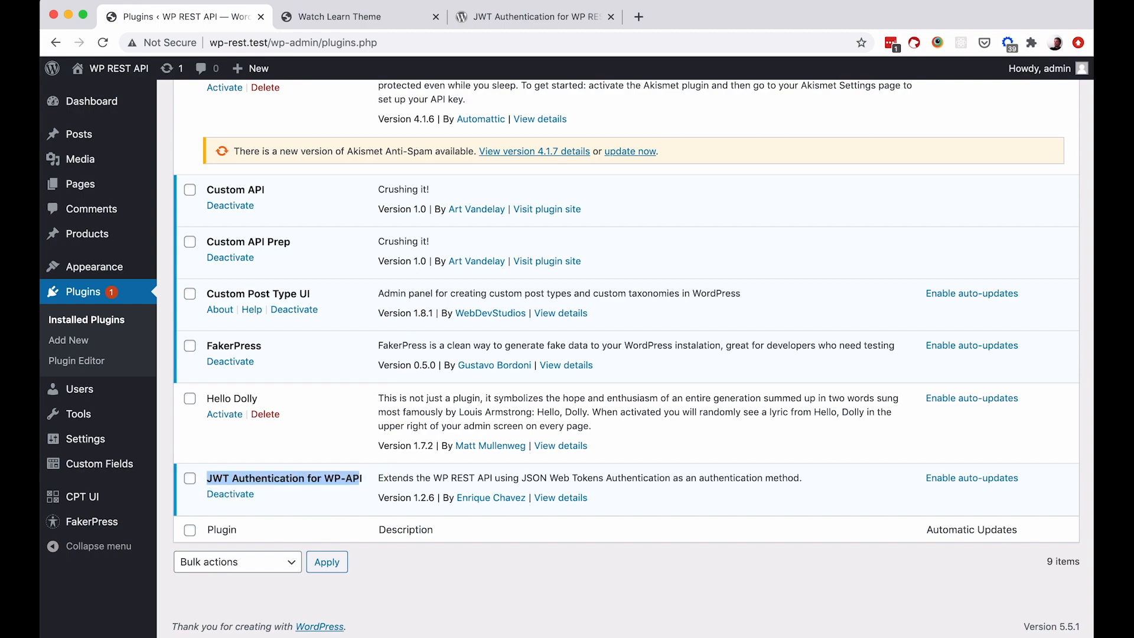
click(533, 16)
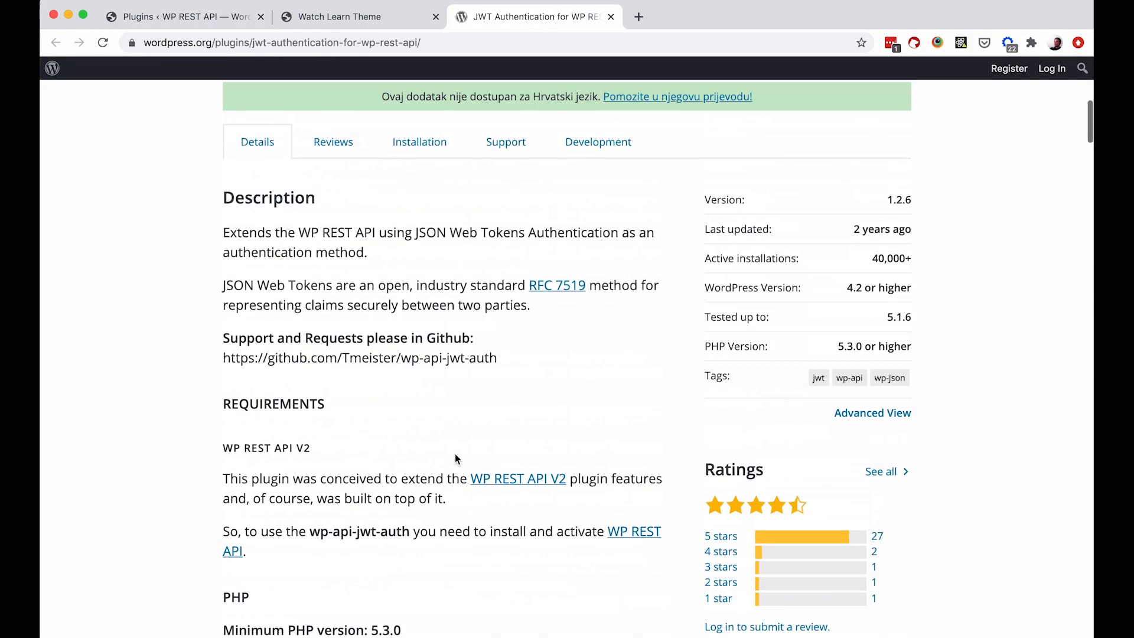
scroll(down, 3)
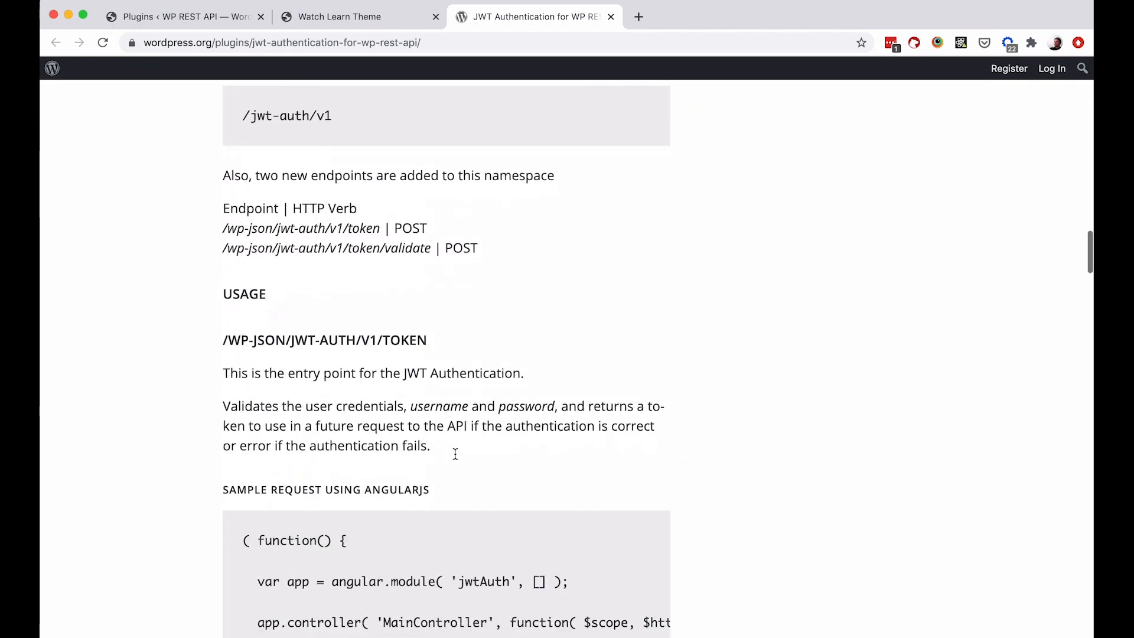
scroll(up, 3)
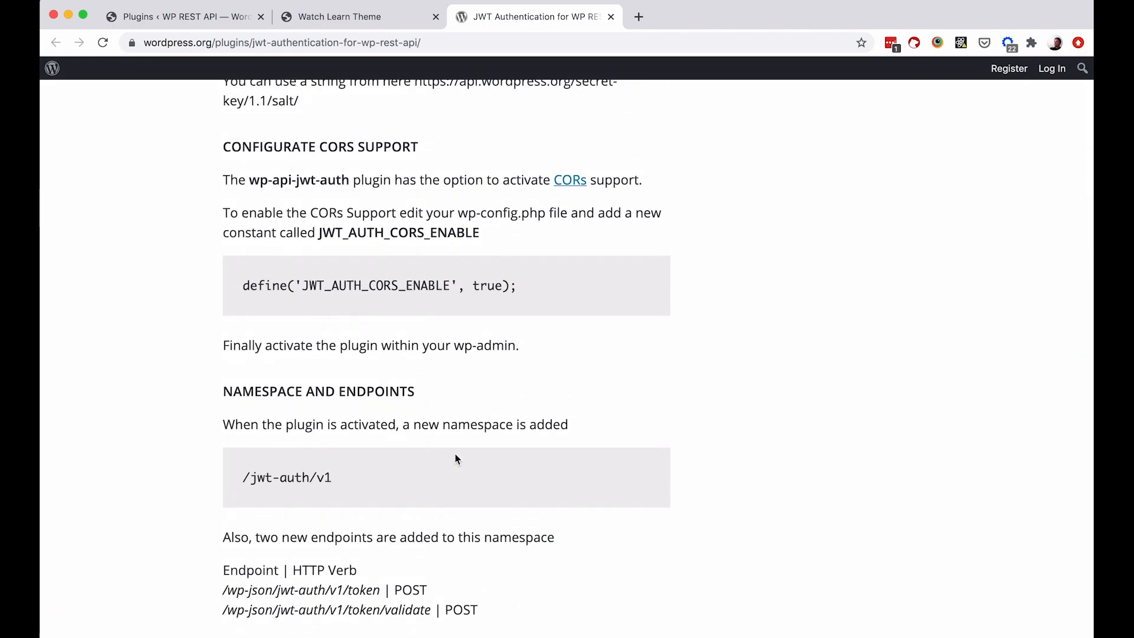
mouse_move(529, 406)
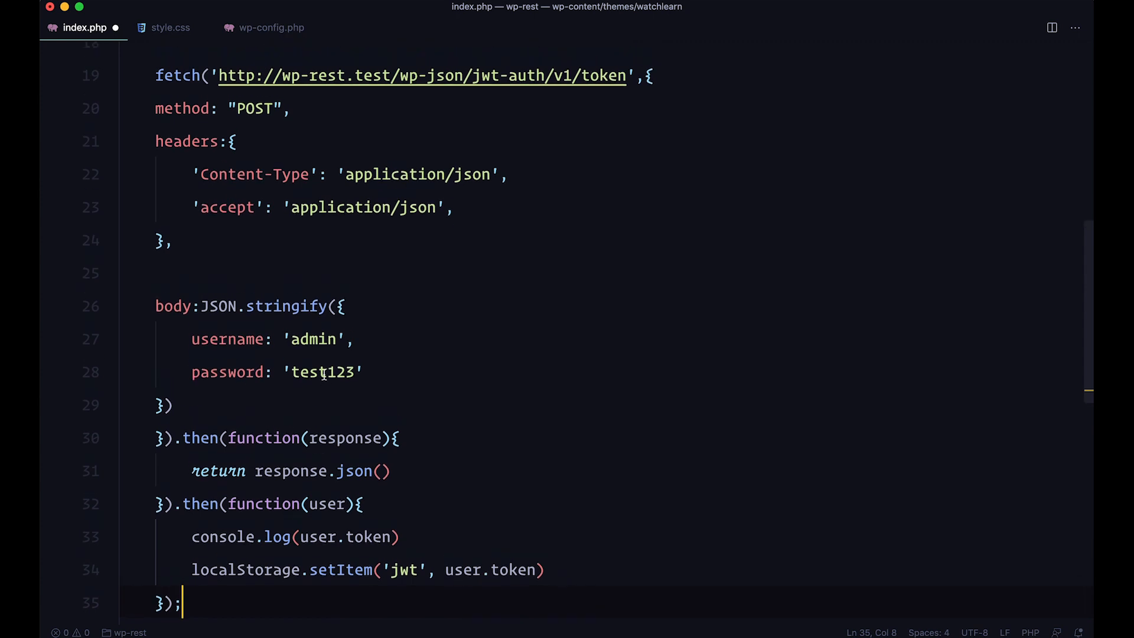
Delete the localStorage.setItem line from the /jwt-auth/v1/token request code.
scroll(up, 3)
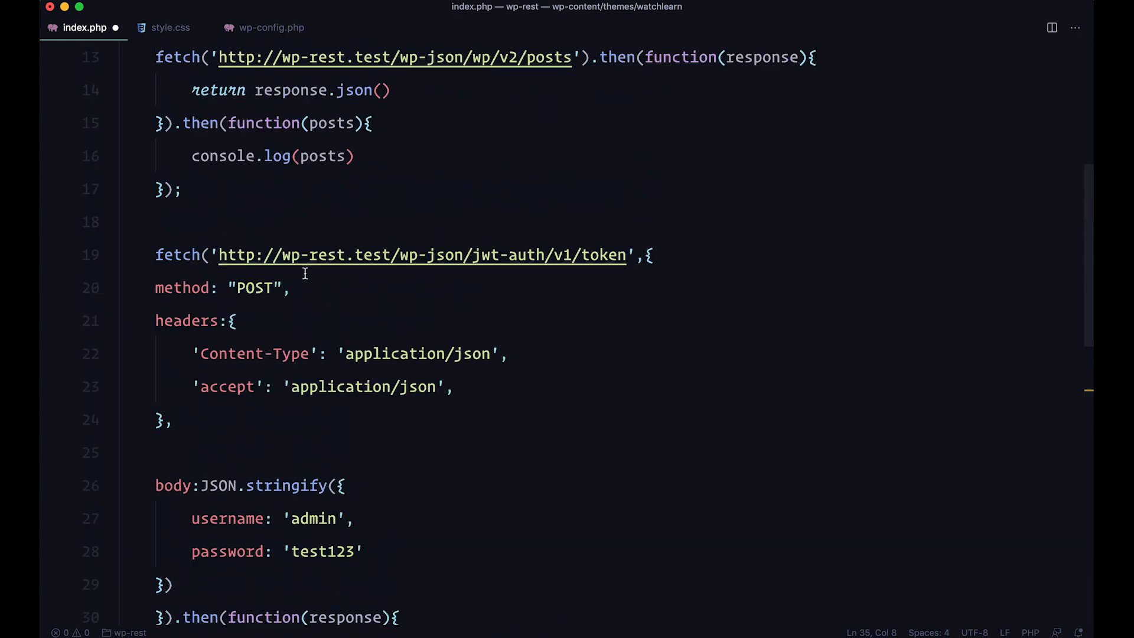
mouse_move(423, 254)
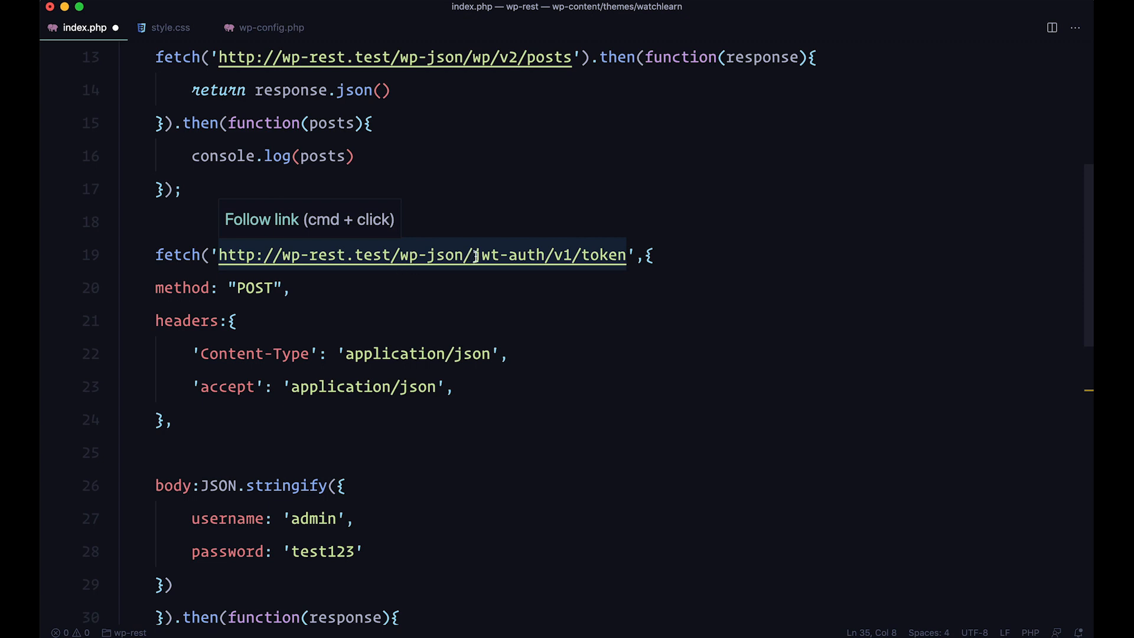
double_click(423, 255)
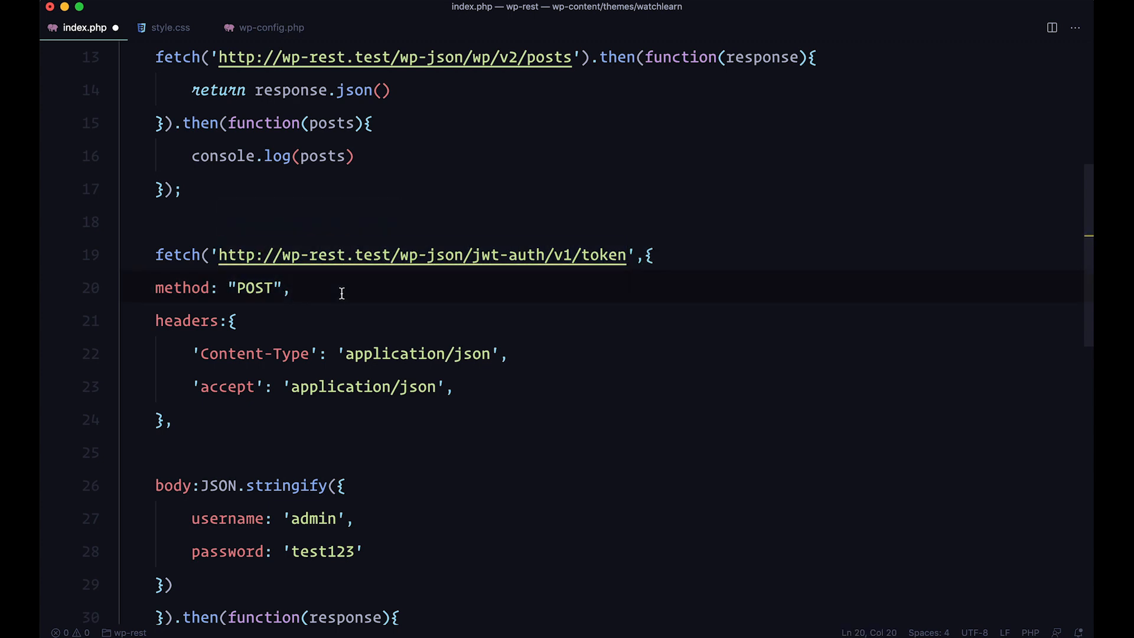
scroll(down, 3)
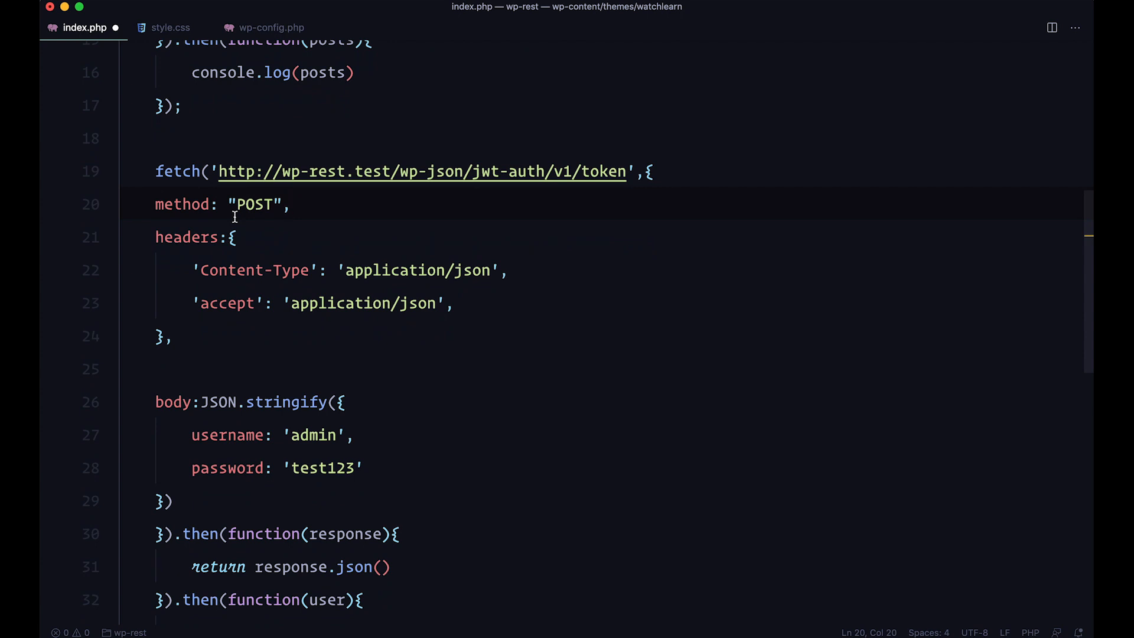
click(148, 238)
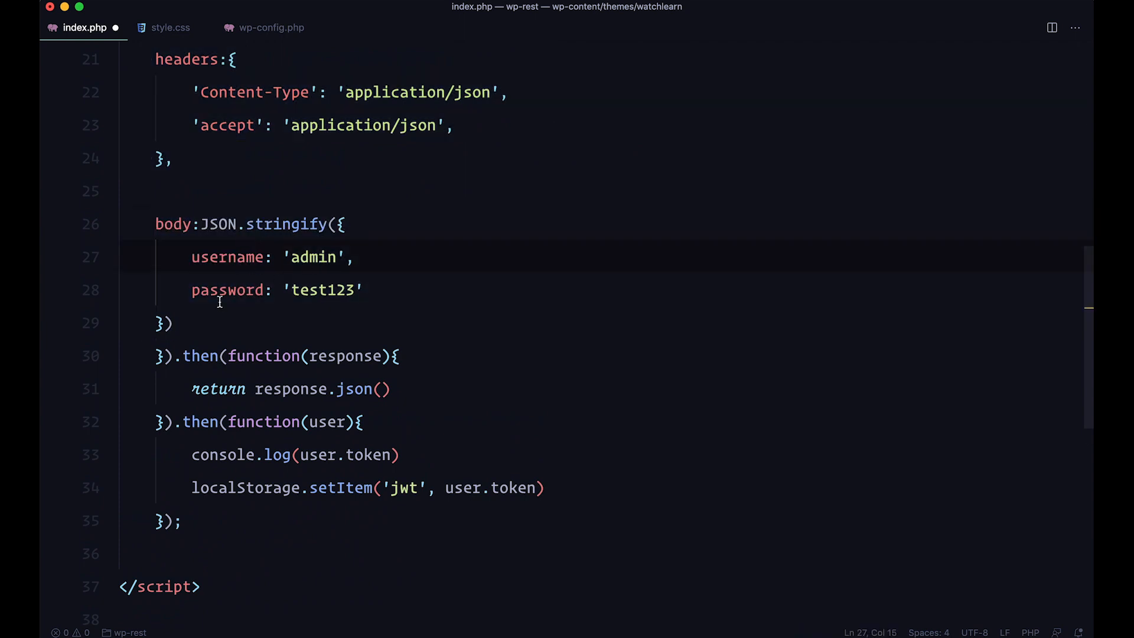
double_click(313, 257)
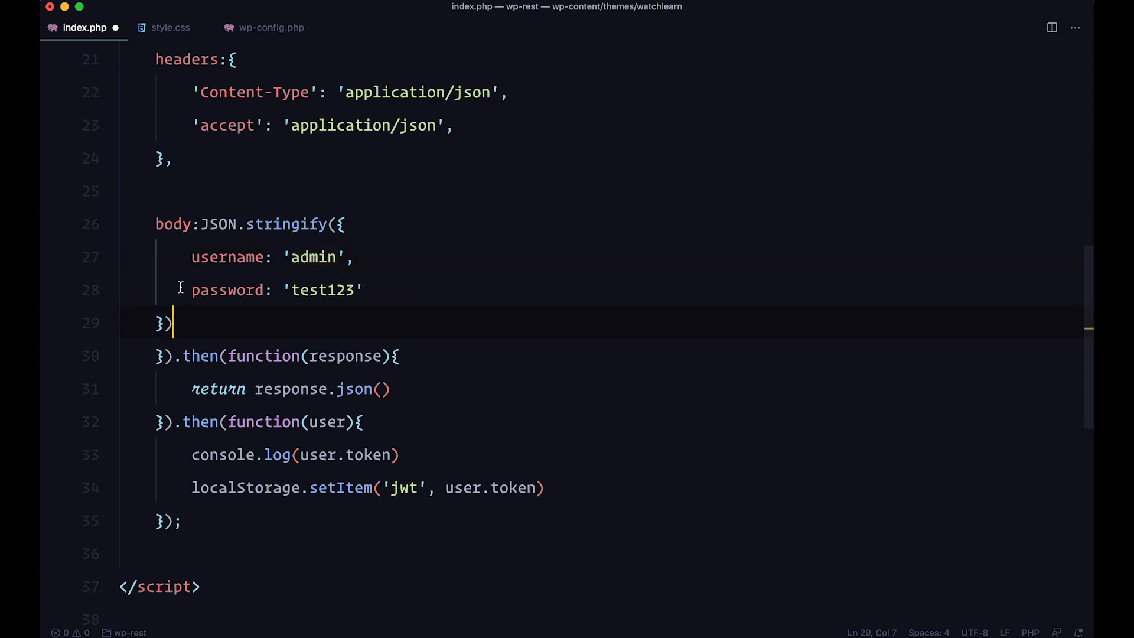
click(390, 388)
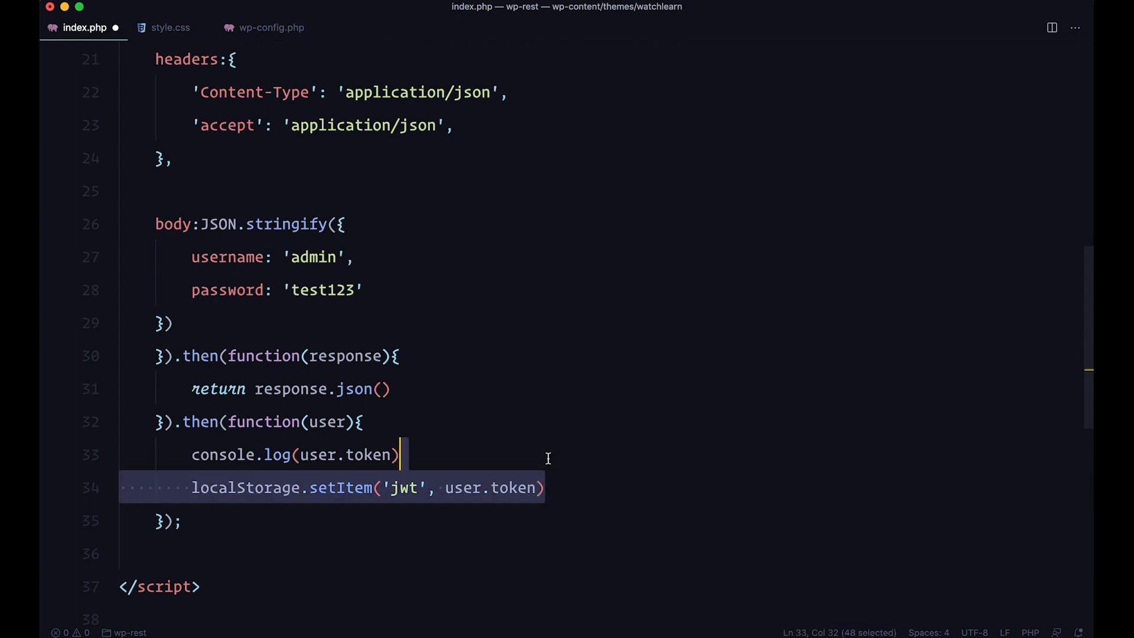
key(Backspace)
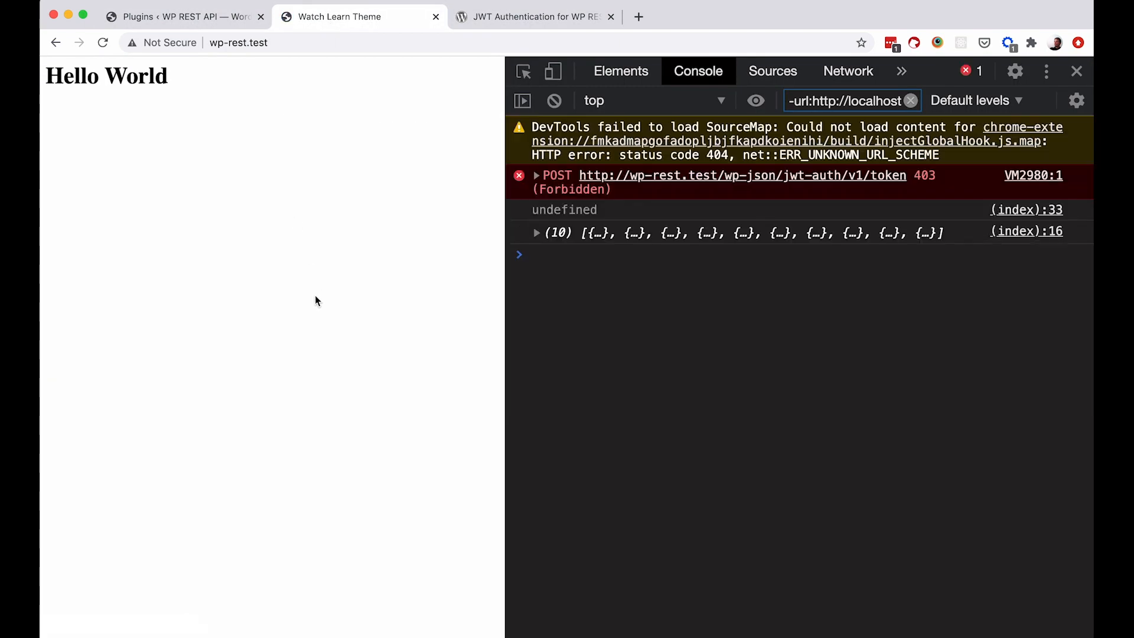
mouse_move(593, 220)
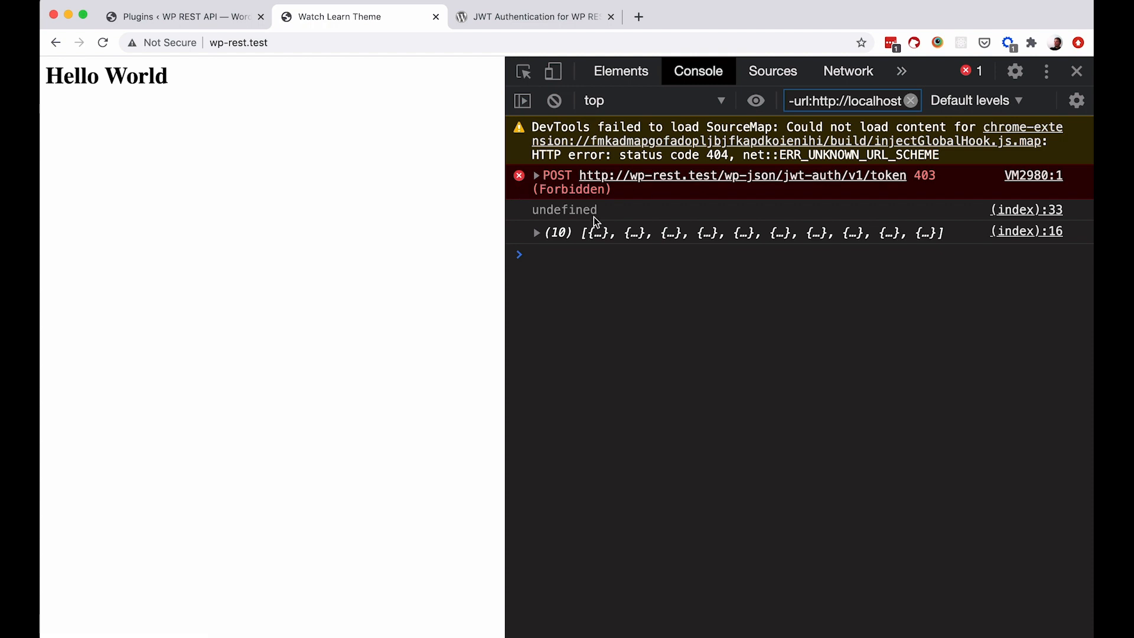
mouse_move(456, 345)
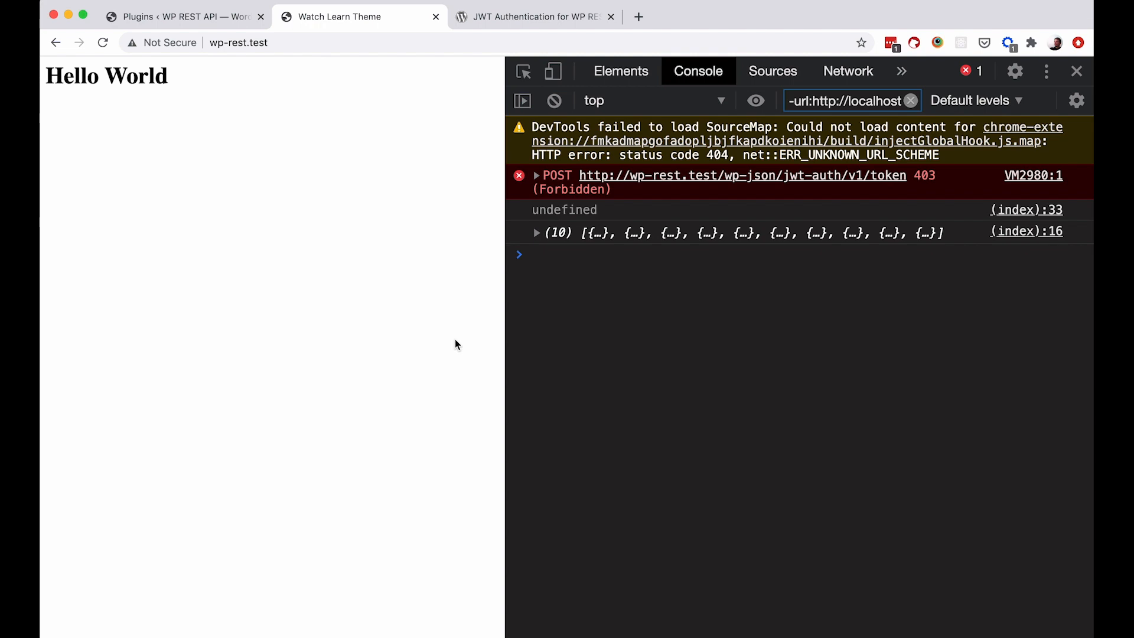
Scroll the JWT Authentication docs to the Configurate the Secret Key section.
click(532, 16)
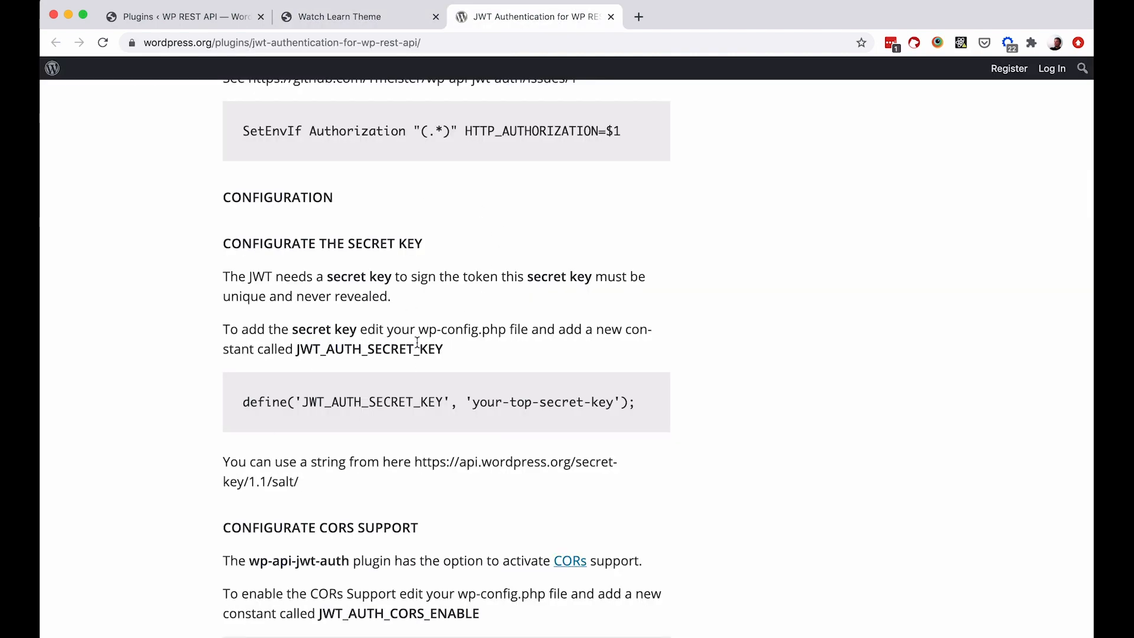
scroll(down, 3)
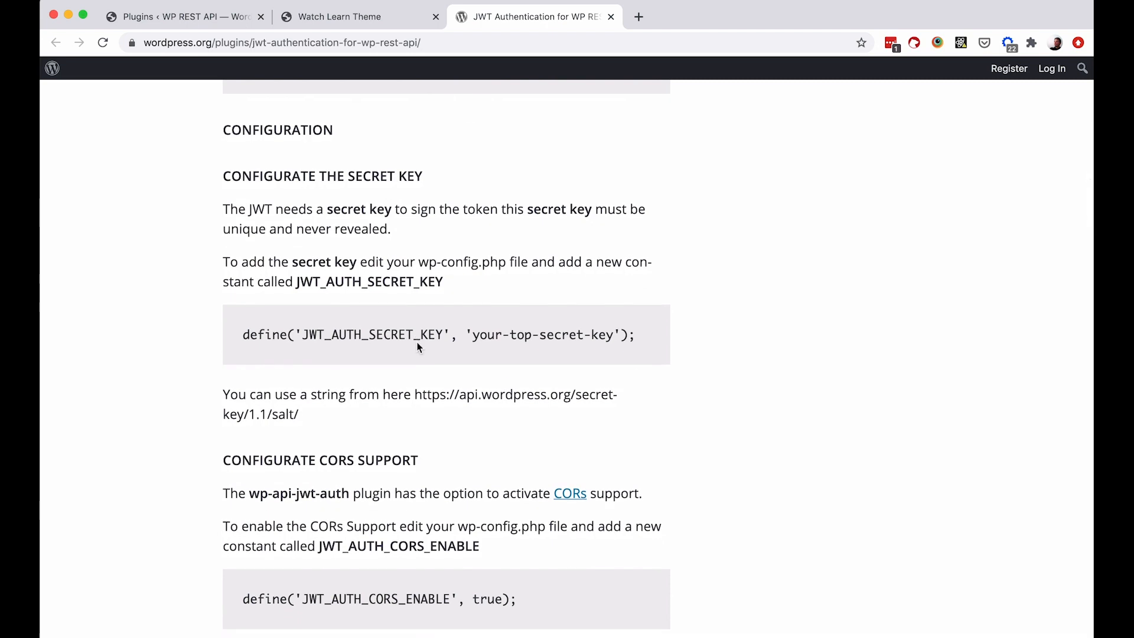
mouse_move(473, 389)
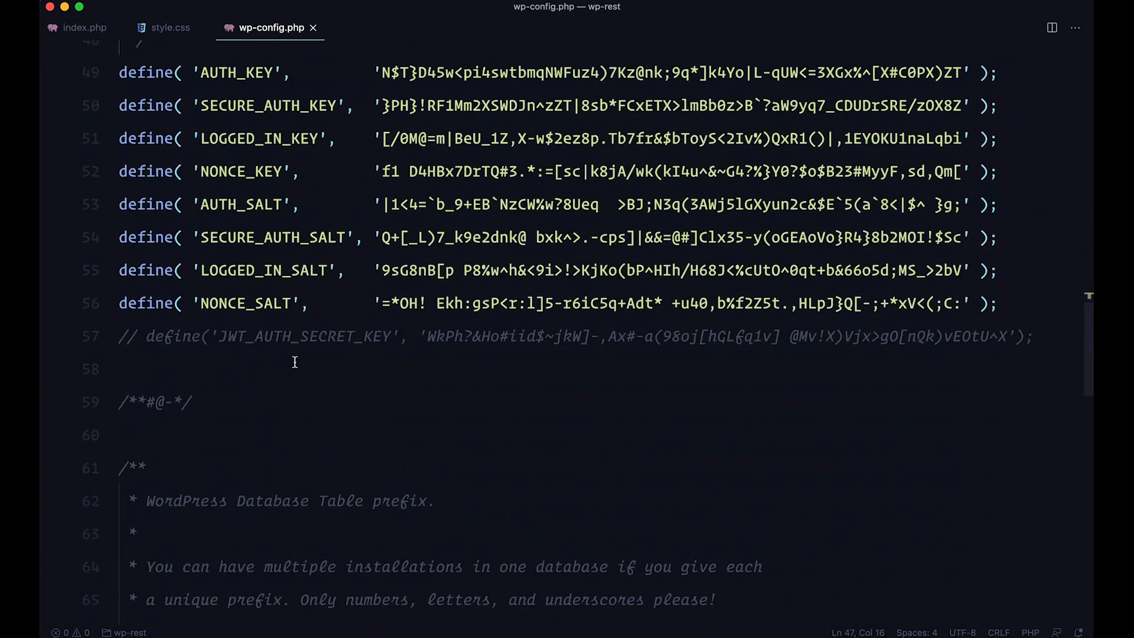
mouse_move(174, 315)
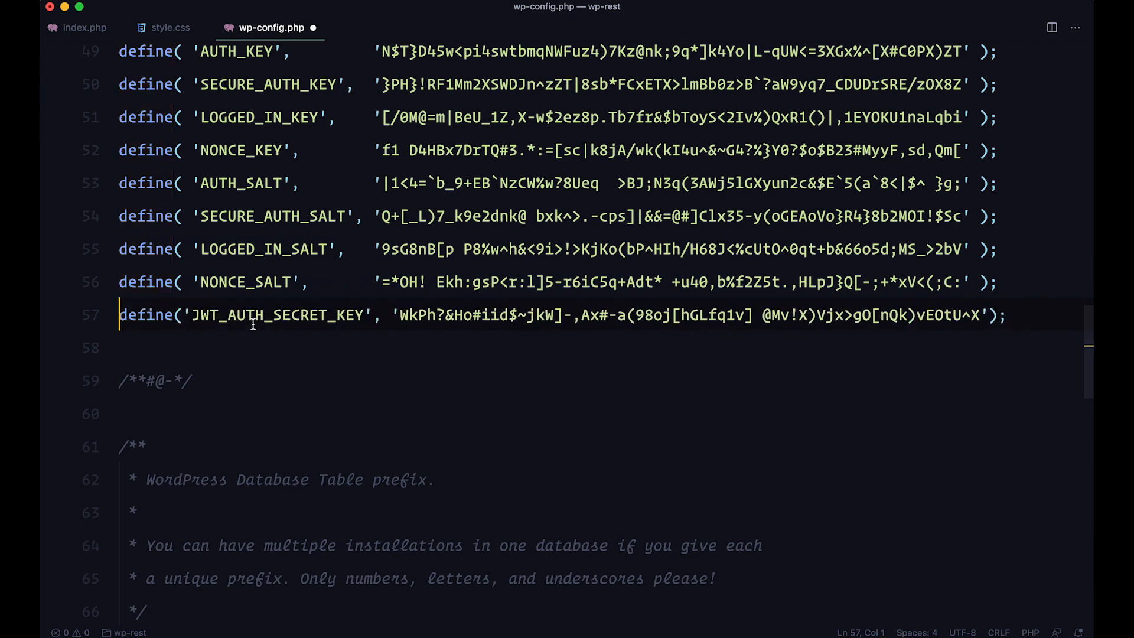
Uncomment define('JWT_AUTH_SECRET_KEY', …) on line 57 of wp-config.php.
drag(396, 315, 886, 315)
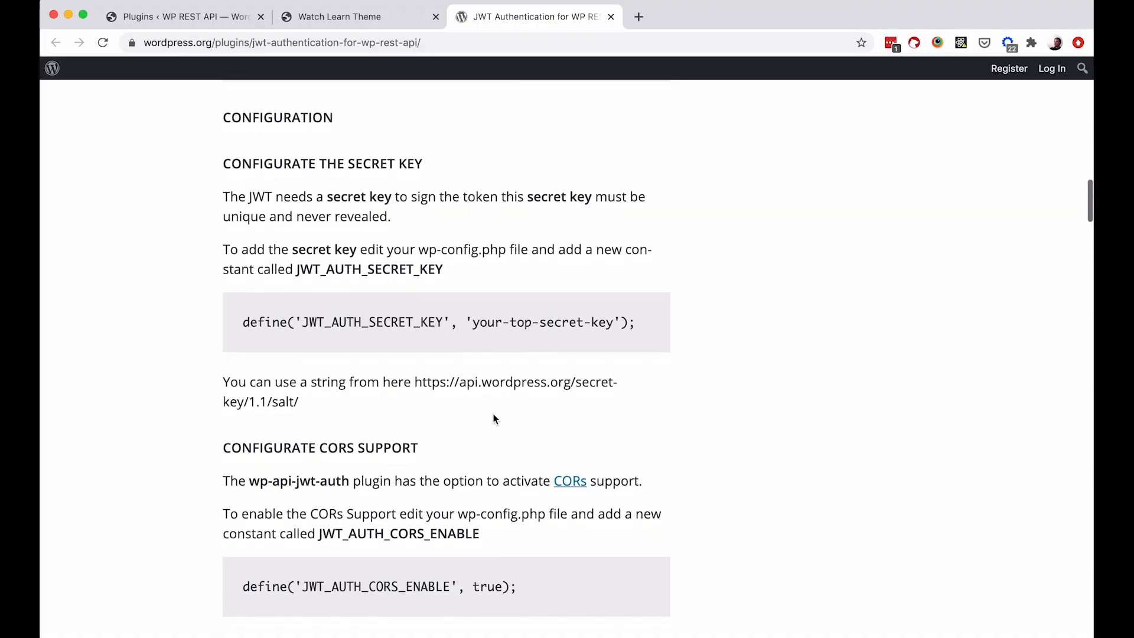
Open api.wordpress.org/secret-key/1.1/salt/ and select the generated AUTH_SALT string.
scroll(down, 3)
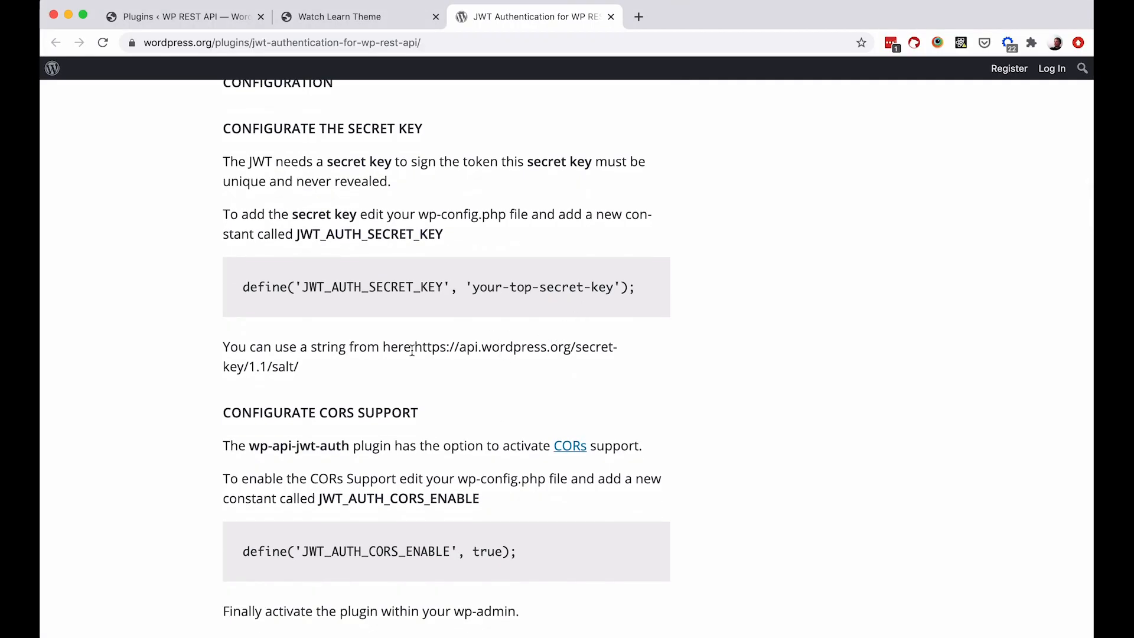
drag(415, 346, 300, 367)
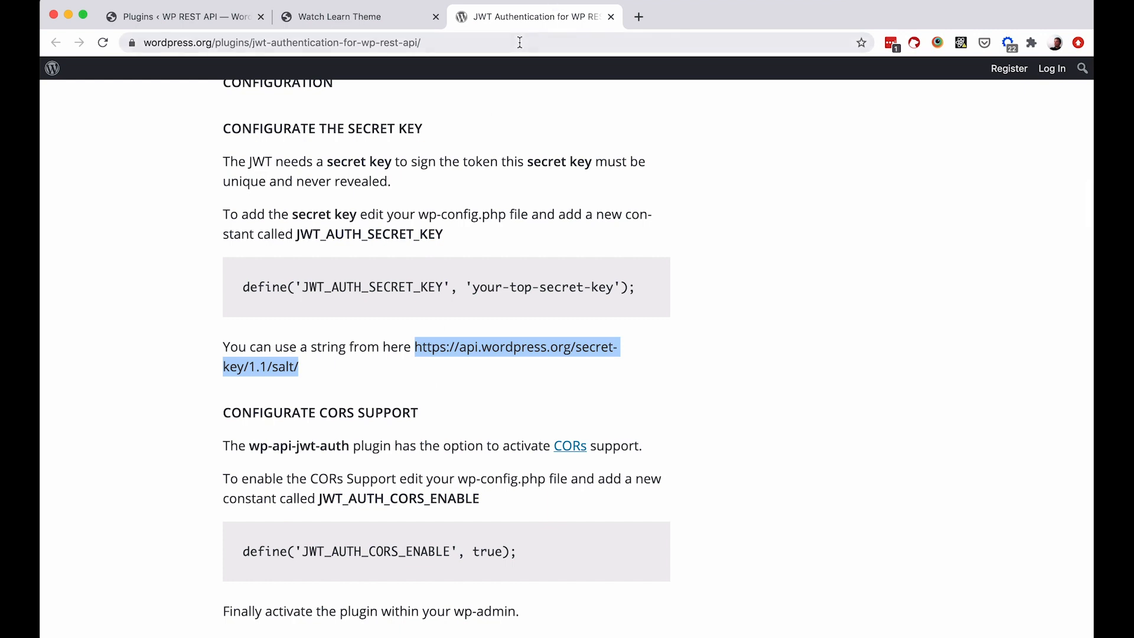
click(516, 347)
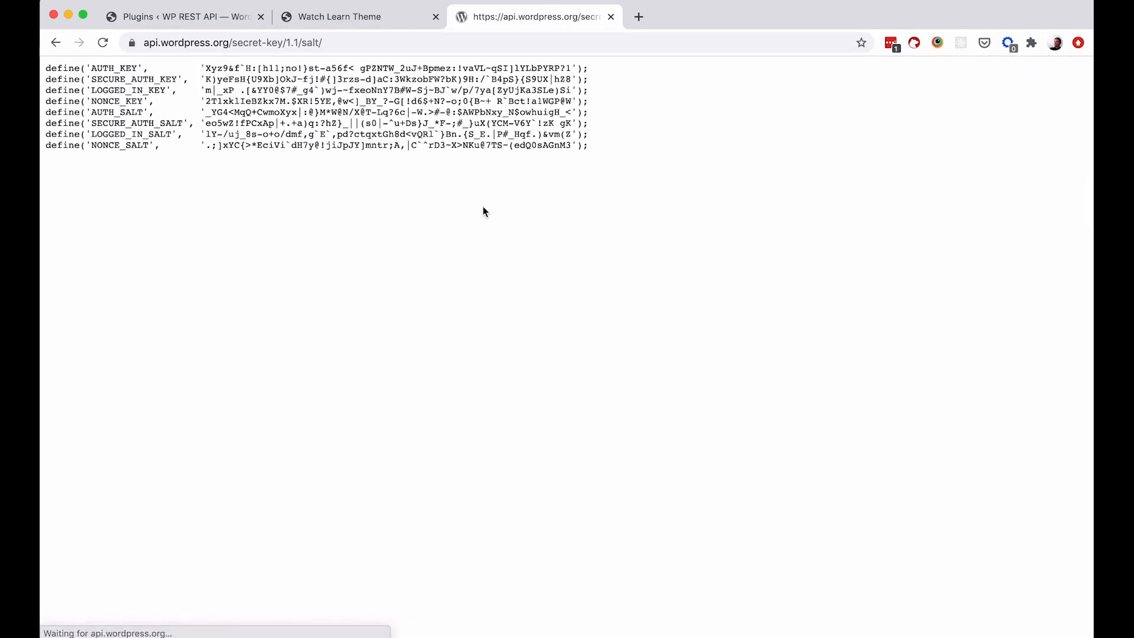
drag(205, 67, 354, 68)
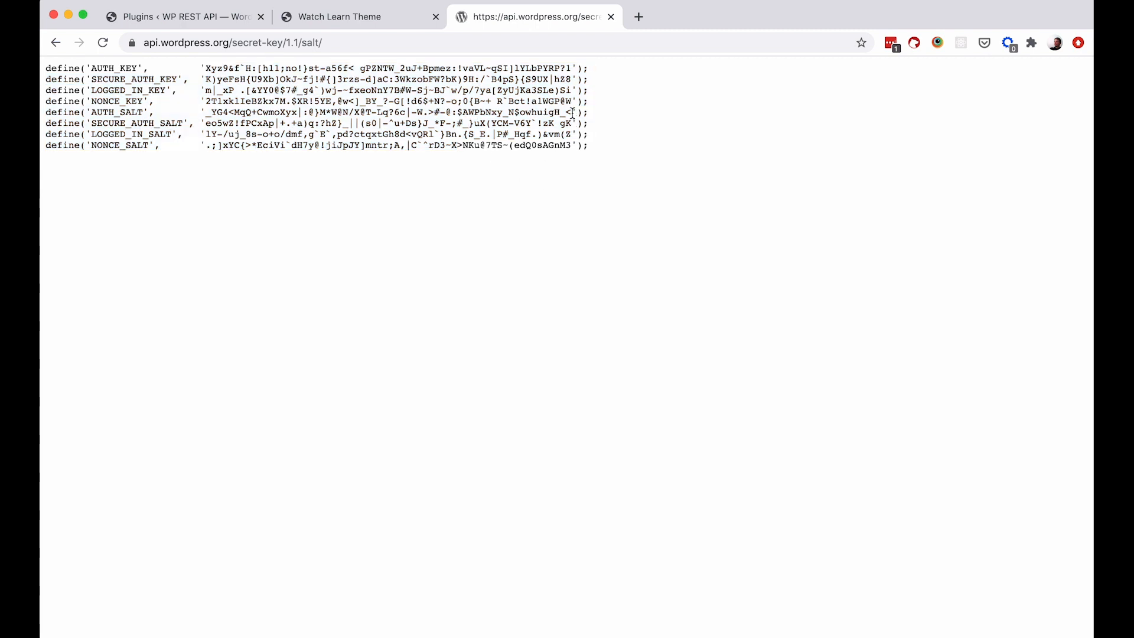
drag(205, 112, 571, 112)
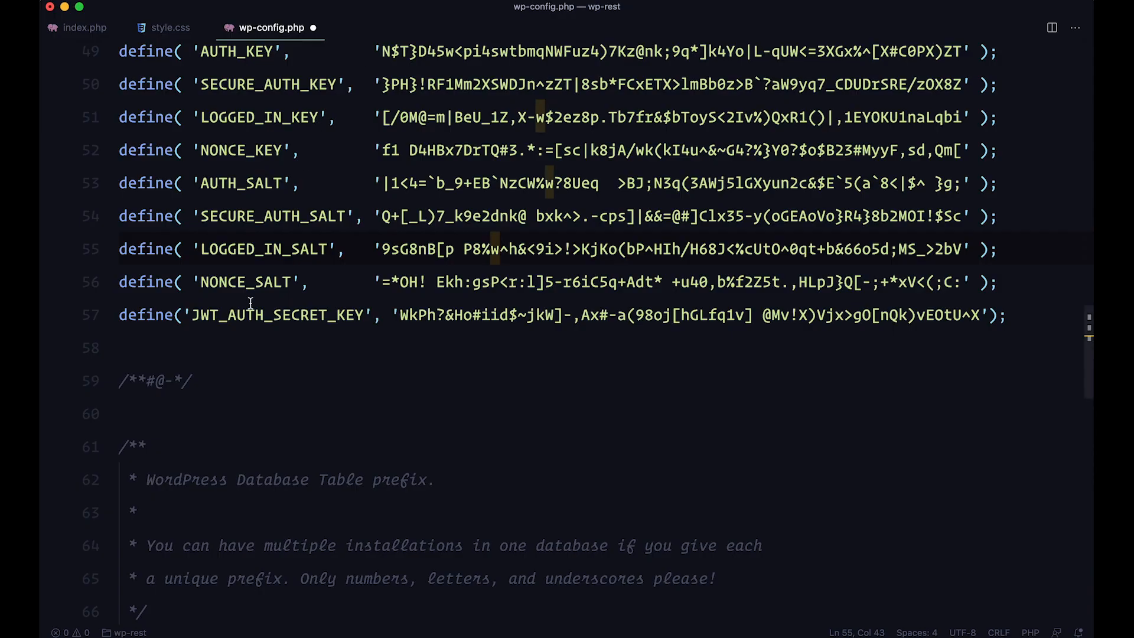
click(538, 315)
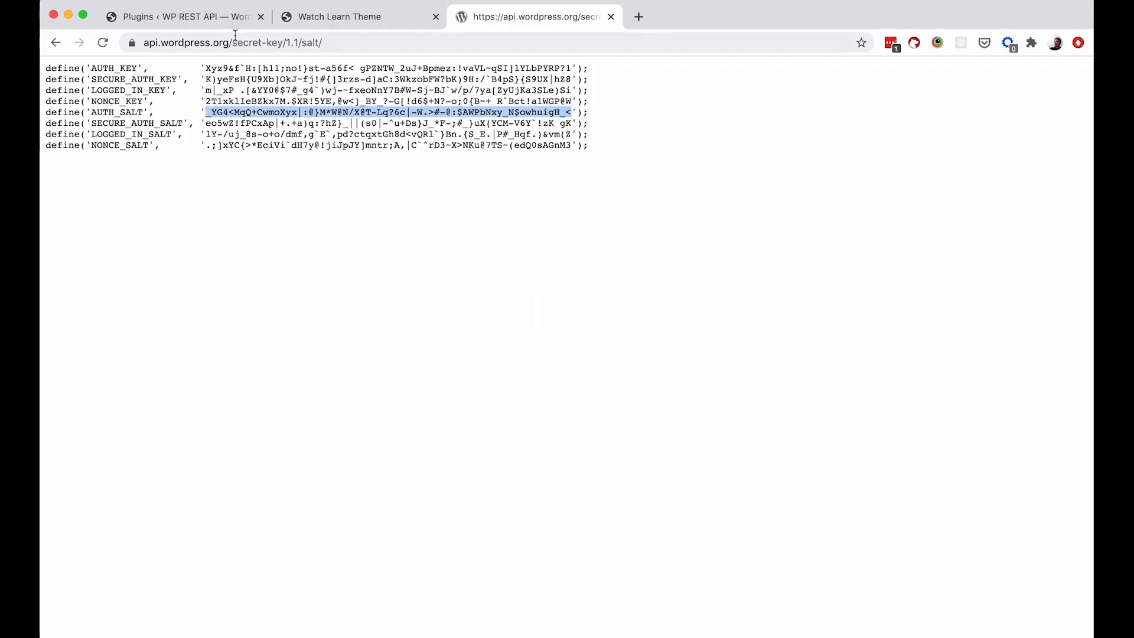
click(360, 16)
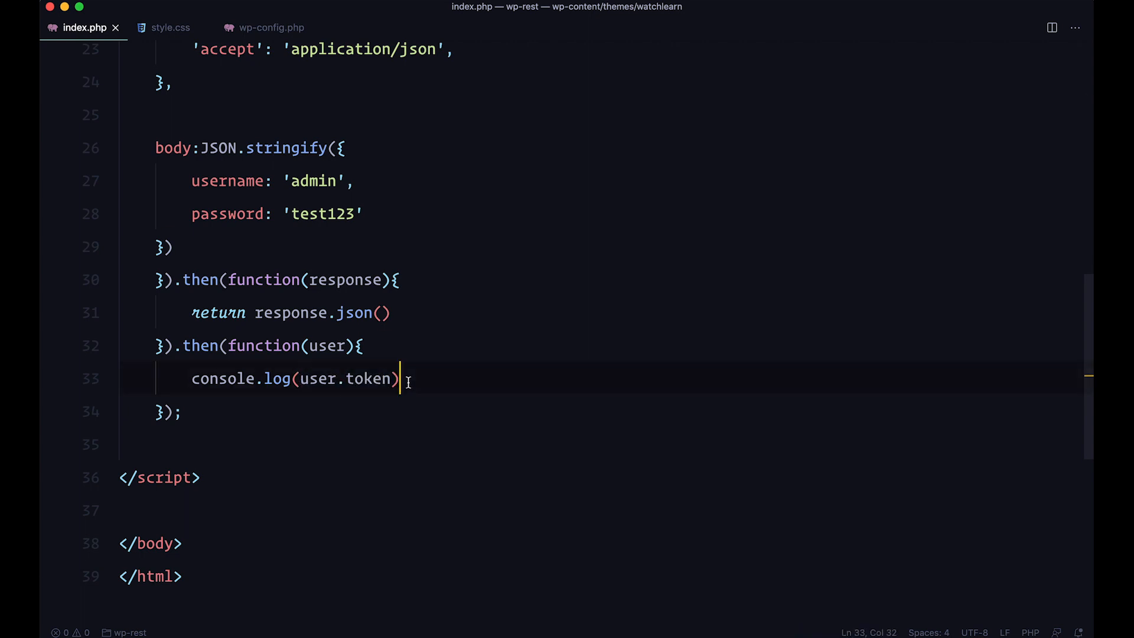
Add localStorage.setItem('jwt', user.token) below console.log(user.token) in index.php.
text(localStorage.setItem('jwt', user.token))
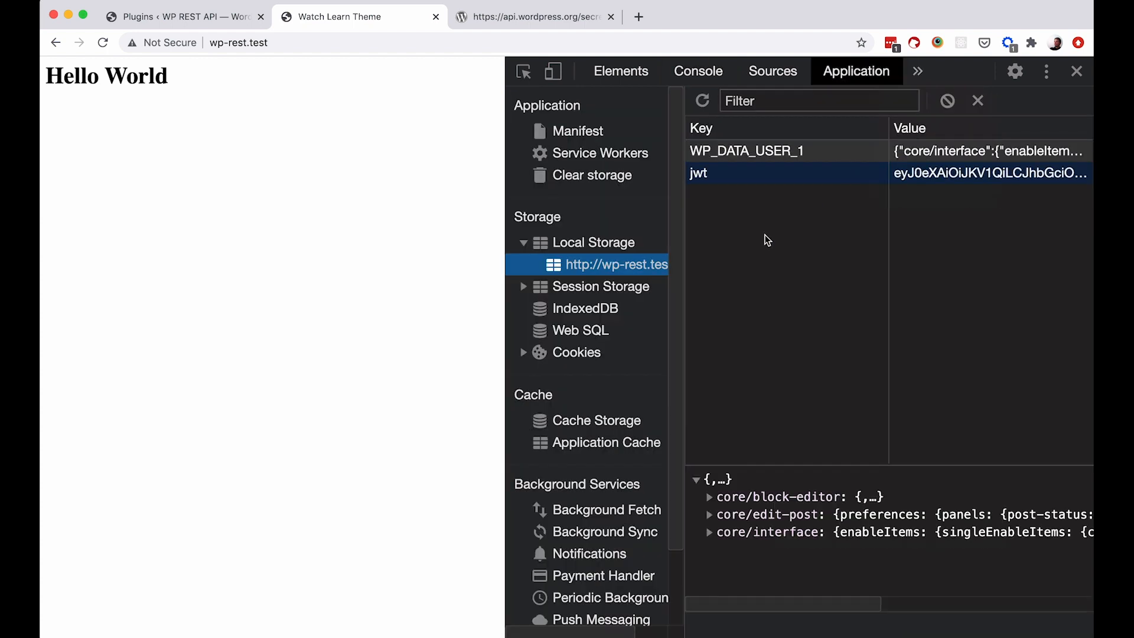
mouse_move(584, 307)
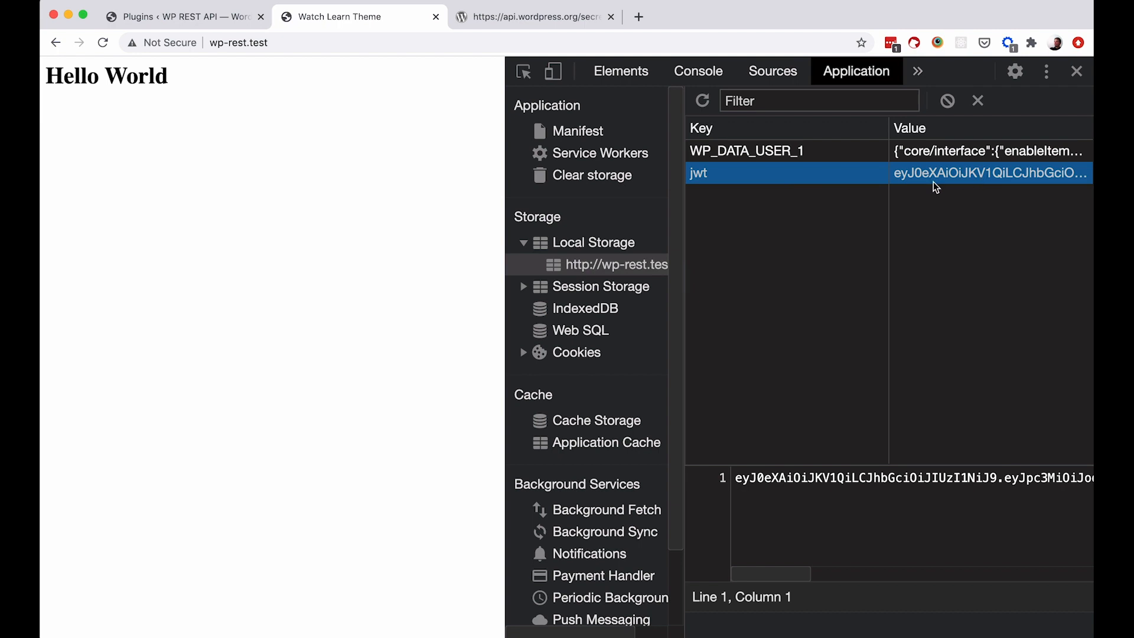
mouse_move(711, 325)
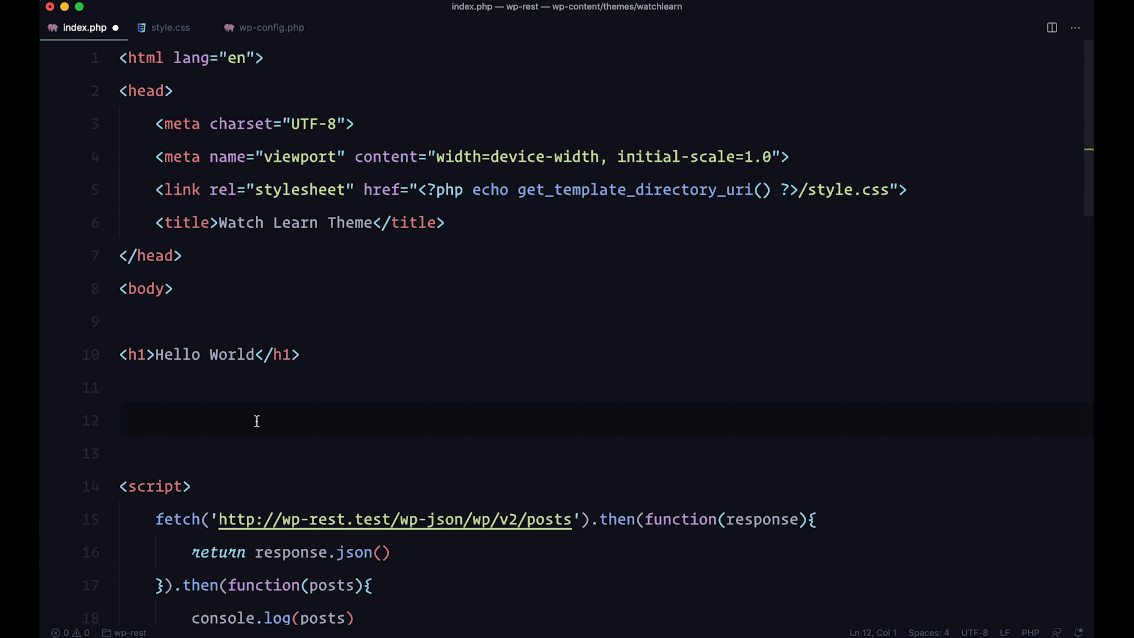
Insert <button class="js-add-post">Add post</button> on the empty line under the h1.
text(<button class="js-add-post">Add post</button>)
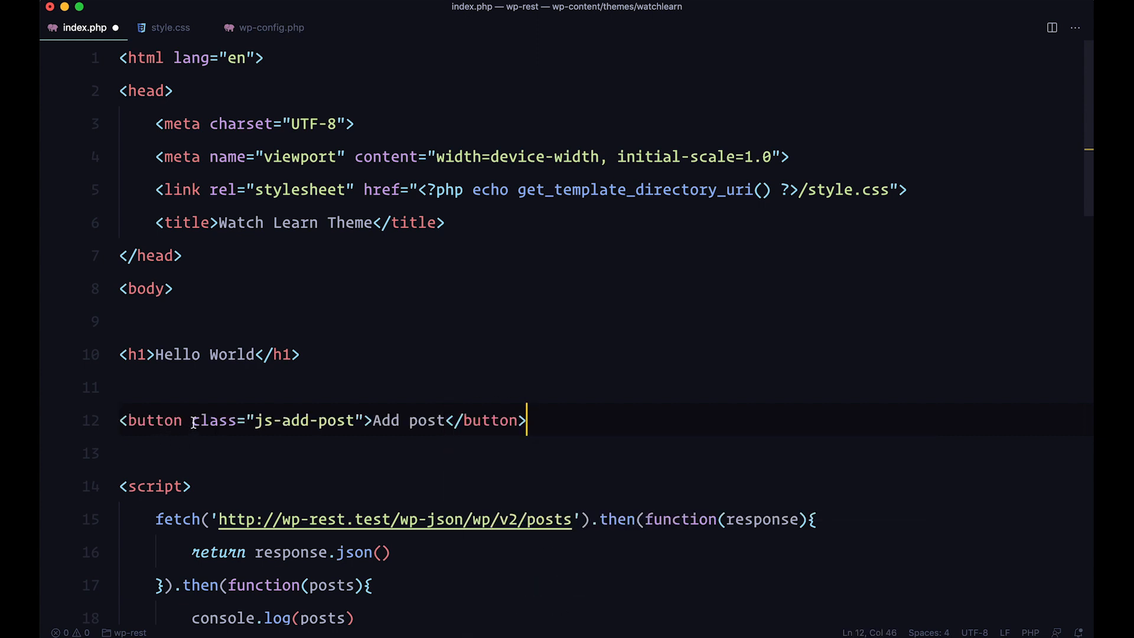
mouse_move(336, 420)
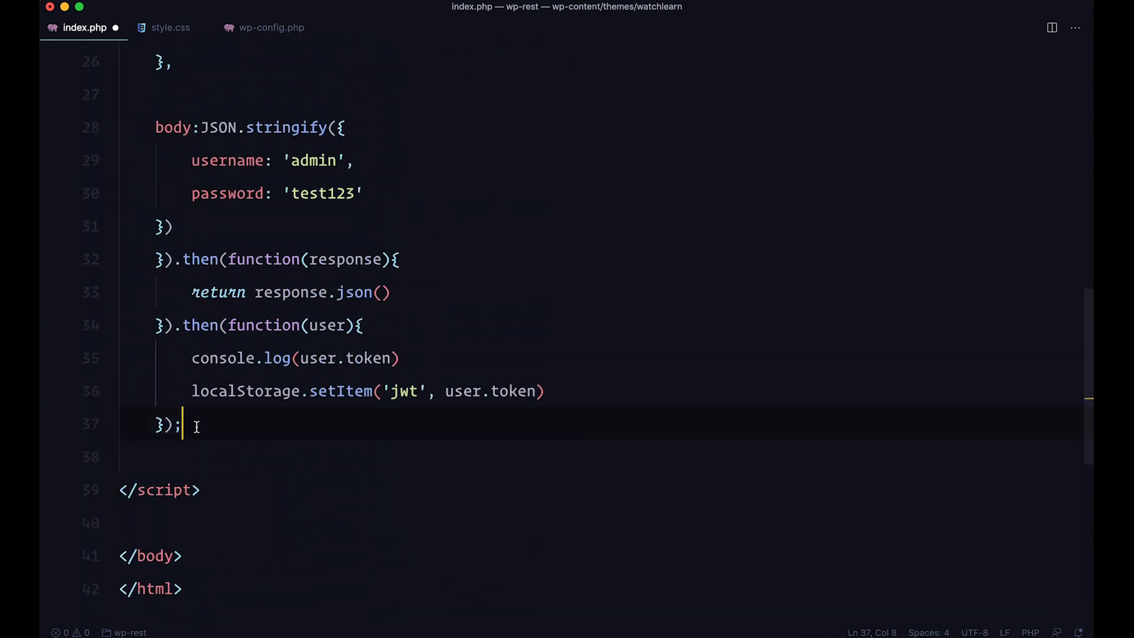
Write addPost() fetching /wp-json/wp/v2/posts with method POST and a Bearer localStorage jwt Authorization header.
key(Enter)
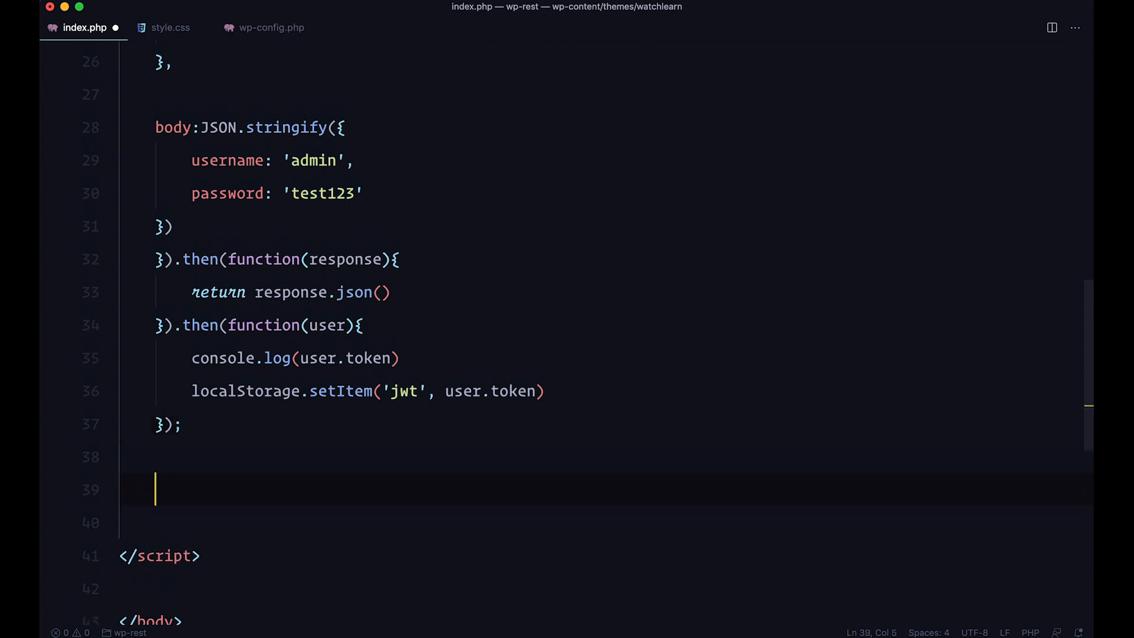
text(function addPost() {)
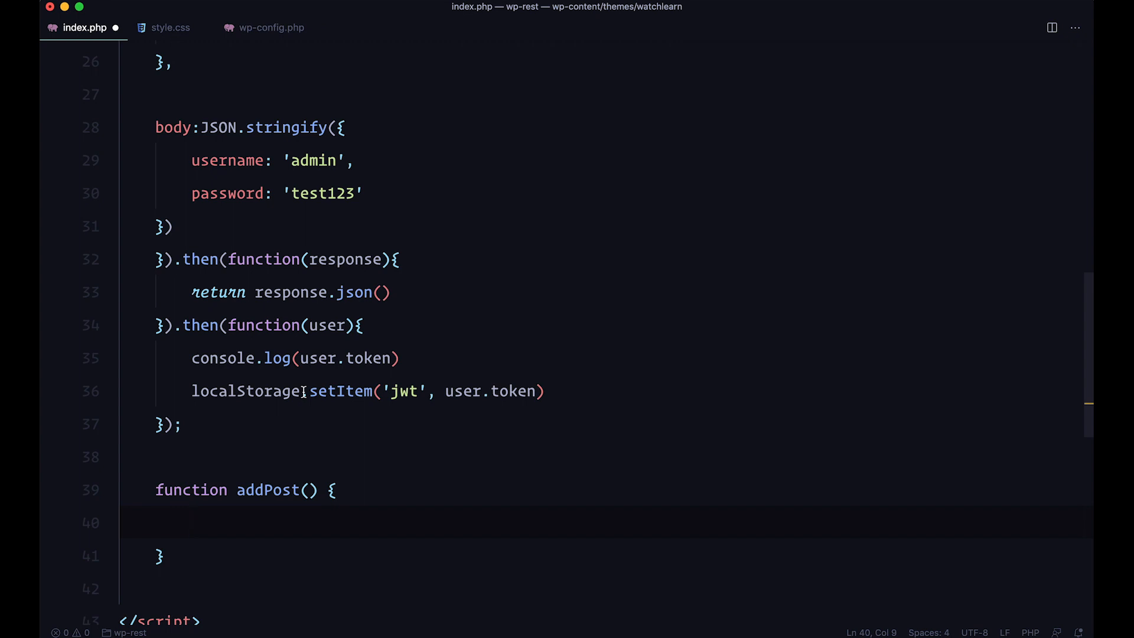
mouse_move(199, 621)
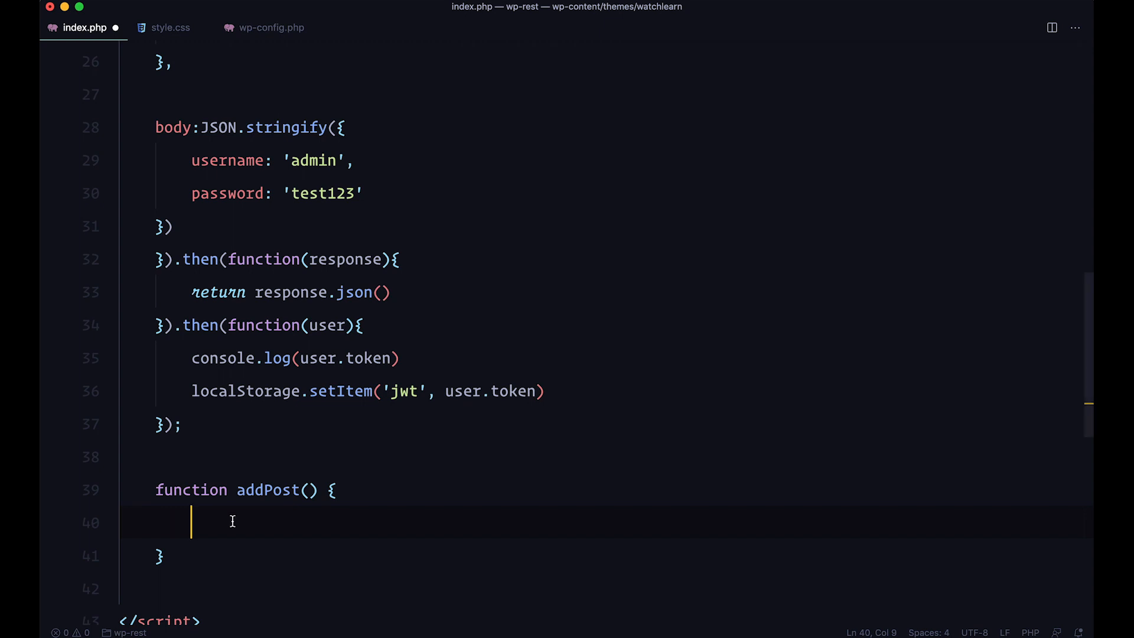
text(fetch('http://wp-rest.test/wp-json/wp/v2/posts',{)
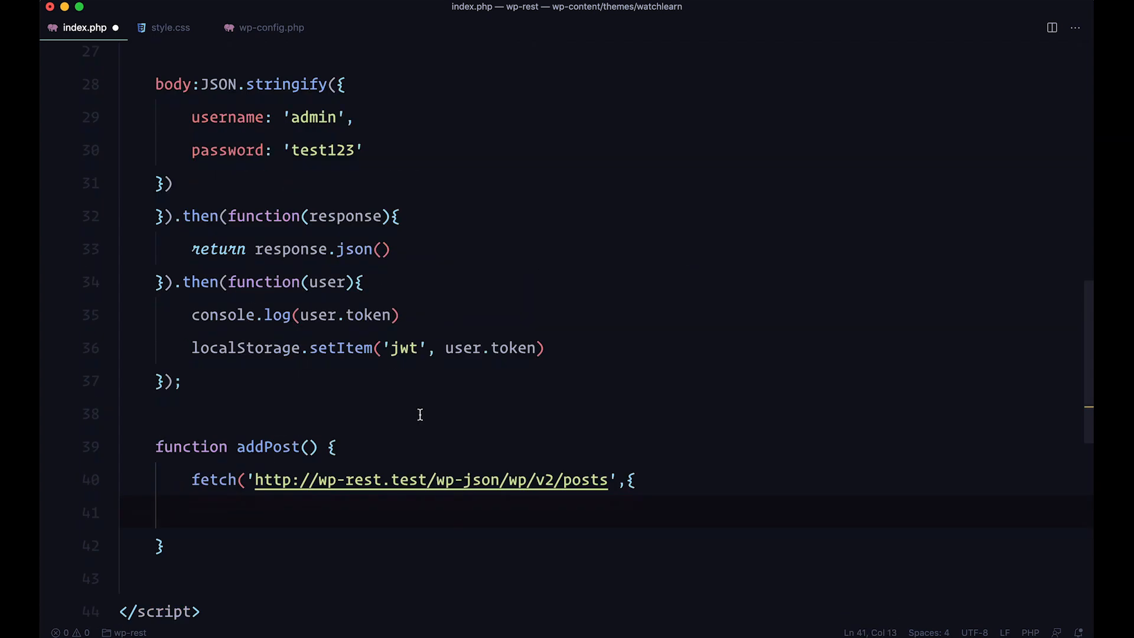
scroll(down, 3)
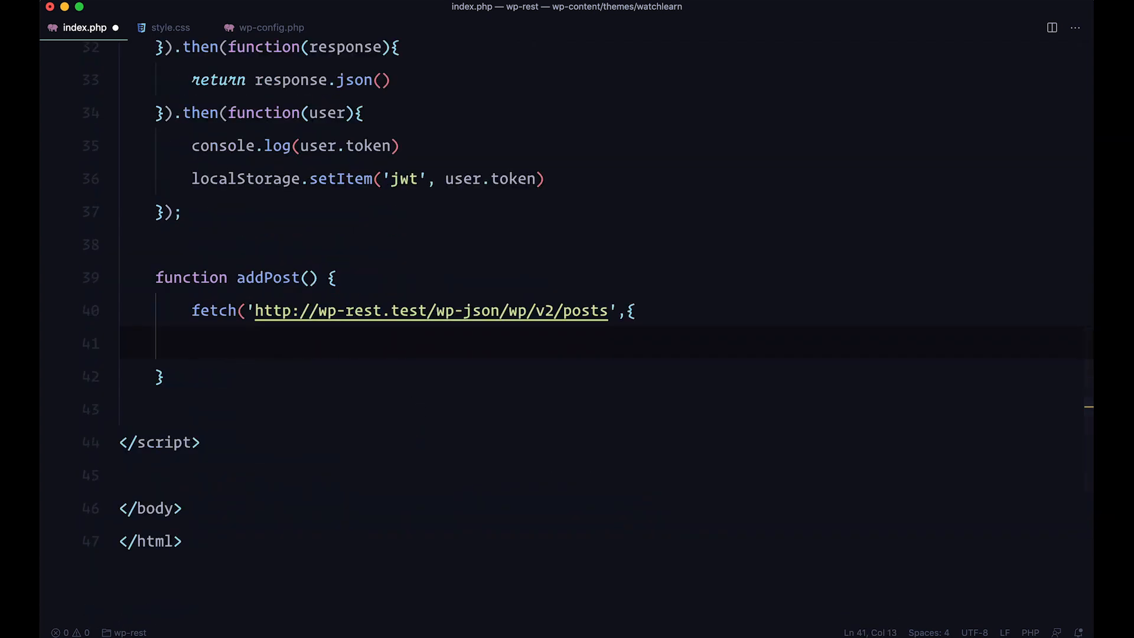
text(method: "POST",)
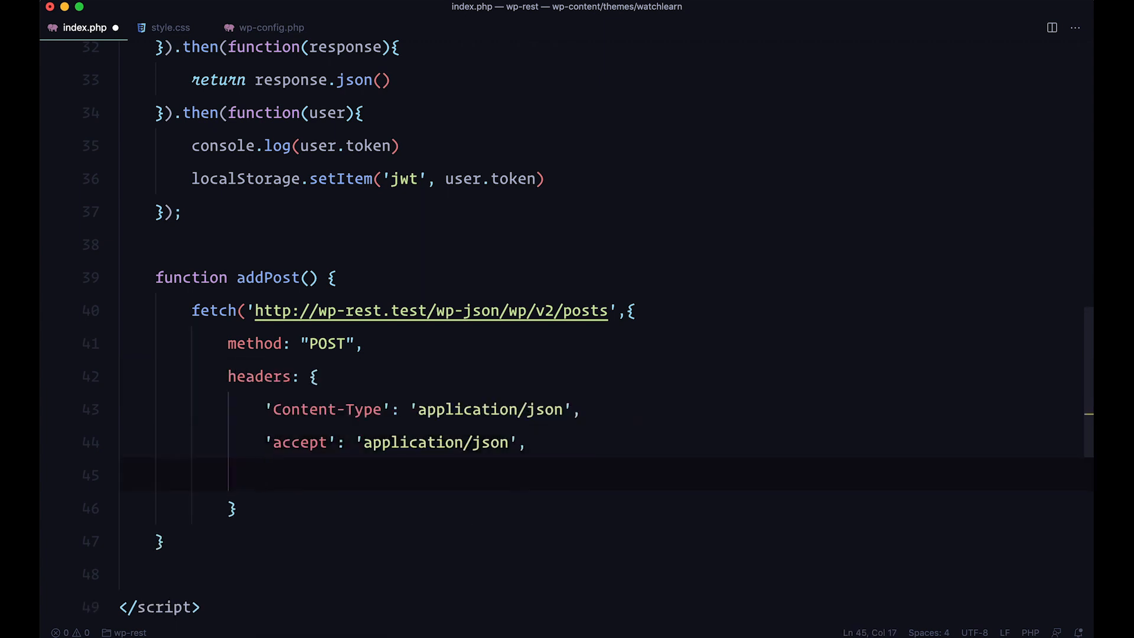
text('Authorization':)
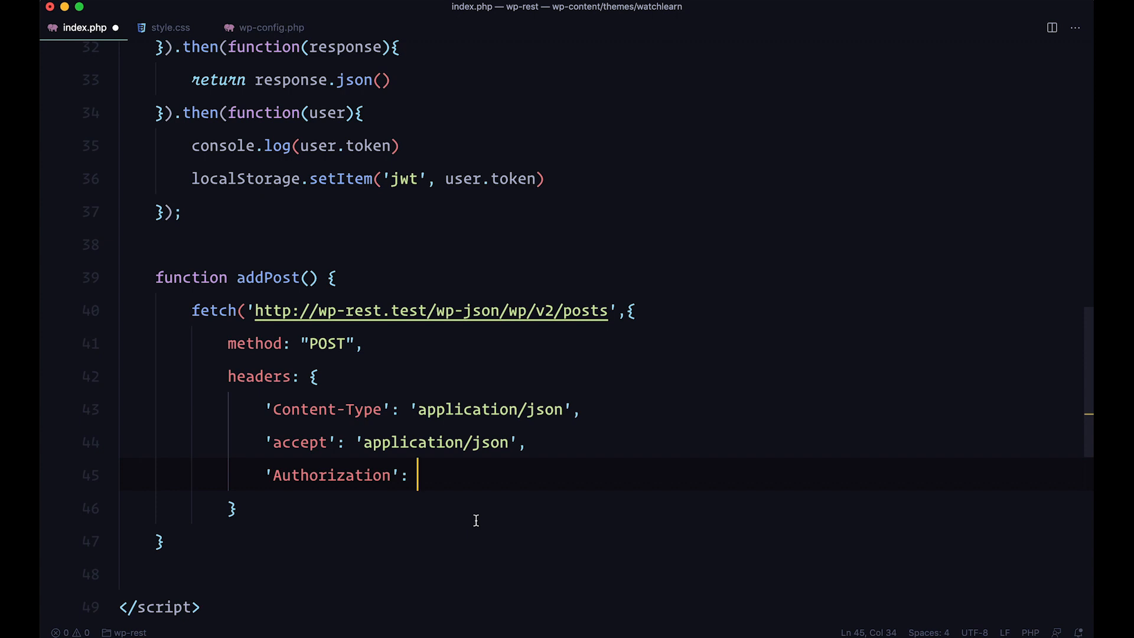
mouse_move(512, 500)
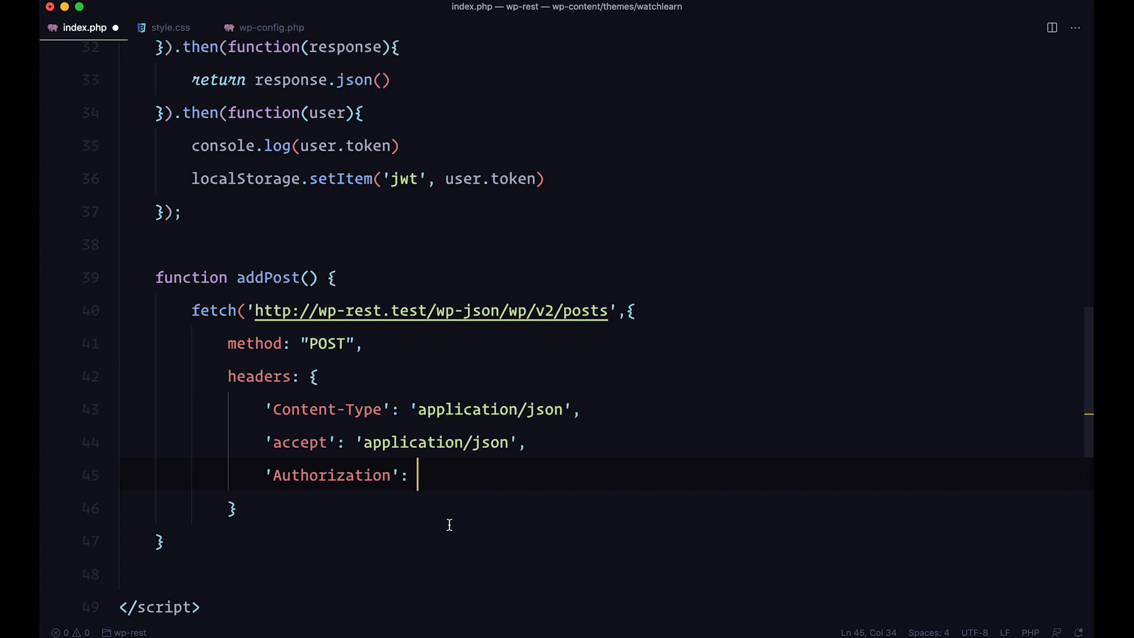
text(`Bearer ${localStorage.getItem('jwt')}`)
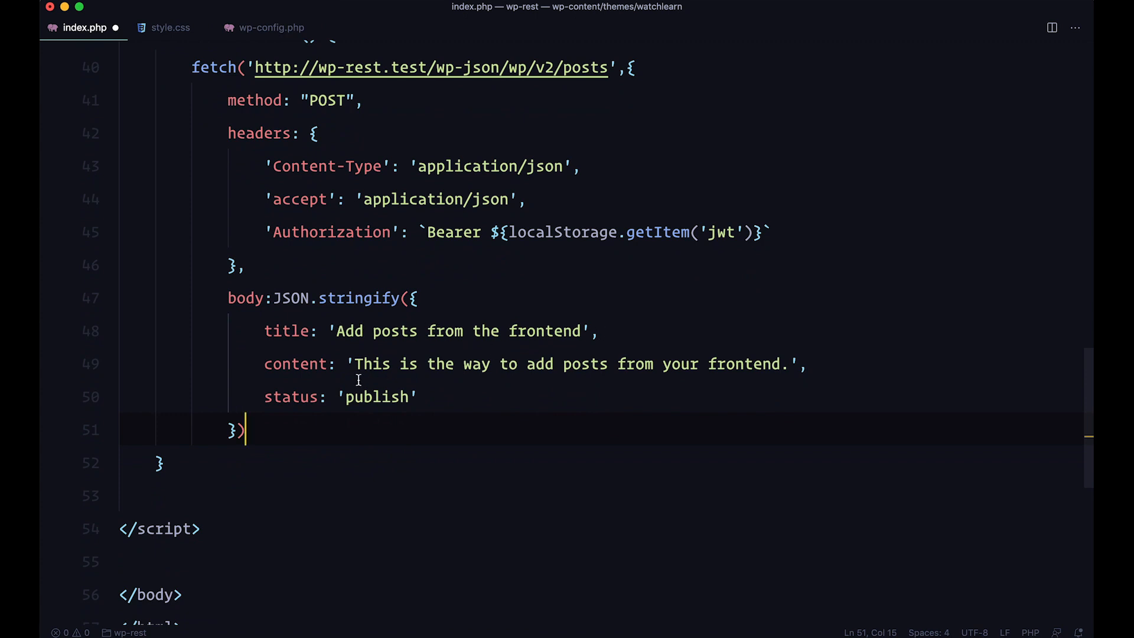
Highlight the publish status field in the request body, then add a new line below it.
click(268, 397)
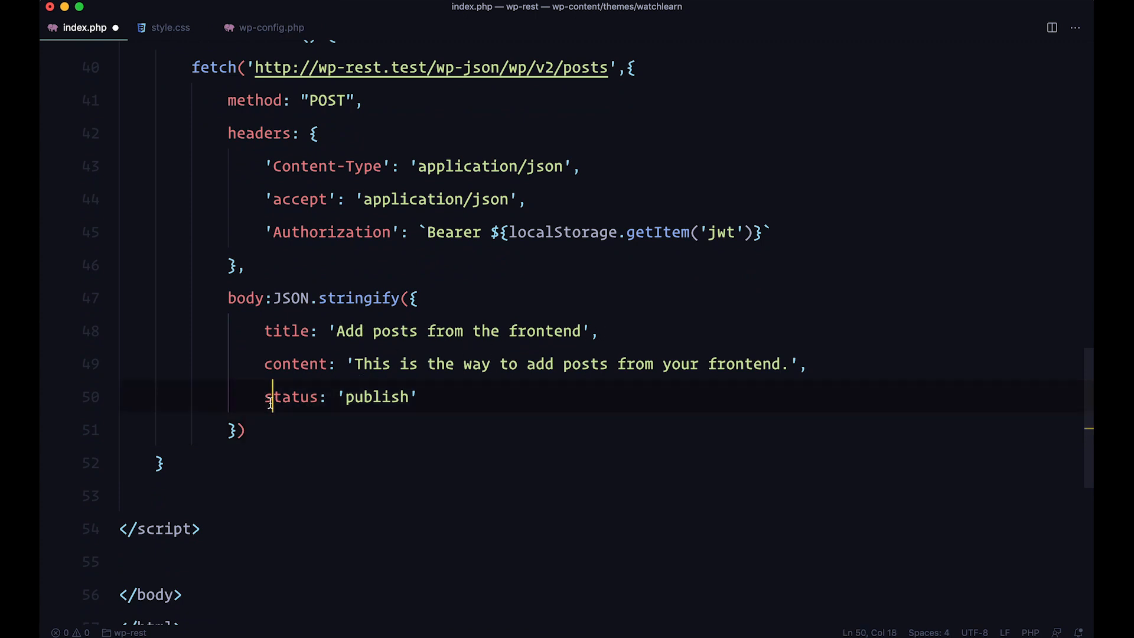
drag(271, 396, 421, 396)
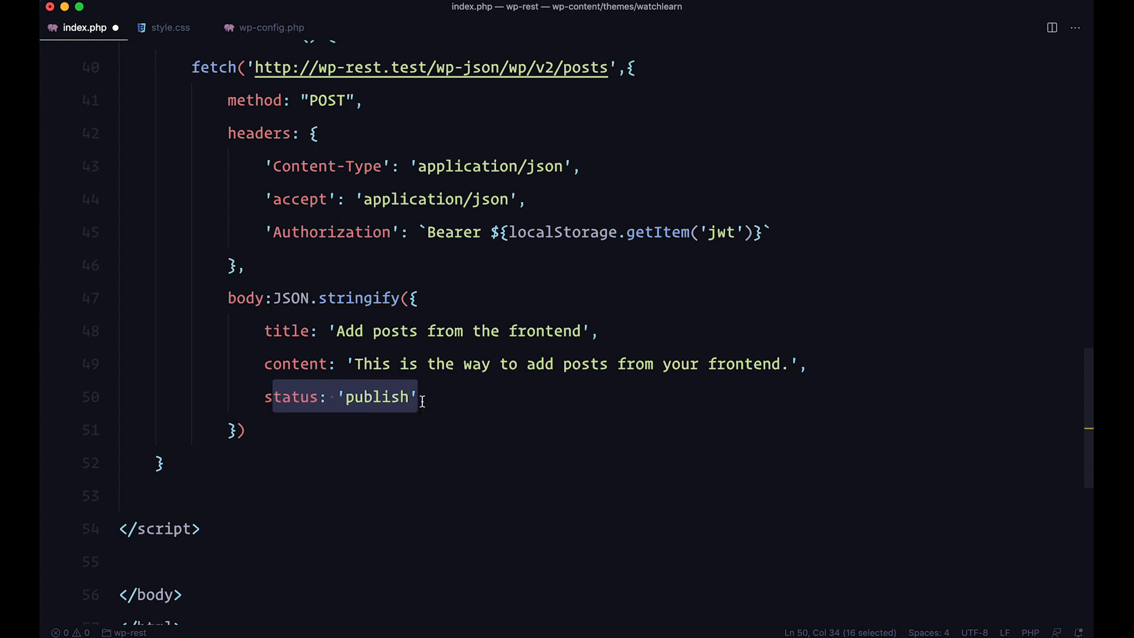
click(442, 397)
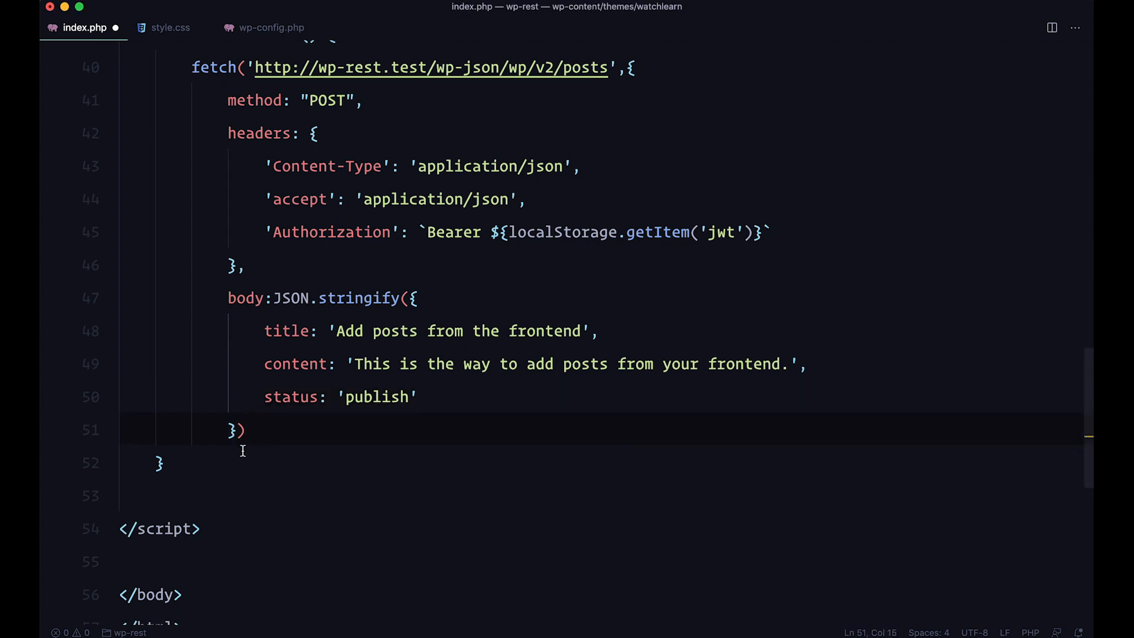
key(Enter)
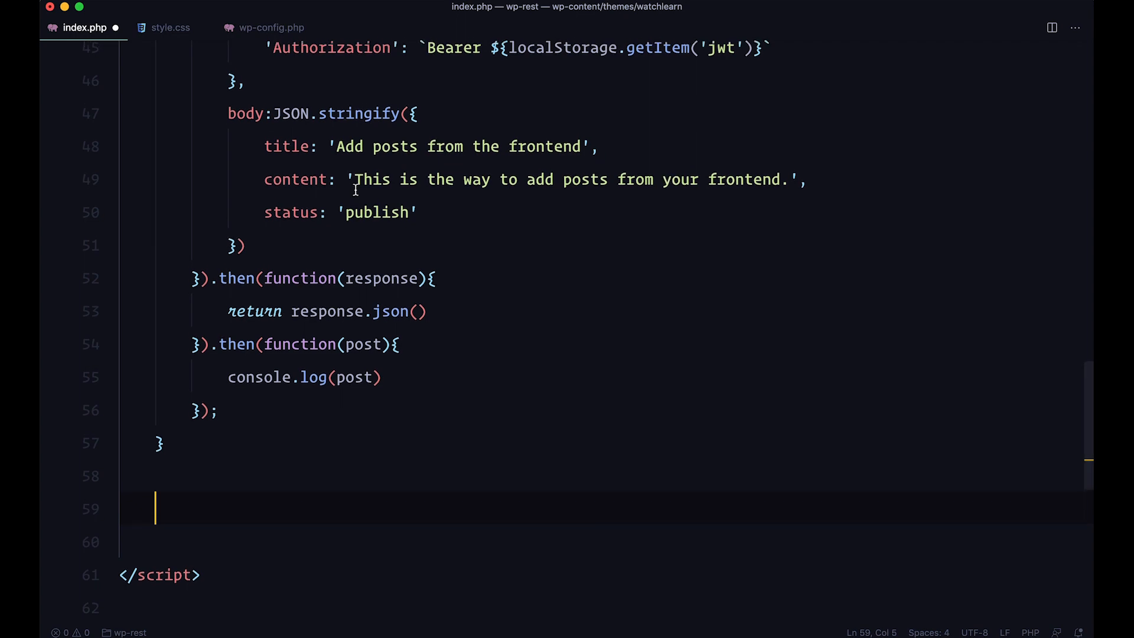
Declare addPostButton selecting '.js-add-post' and attach a click listener that calls addPost().
scroll(down, 3)
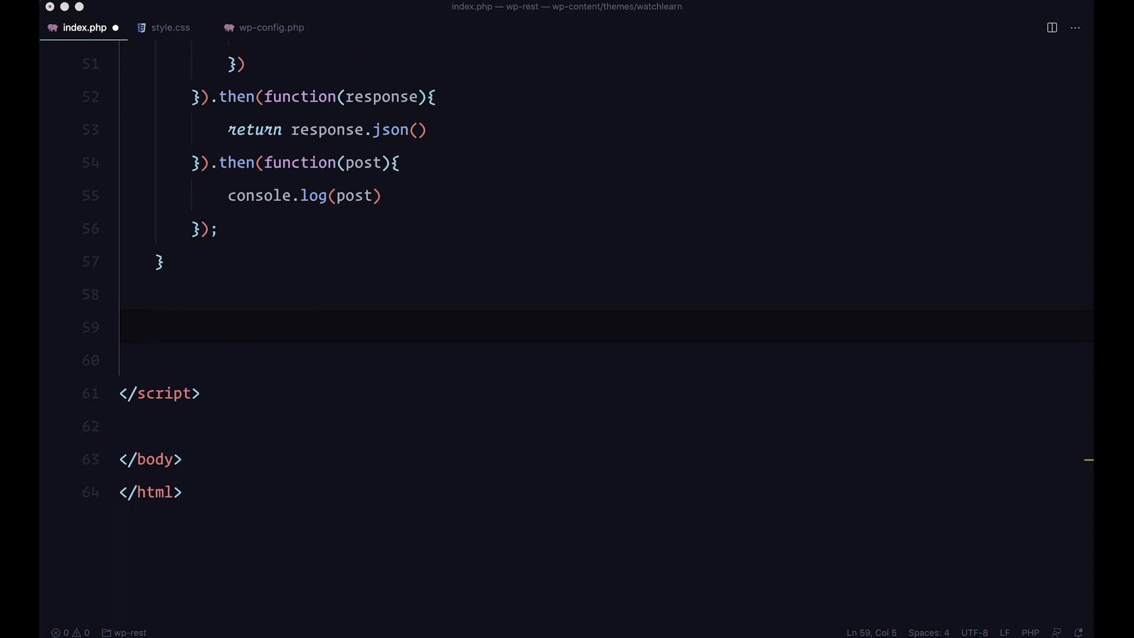
text(const addPostButton = document.querySelector('.js-add-post'))
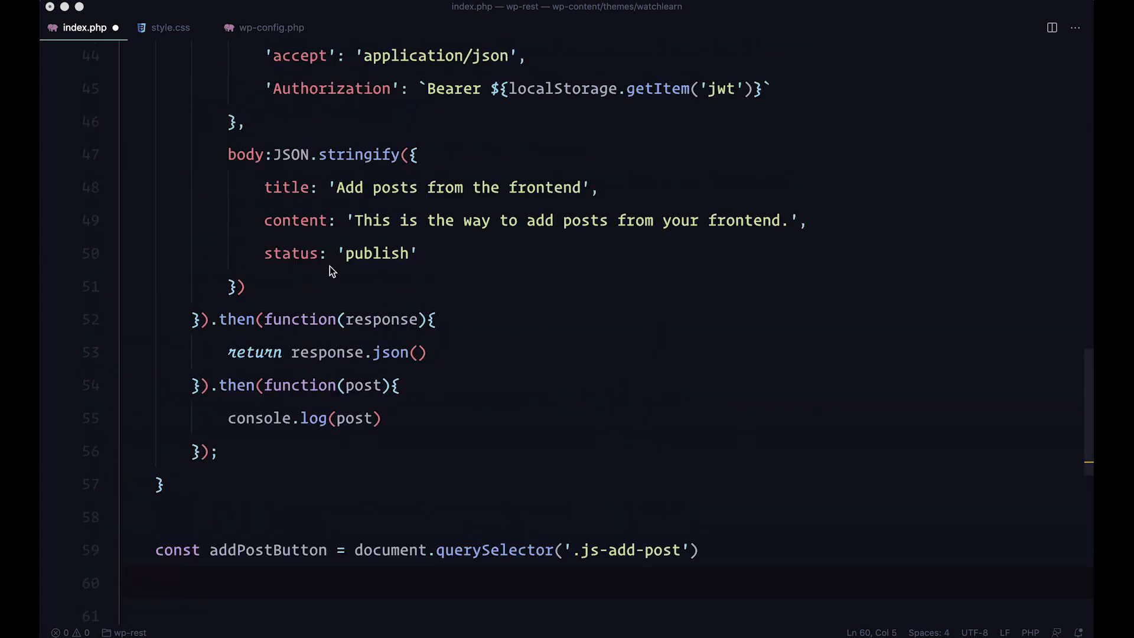
scroll(down, 3)
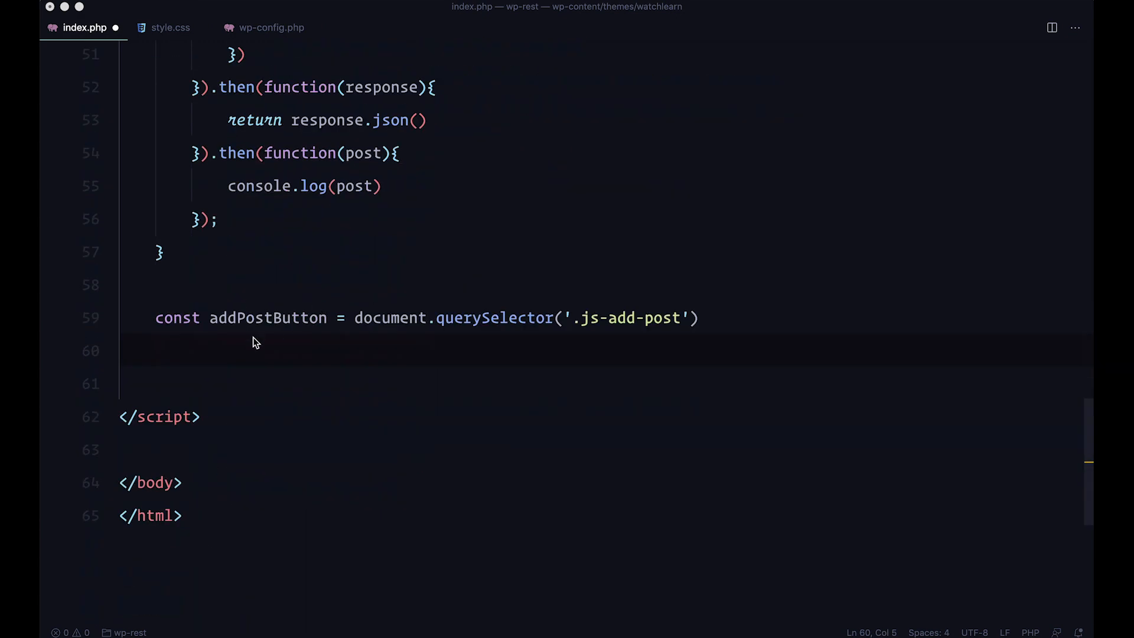
text(addPostButton.addEventListener('click', () => addPost()))
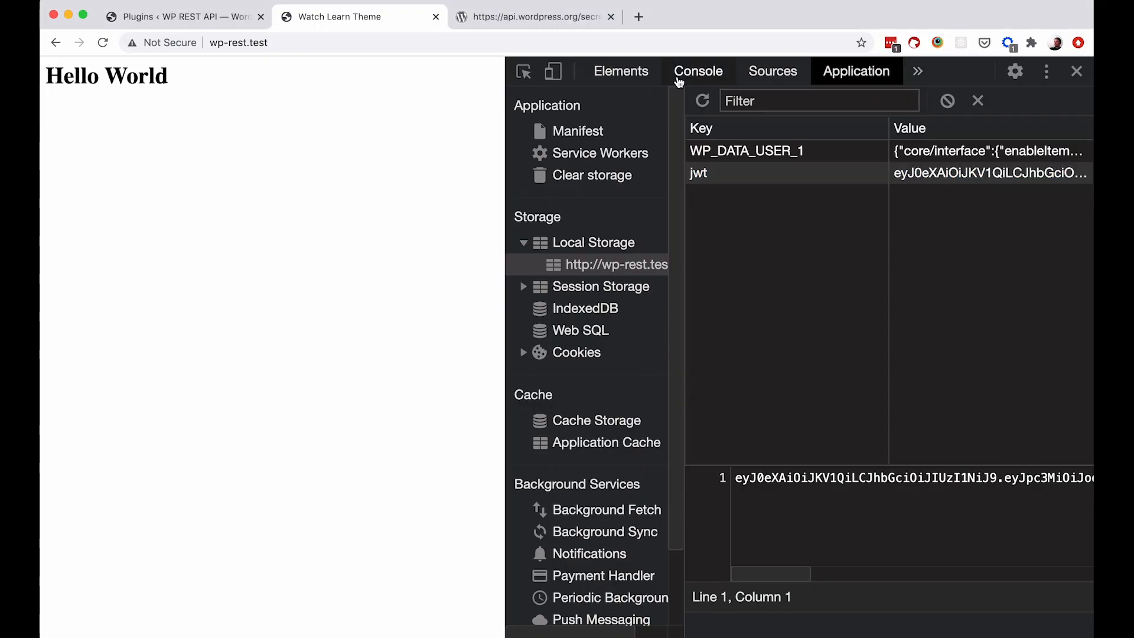
Click Add post on the test page and expand the logged post 159 in the Console.
click(698, 71)
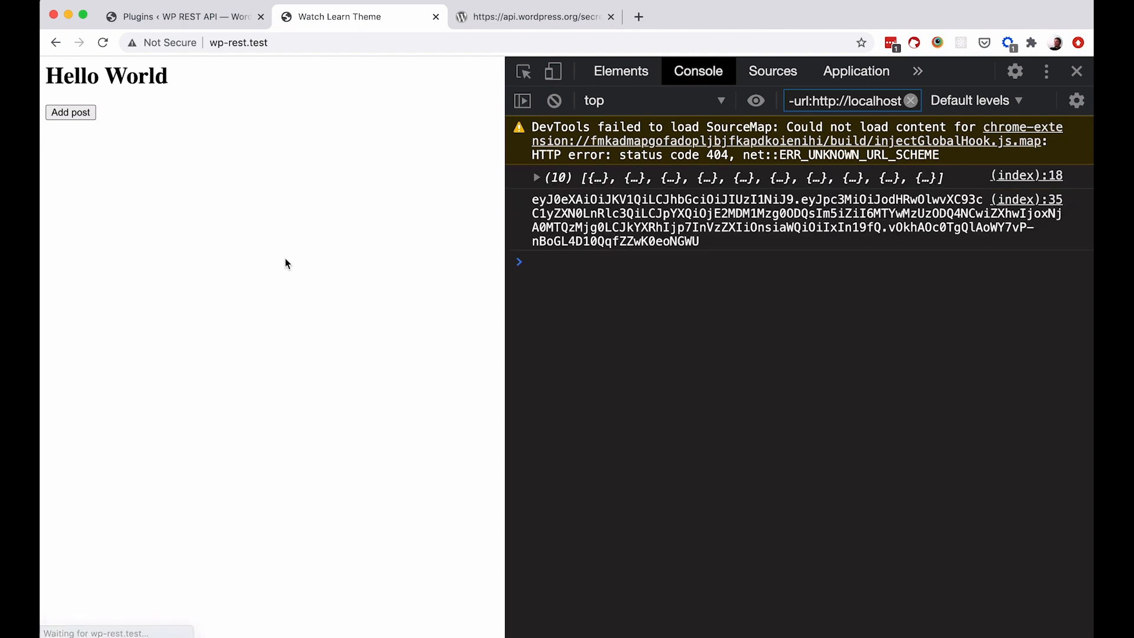
click(71, 112)
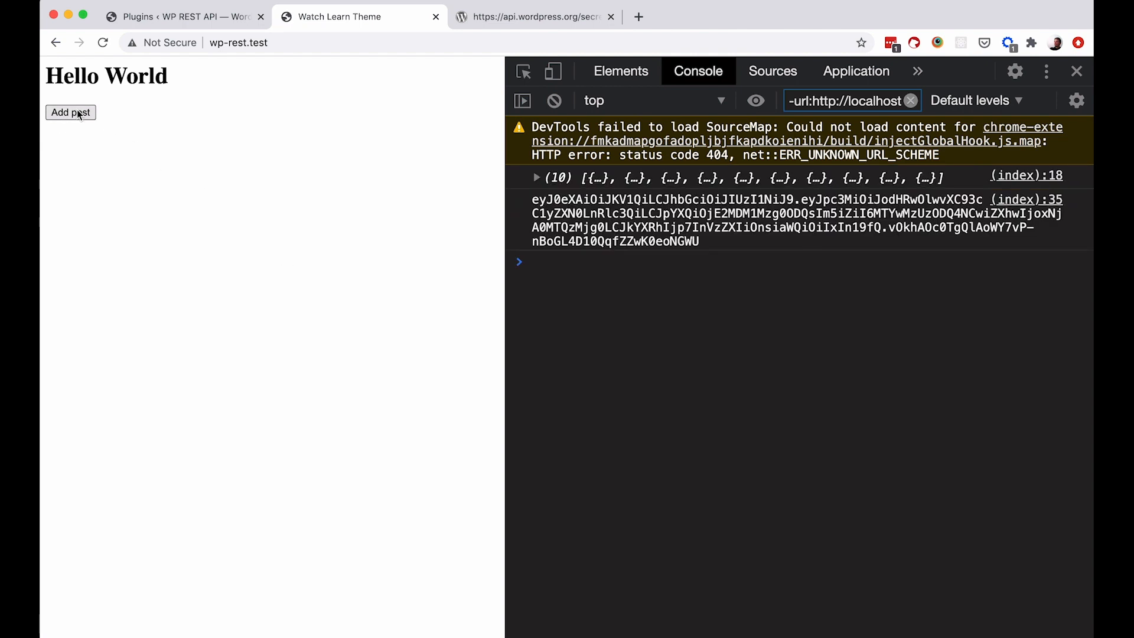
click(70, 113)
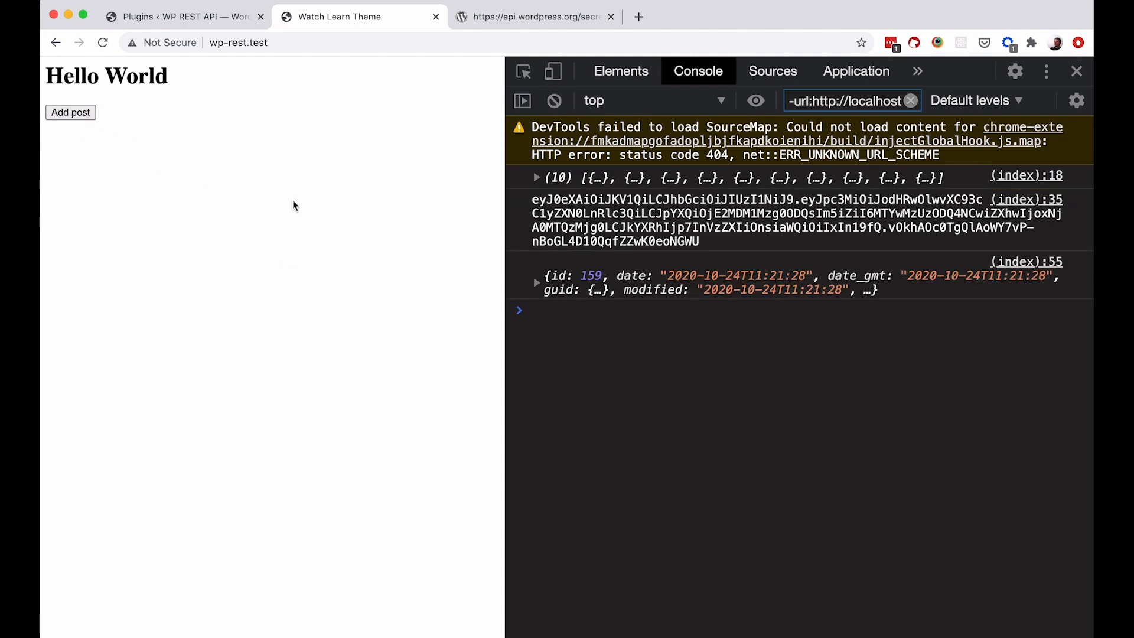
click(536, 282)
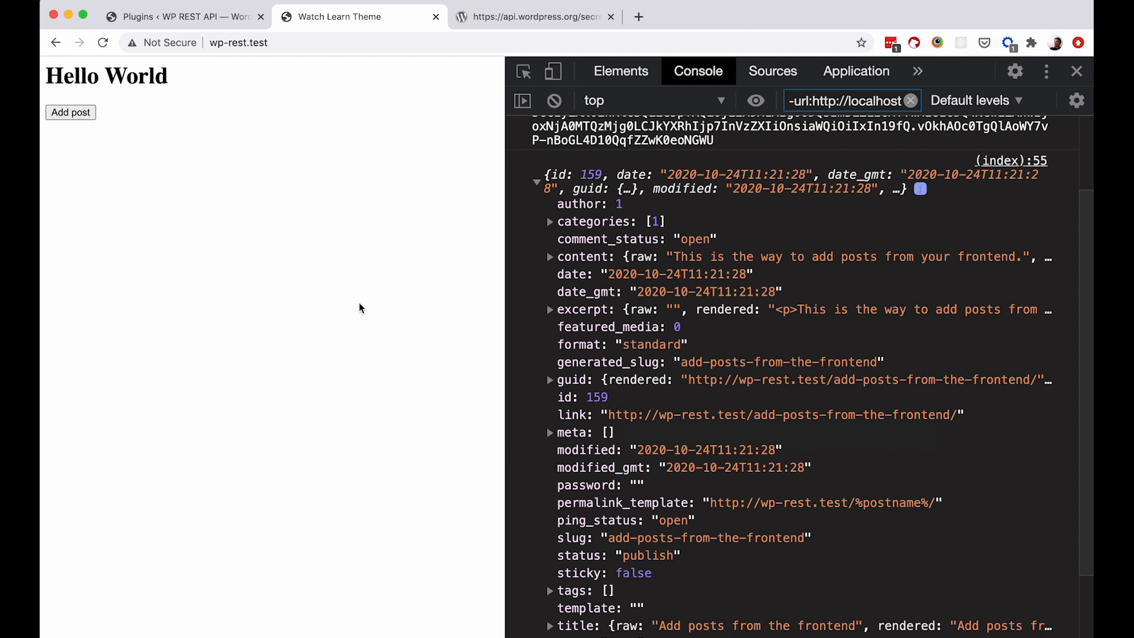
mouse_move(361, 309)
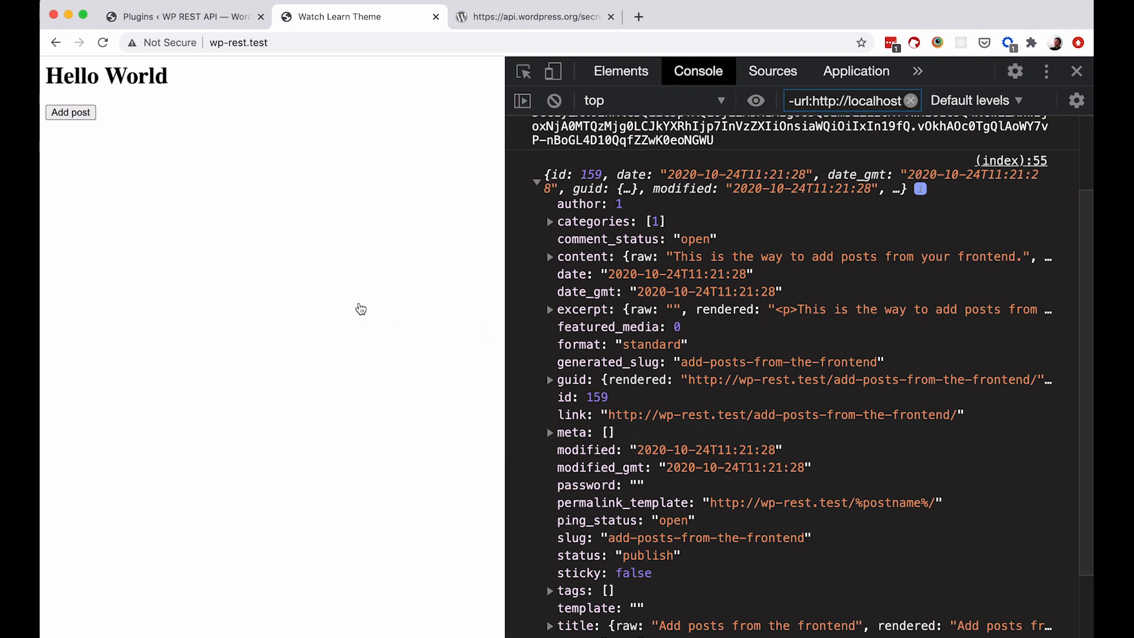
mouse_move(348, 262)
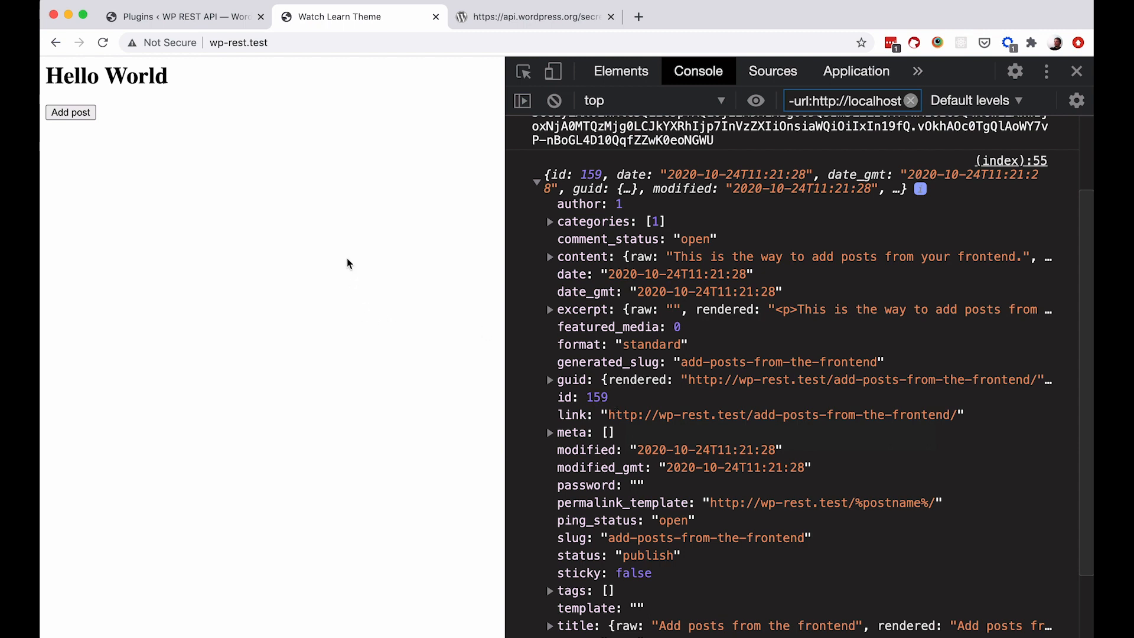
mouse_move(647, 379)
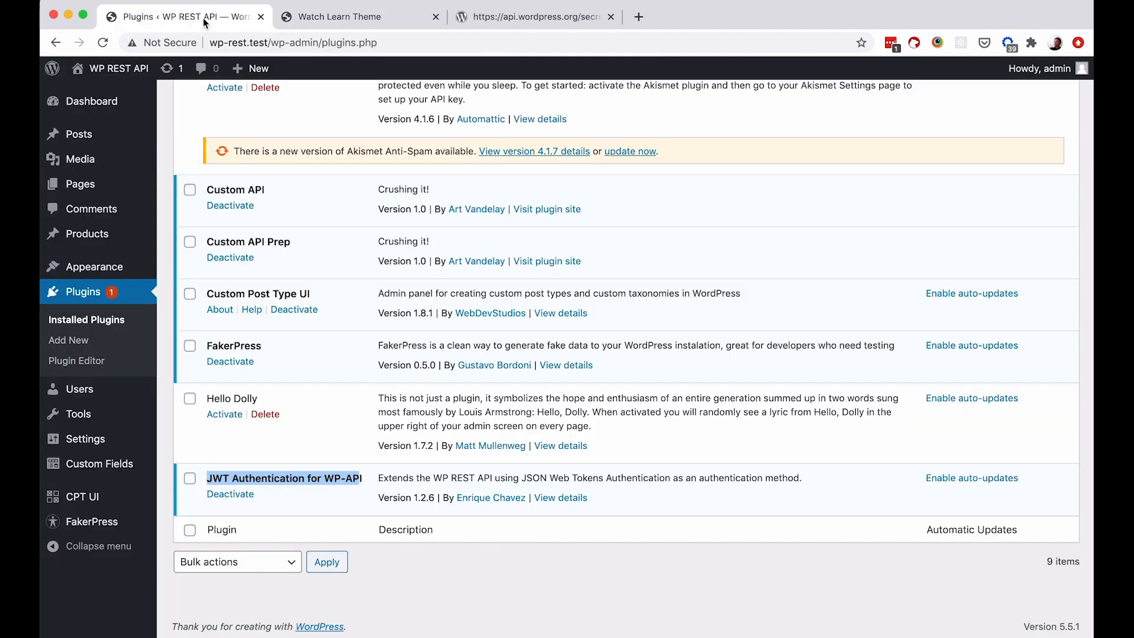
In WP admin All Posts, find and open 'Add posts from the frontend'.
click(75, 135)
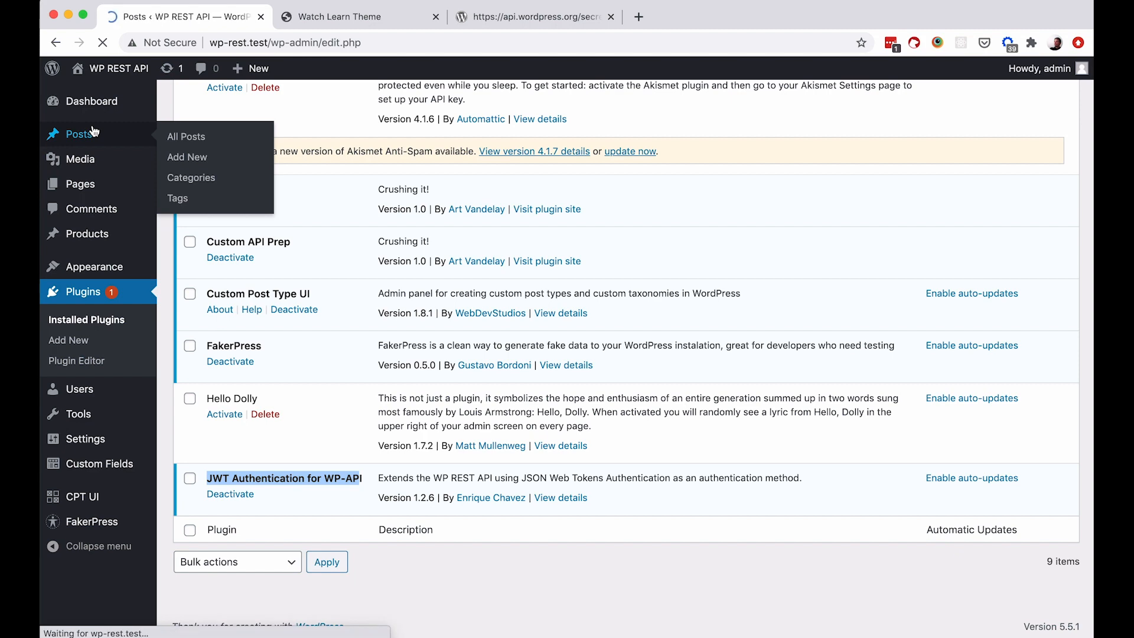
click(186, 136)
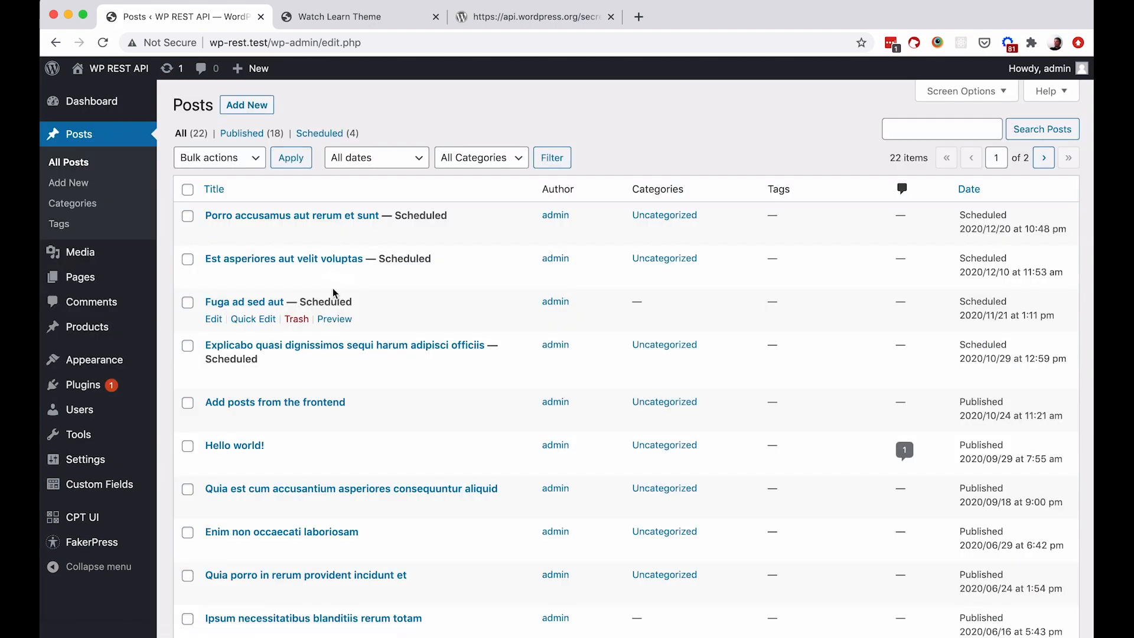
scroll(down, 3)
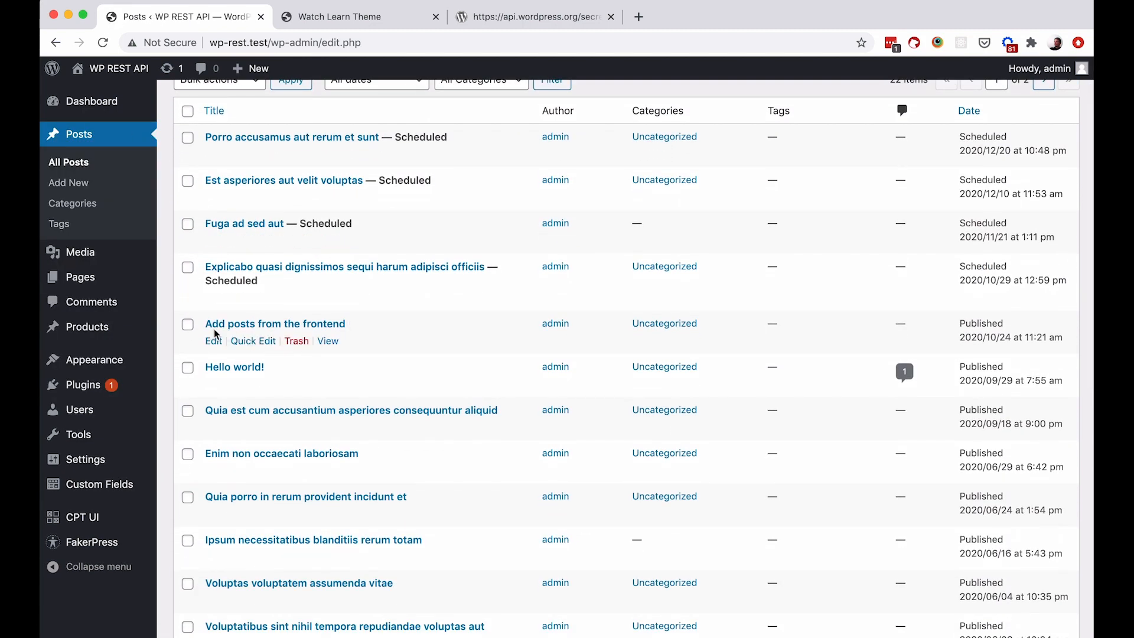
mouse_move(311, 332)
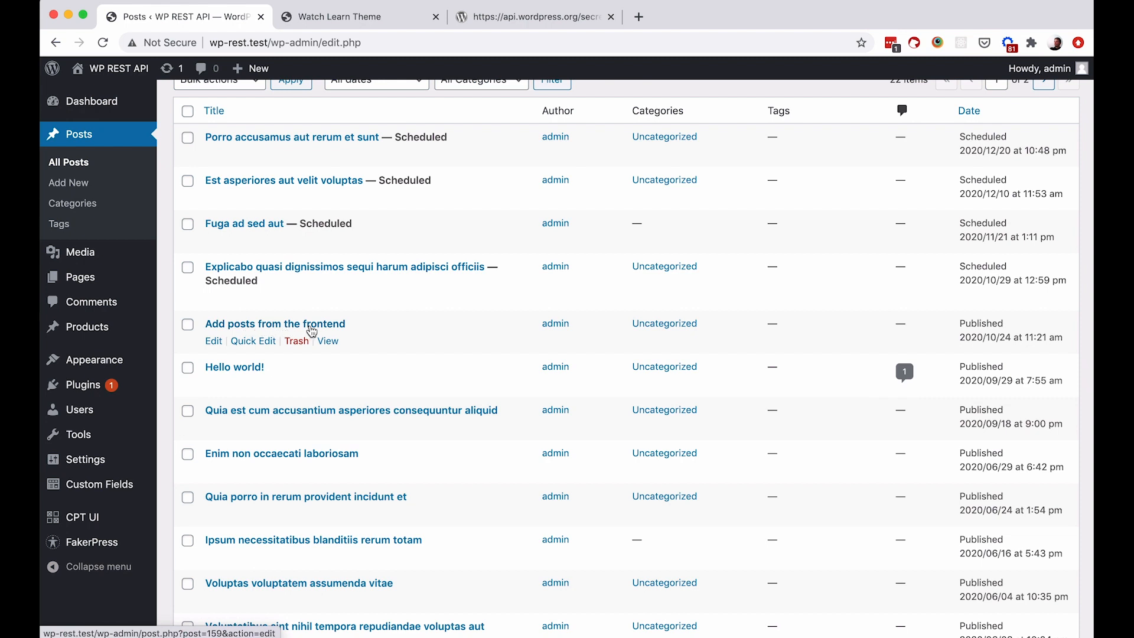
click(275, 323)
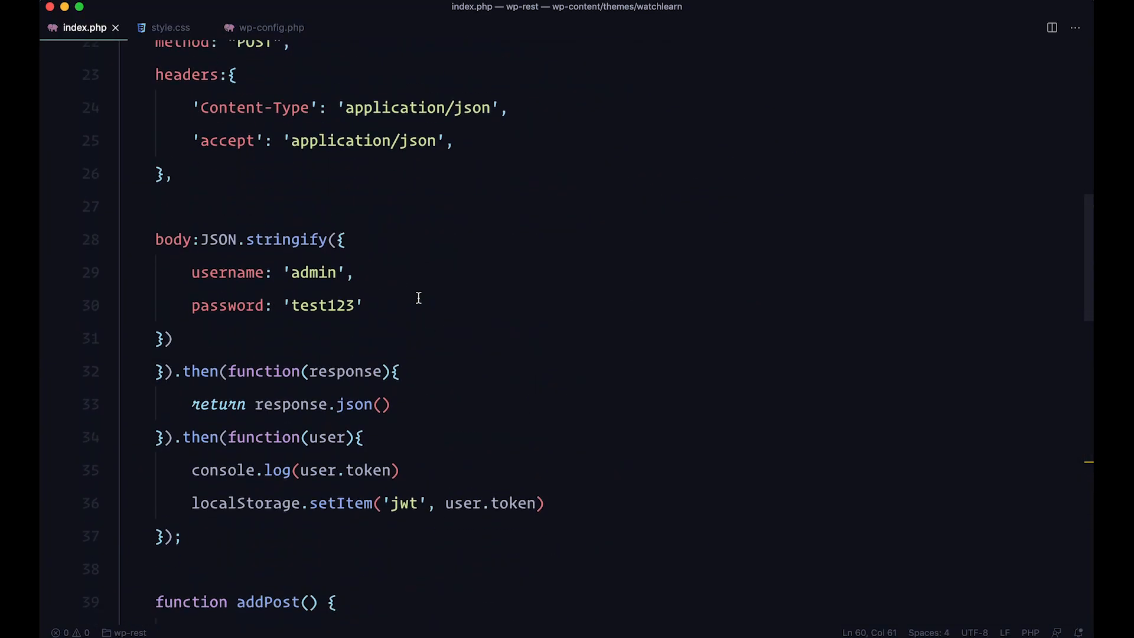
scroll(down, 3)
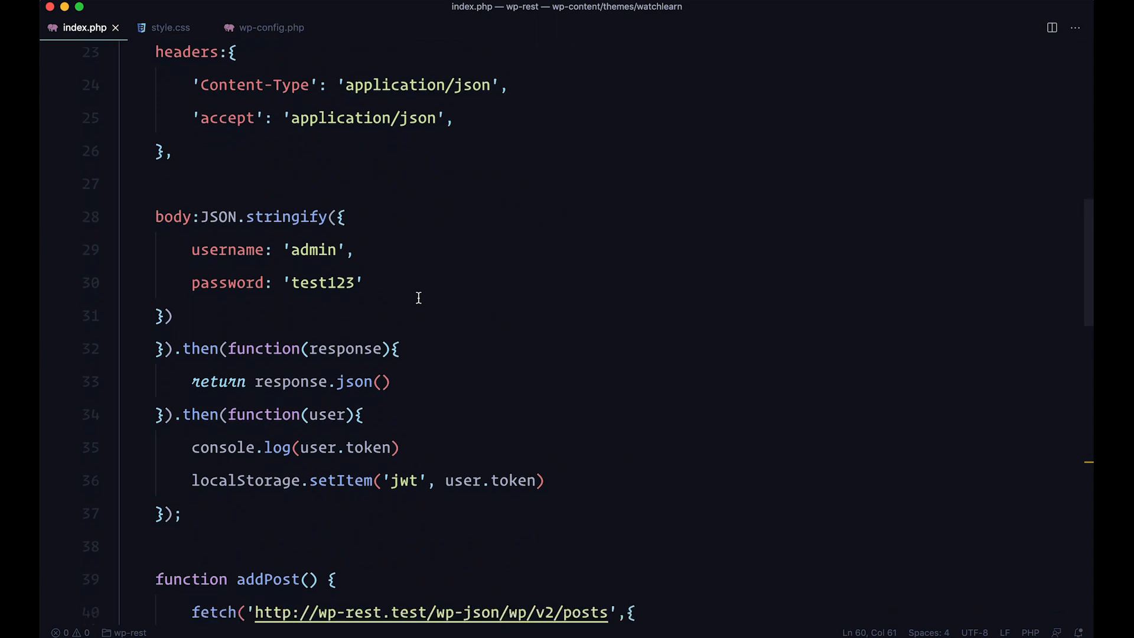
scroll(down, 3)
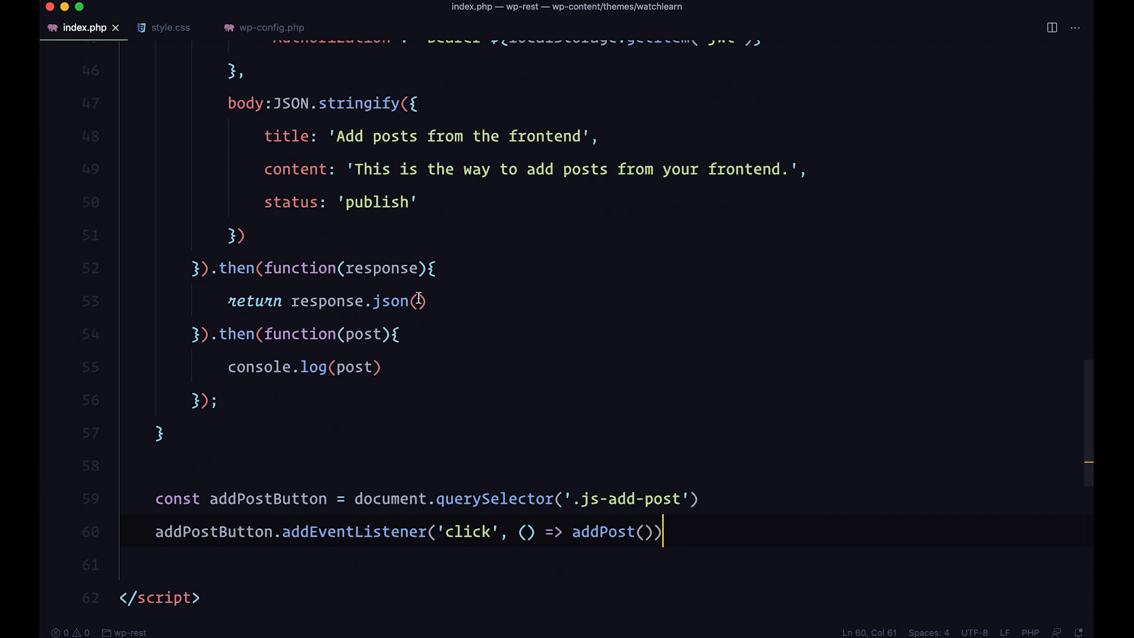
scroll(up, 3)
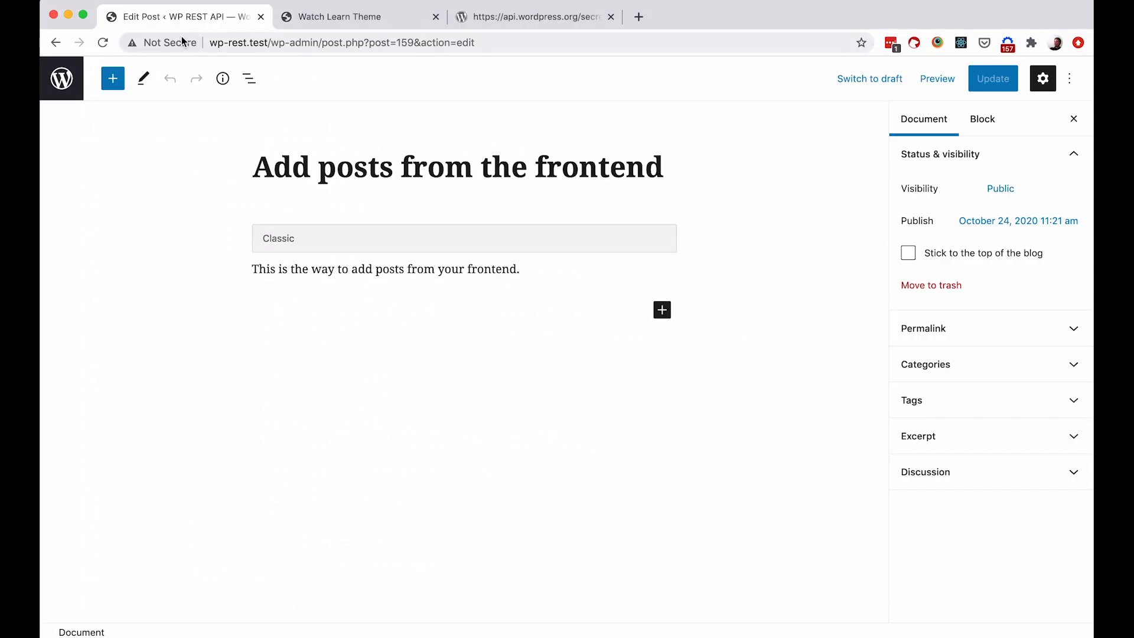
Go back from the post editor to the posts list, then open Products.
click(57, 42)
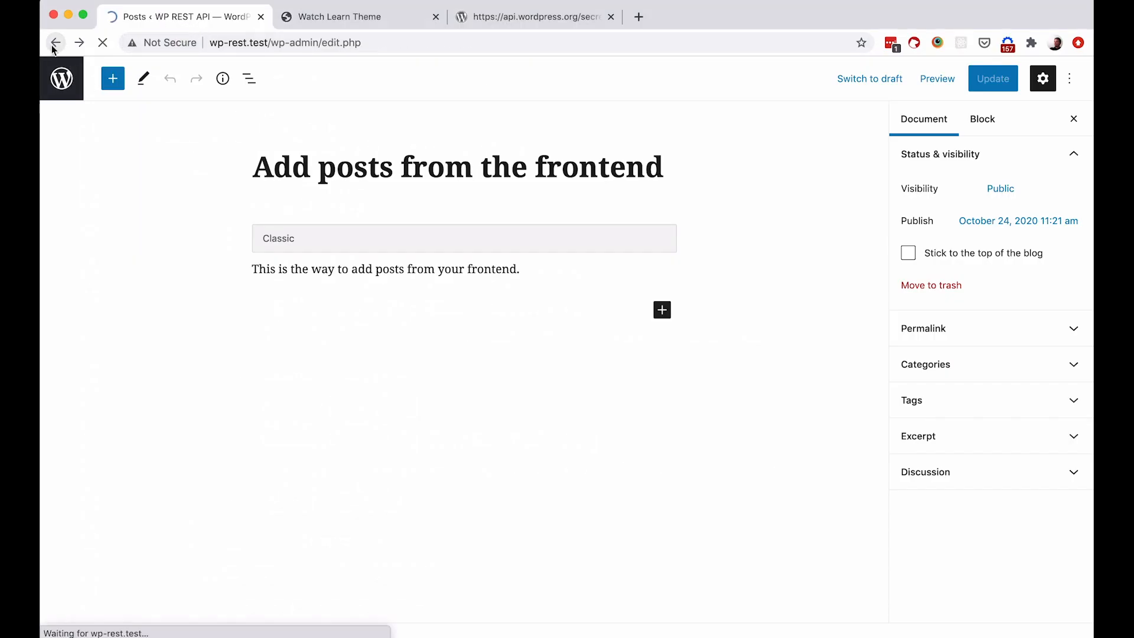
click(55, 42)
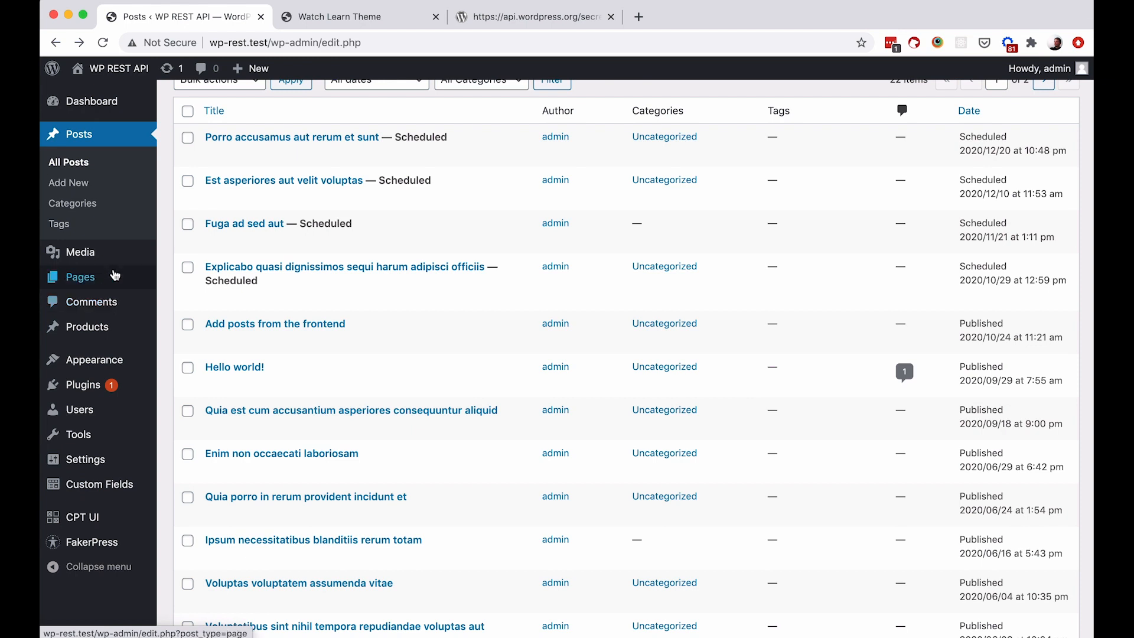
click(87, 326)
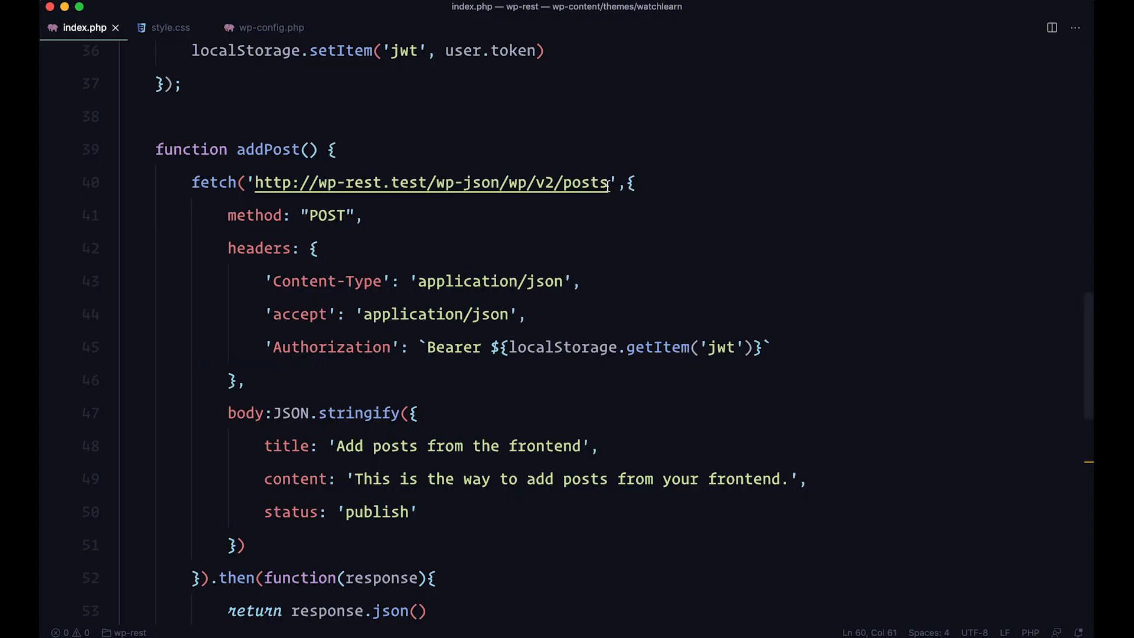
Change the fetch URL ending from 'posts' to 'product' in addPost.
key(Backspace)
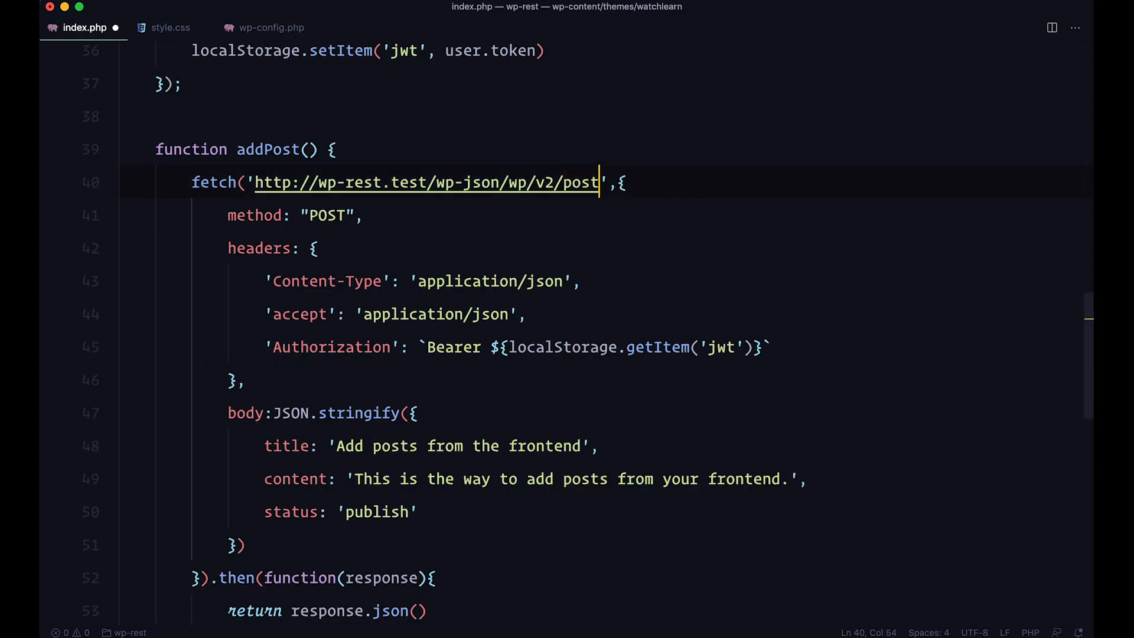
key(Backspace)
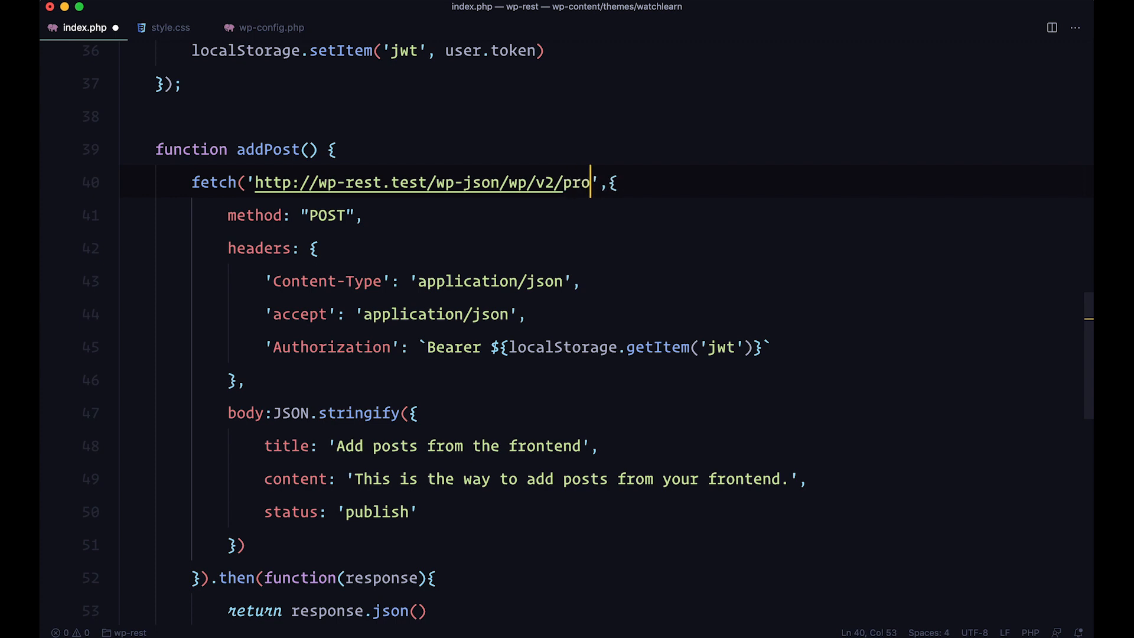
text(duct)
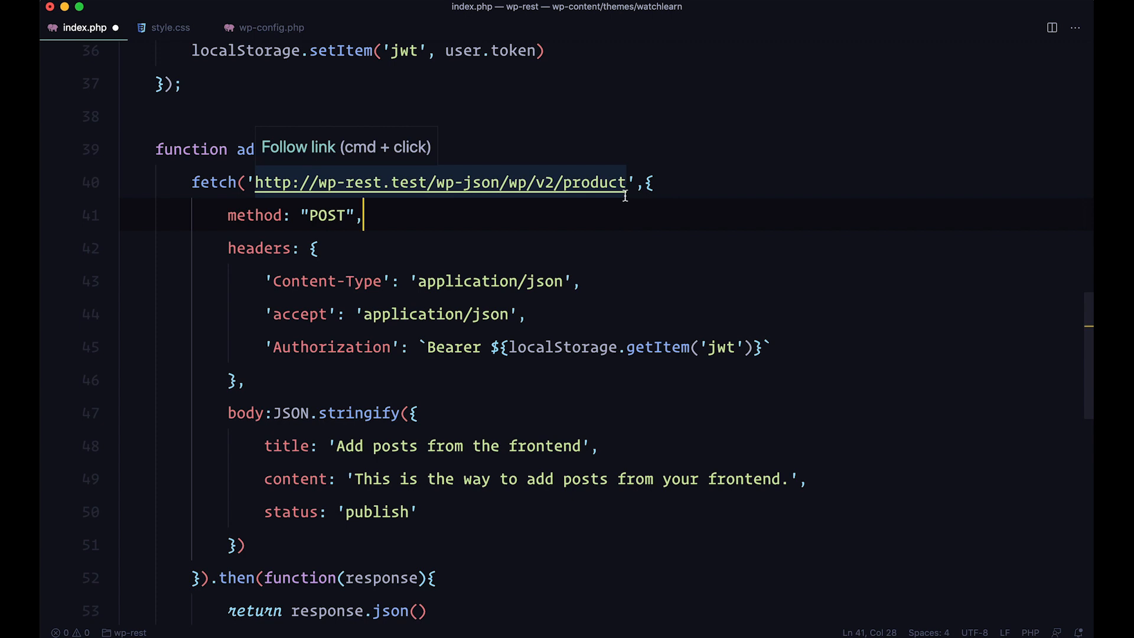
mouse_move(597, 257)
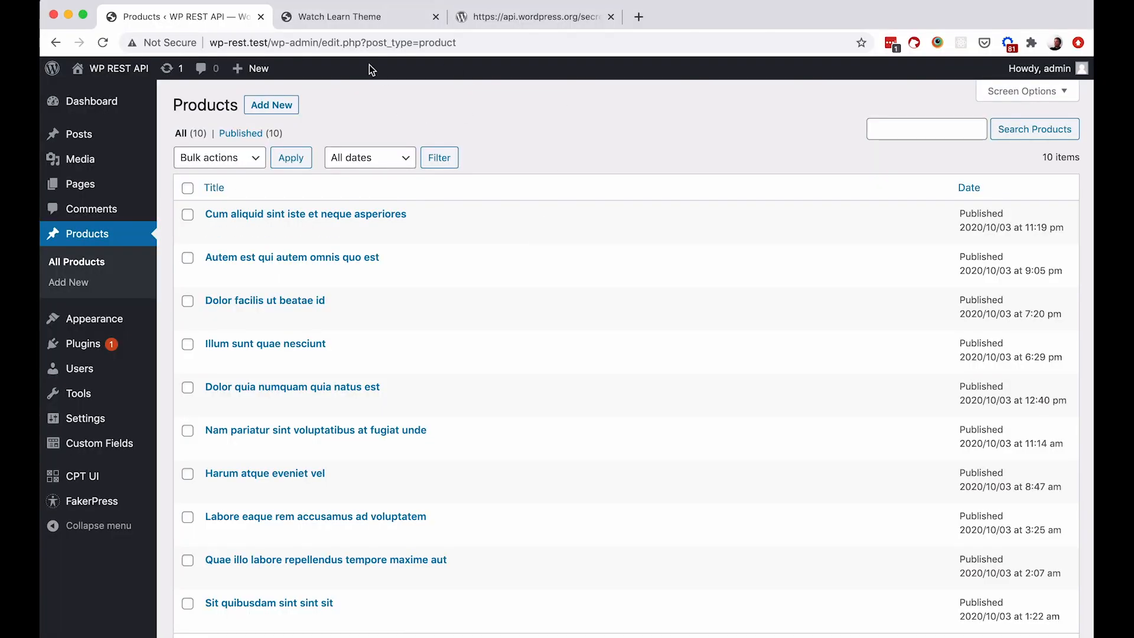
Click Add post on the test page, refresh WP Products, and open the new 'Add posts from the frontend' product.
click(338, 16)
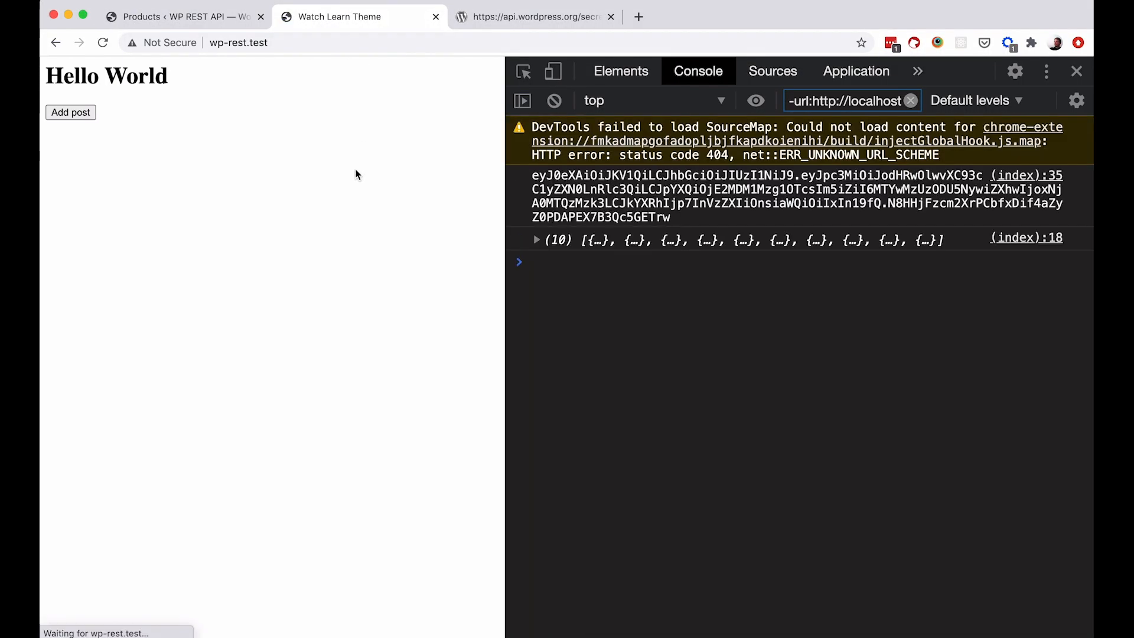
click(70, 112)
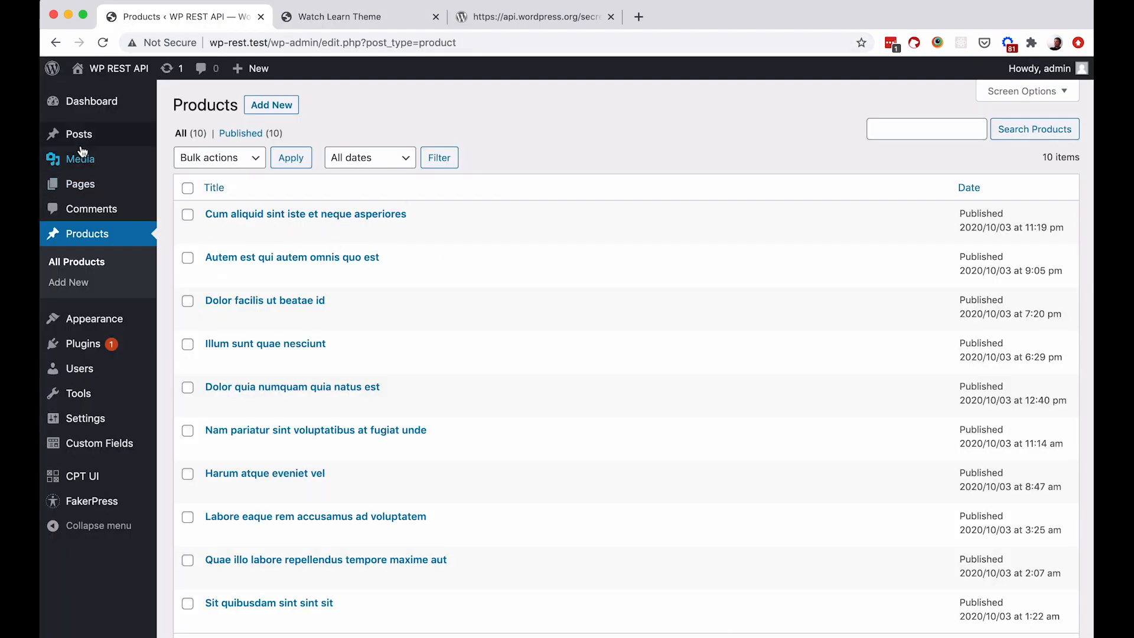
click(102, 42)
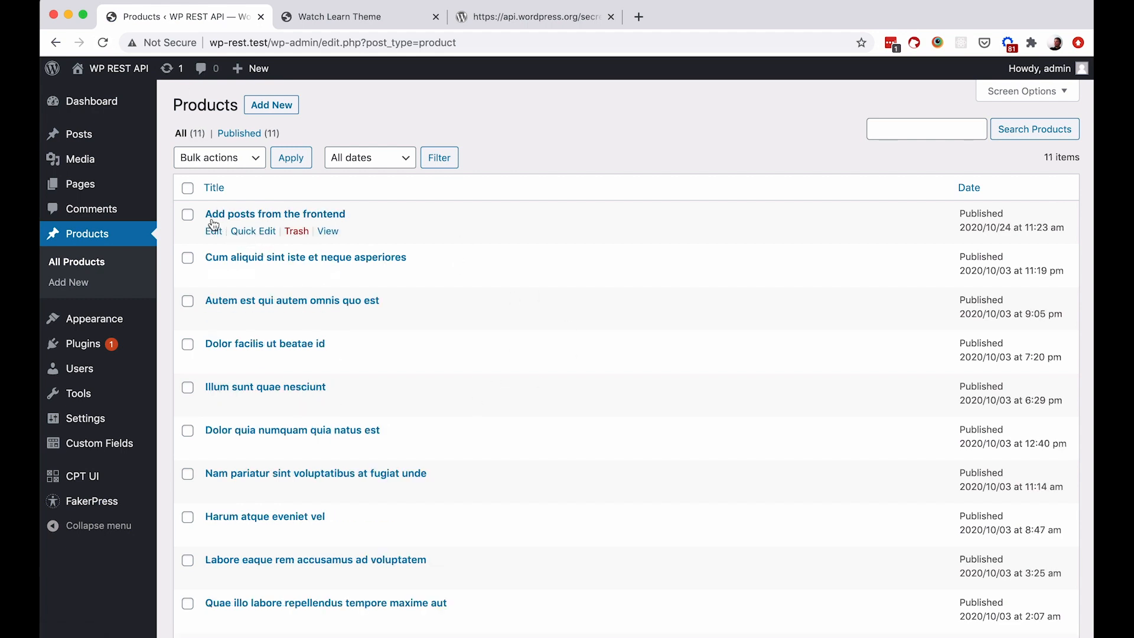
click(275, 213)
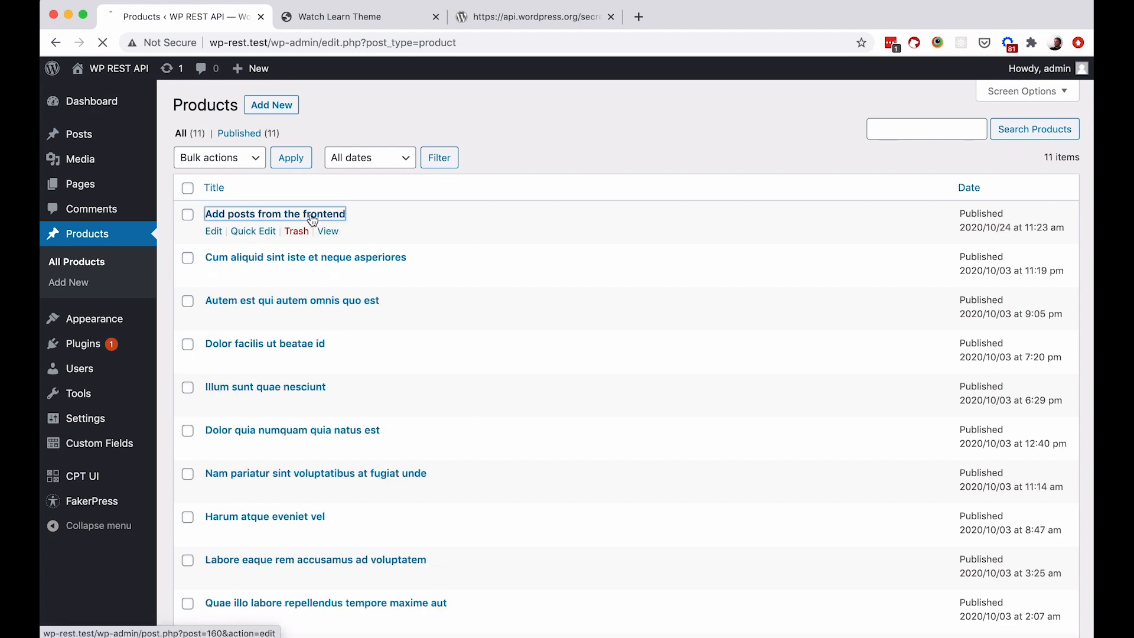
click(274, 214)
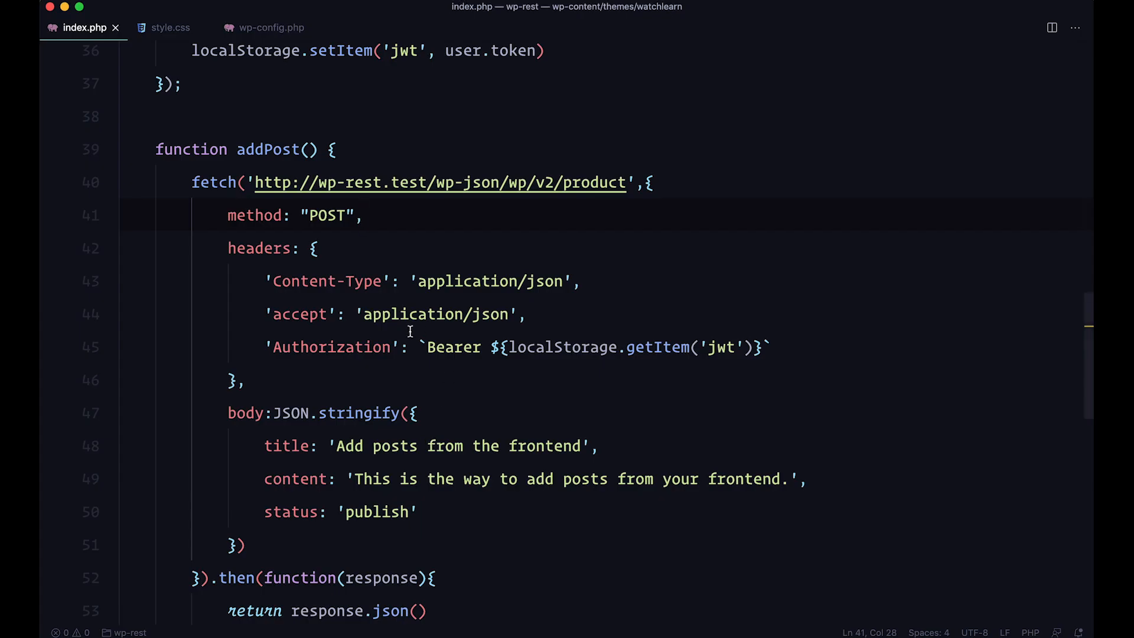
mouse_move(474, 300)
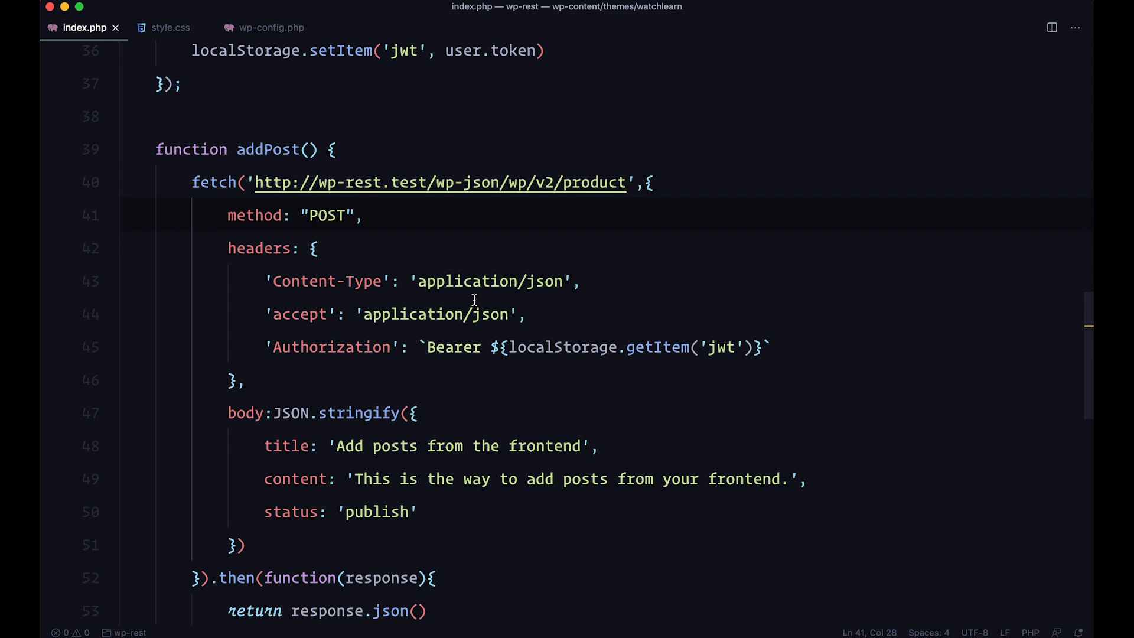